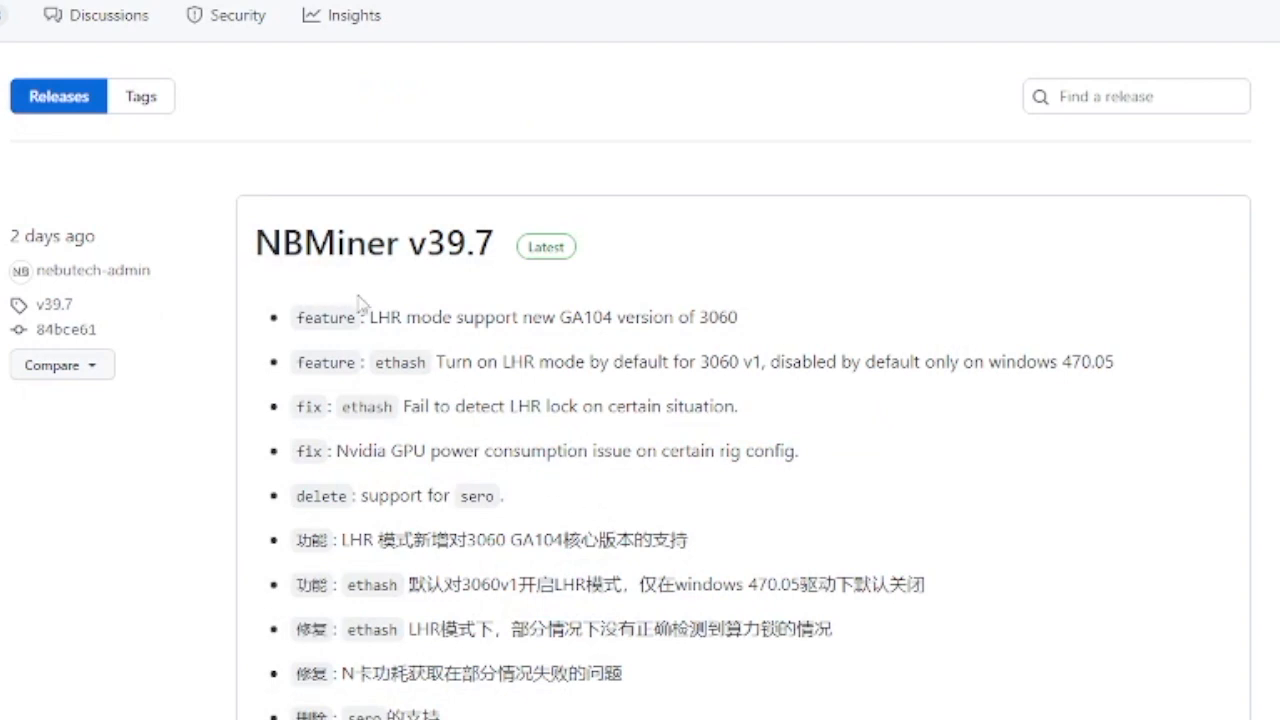
{"action": "mouse_move", "coordinate": [396, 276]}
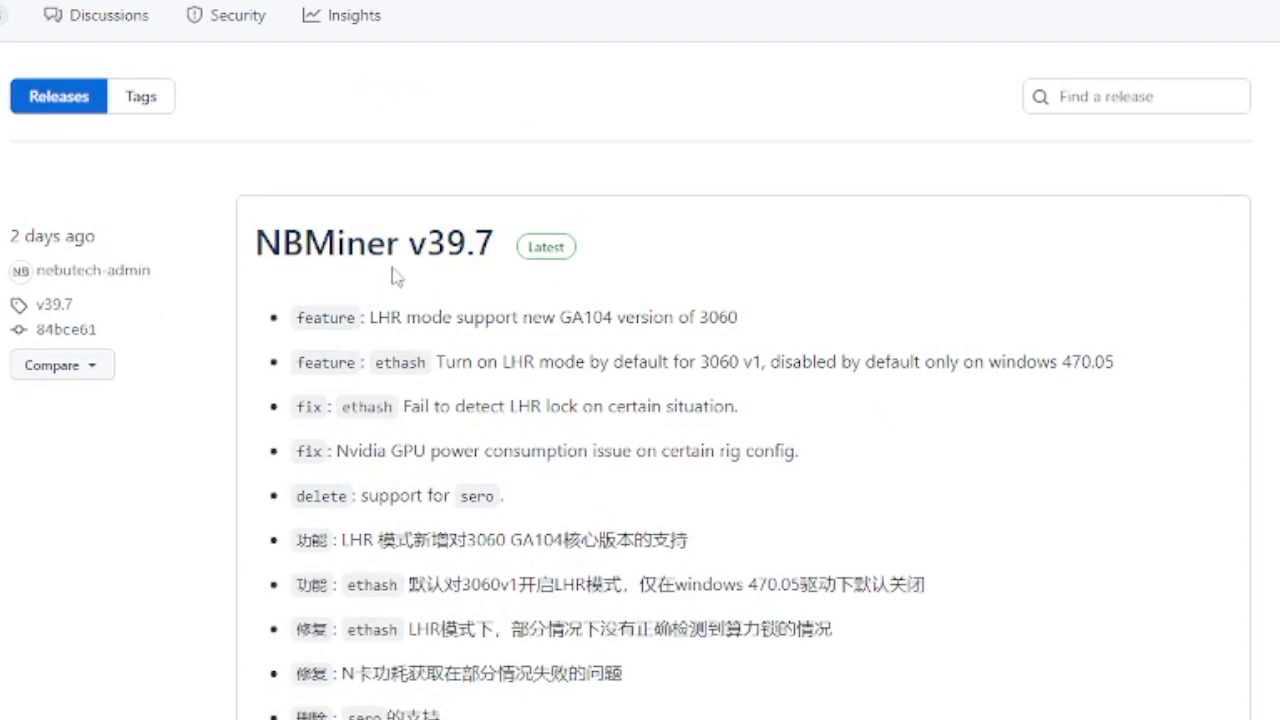
{"action": "mouse_move", "coordinate": [484, 304]}
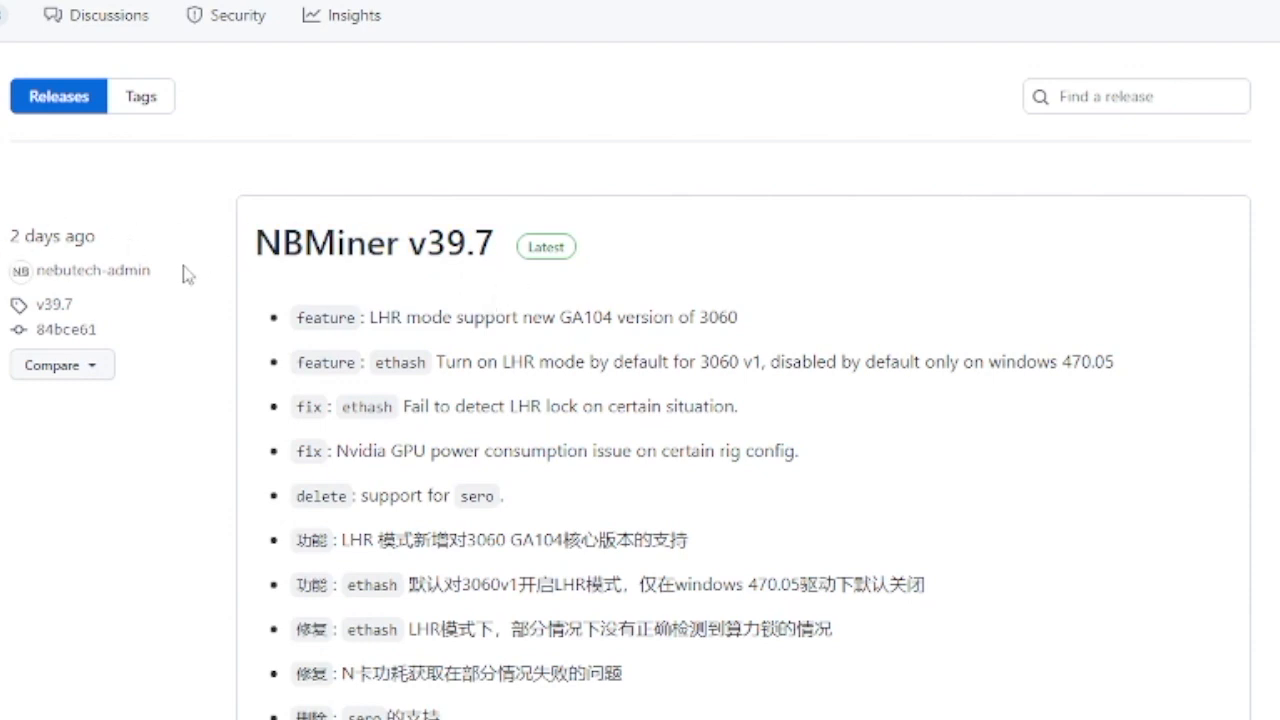
{"action": "mouse_move", "coordinate": [796, 312]}
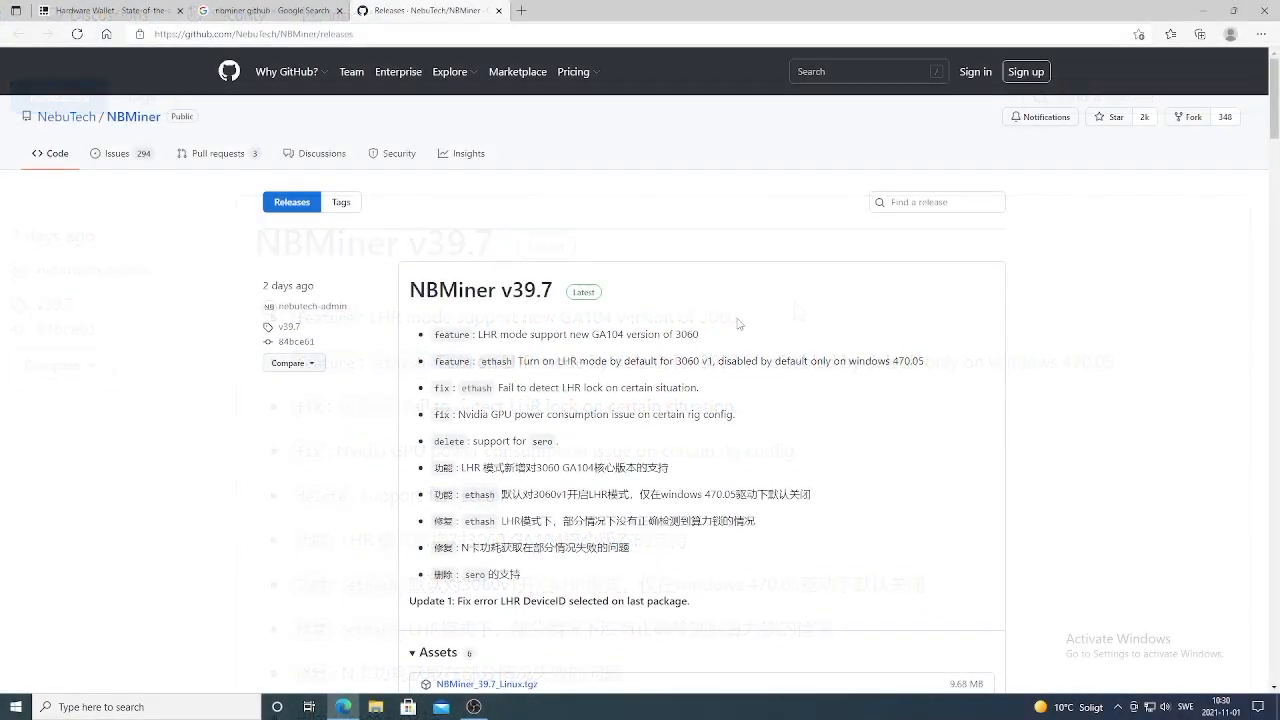
Return to the Google results for 'nbminer github' and reopen the NebuTech/NBMiner releases page
{"action": "left_click", "coordinate": [256, 10]}
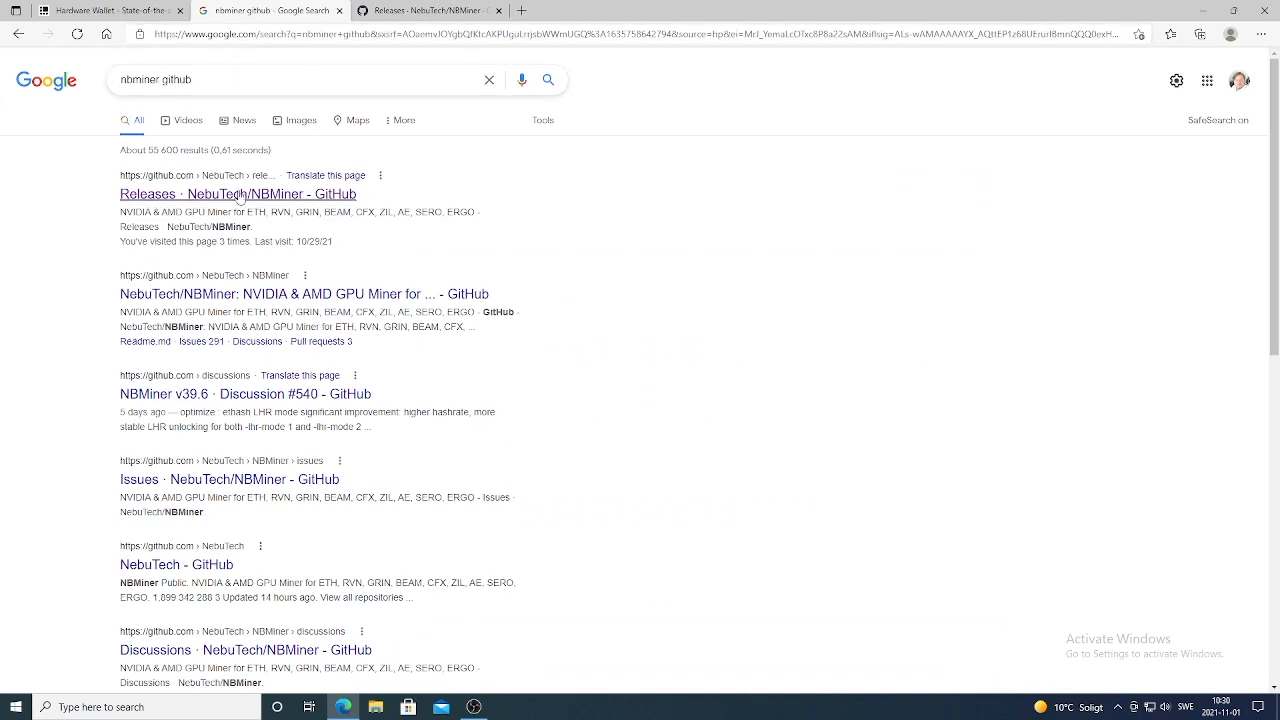
{"action": "left_click", "coordinate": [236, 192]}
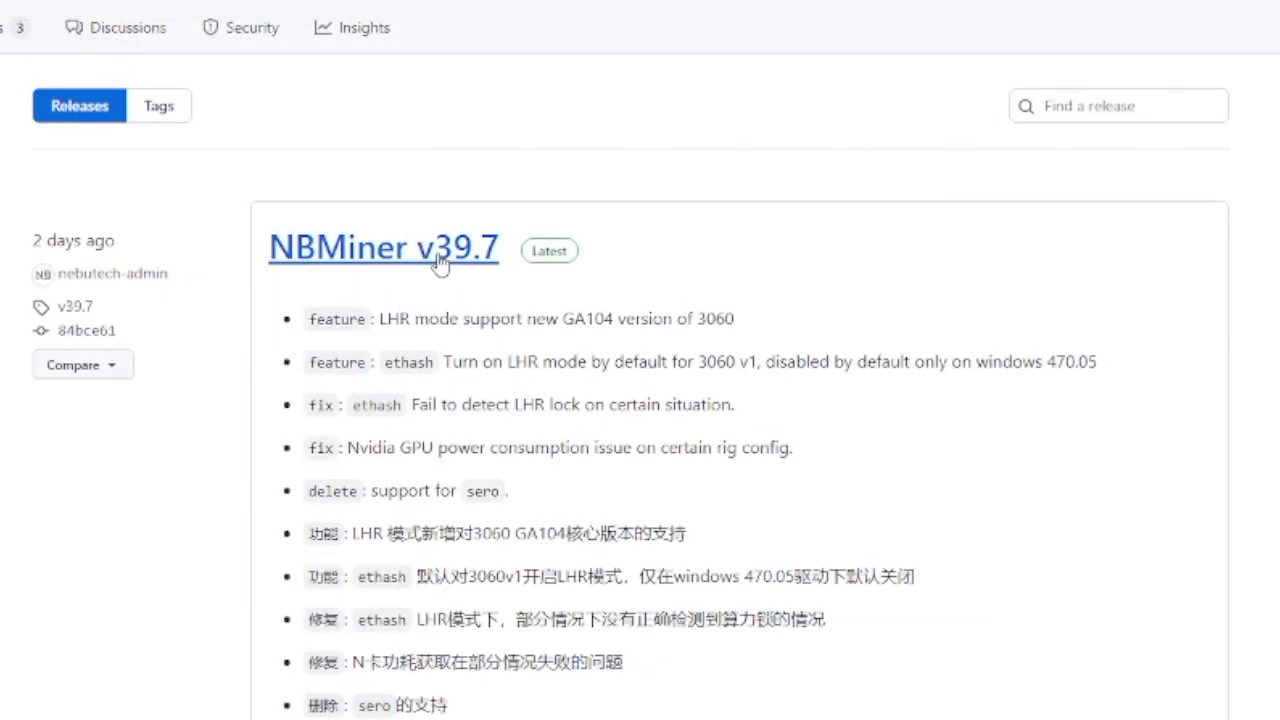
{"action": "scroll", "scroll_direction": "down", "scroll_amount": 3}
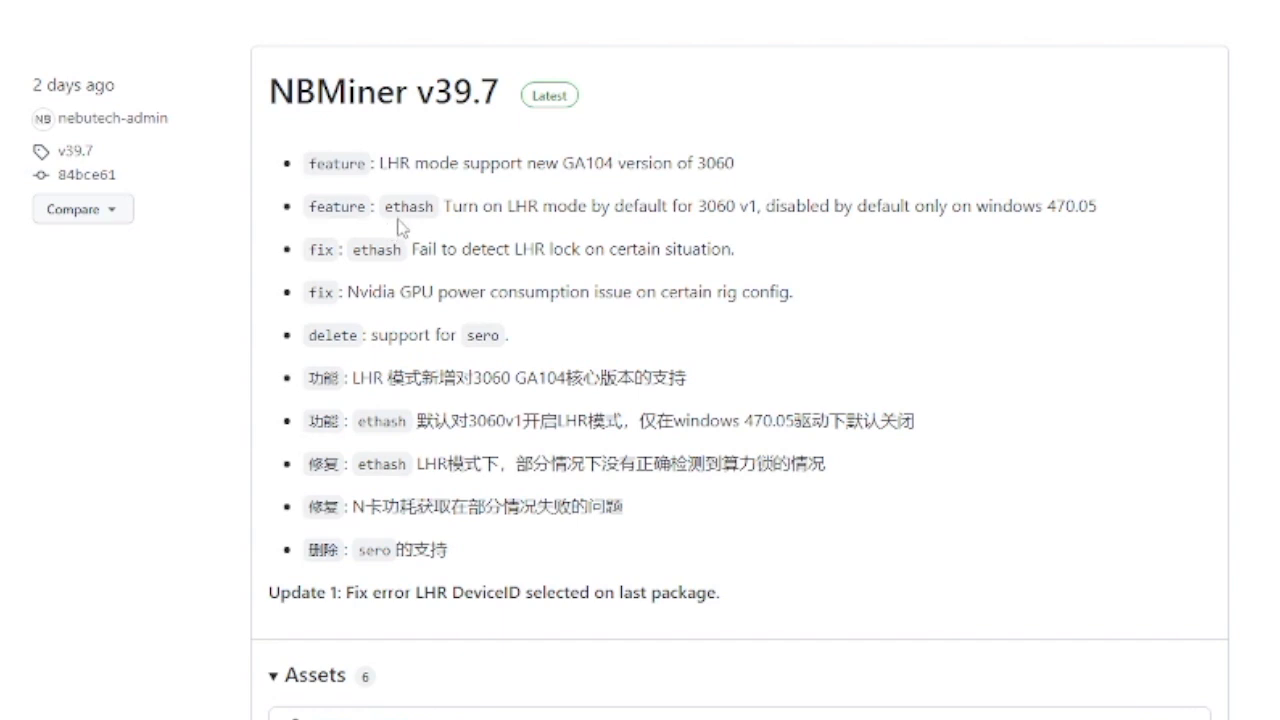
{"action": "mouse_move", "coordinate": [504, 228]}
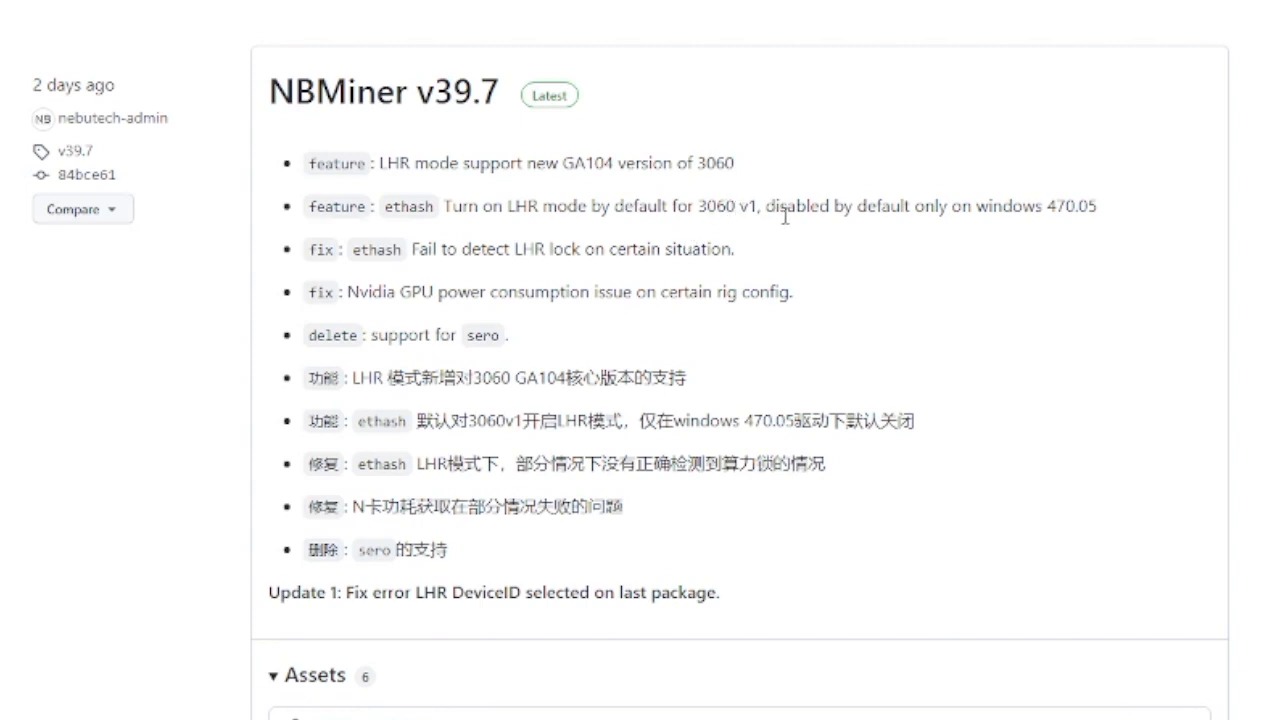
{"action": "mouse_move", "coordinate": [990, 216]}
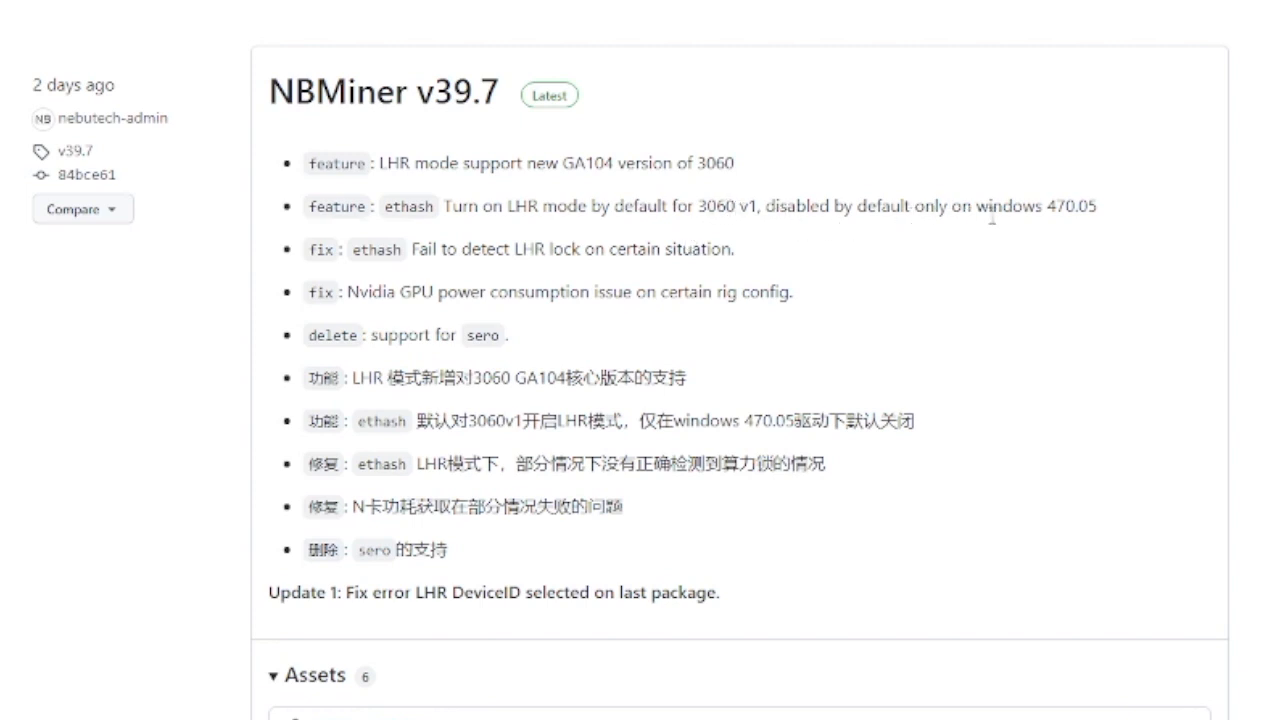
{"action": "double_click", "coordinate": [1070, 206]}
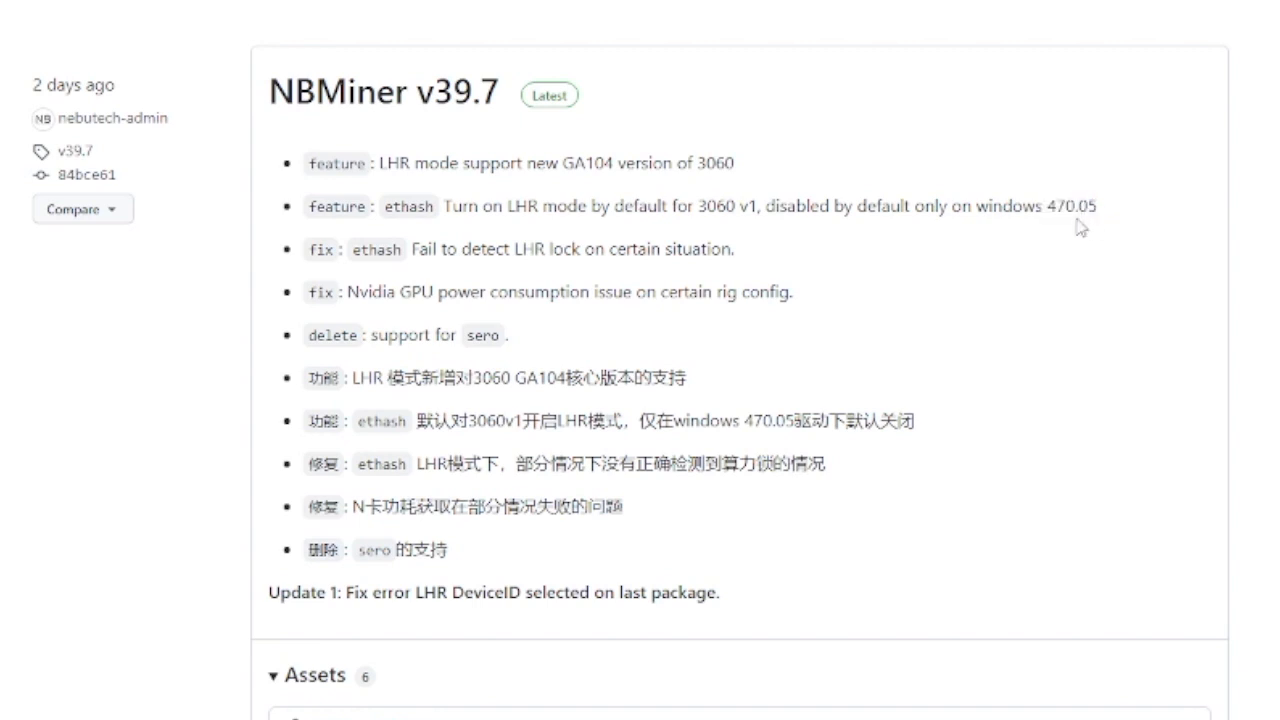
{"action": "mouse_move", "coordinate": [912, 256]}
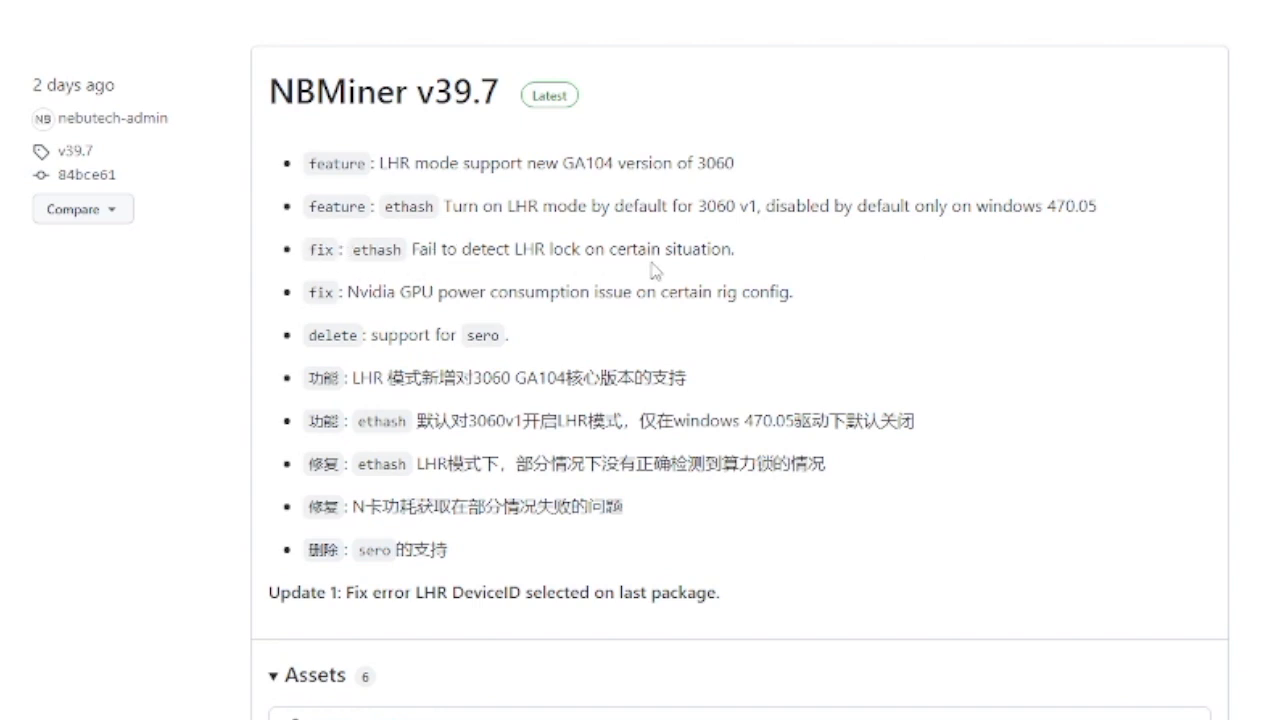
{"action": "mouse_move", "coordinate": [348, 300]}
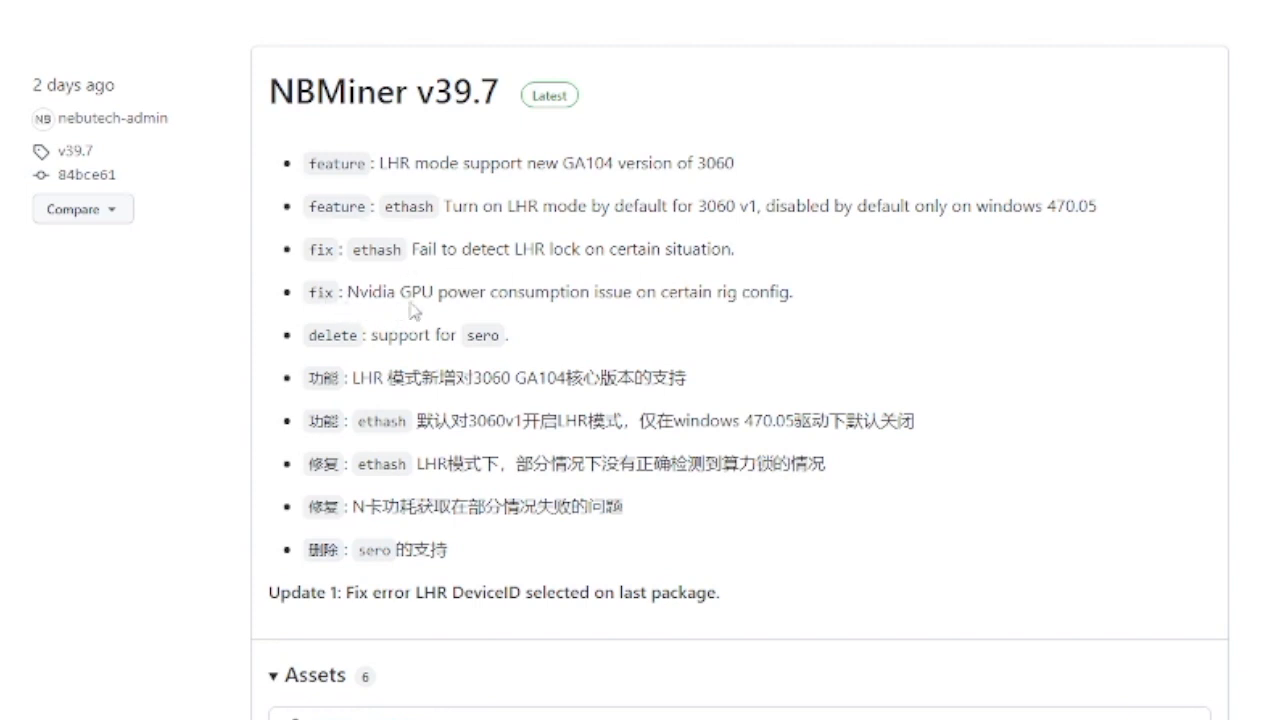
{"action": "mouse_move", "coordinate": [638, 312]}
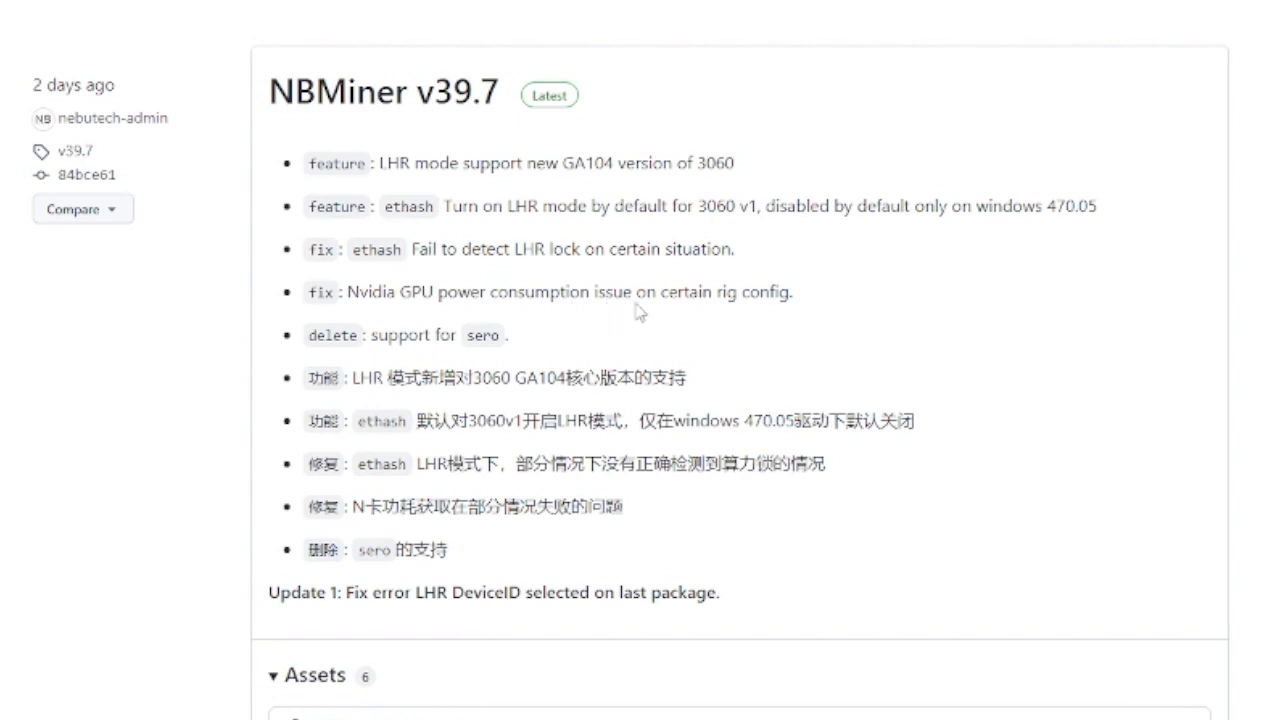
{"action": "mouse_move", "coordinate": [500, 298]}
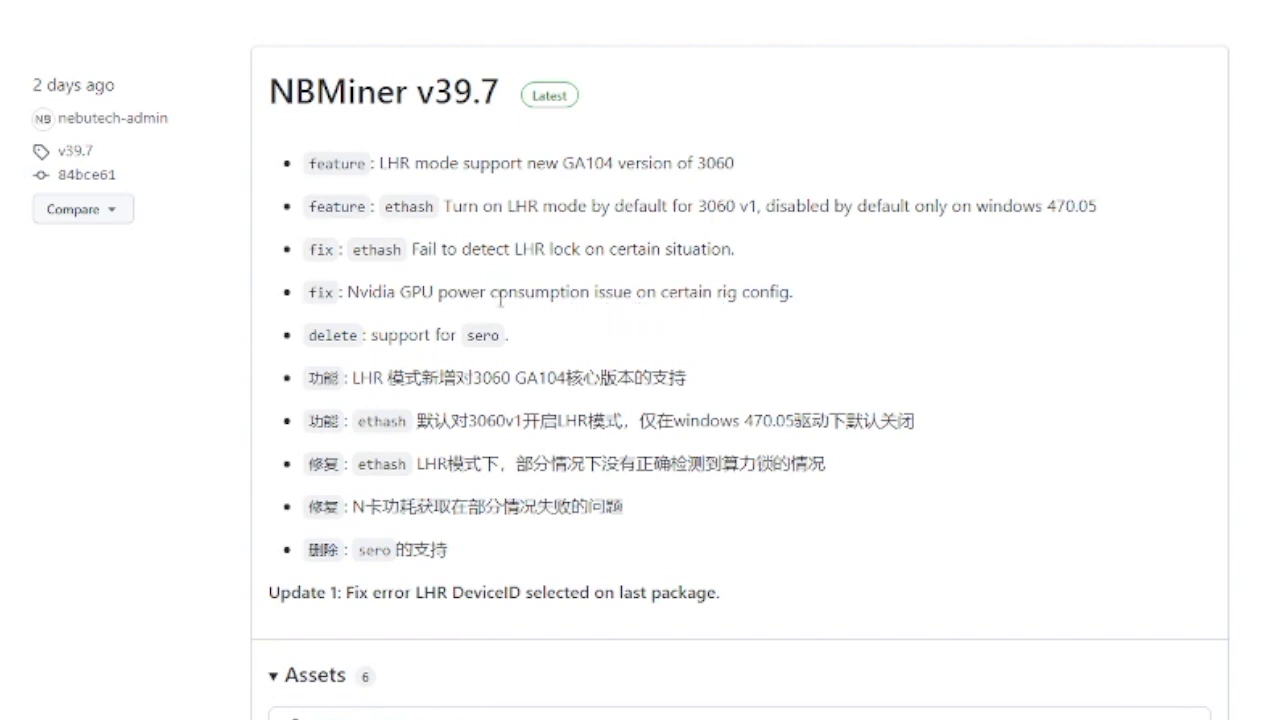
{"action": "mouse_move", "coordinate": [464, 348]}
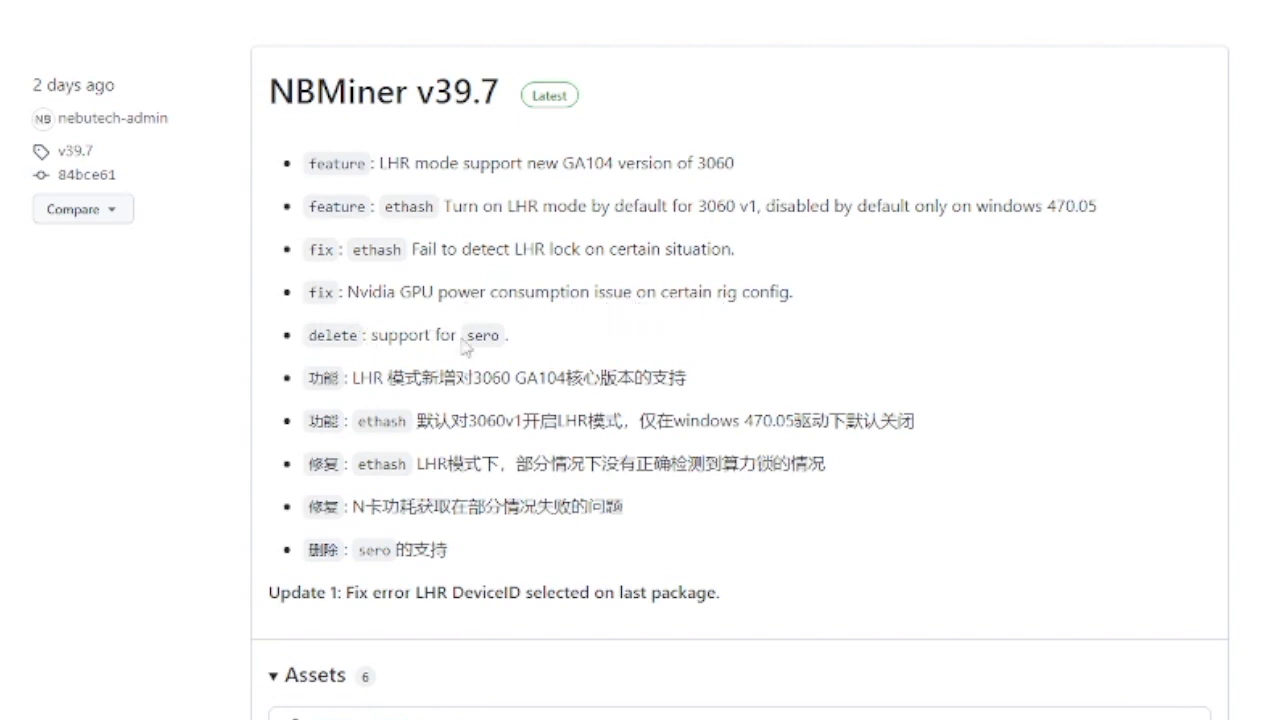
{"action": "mouse_move", "coordinate": [620, 338]}
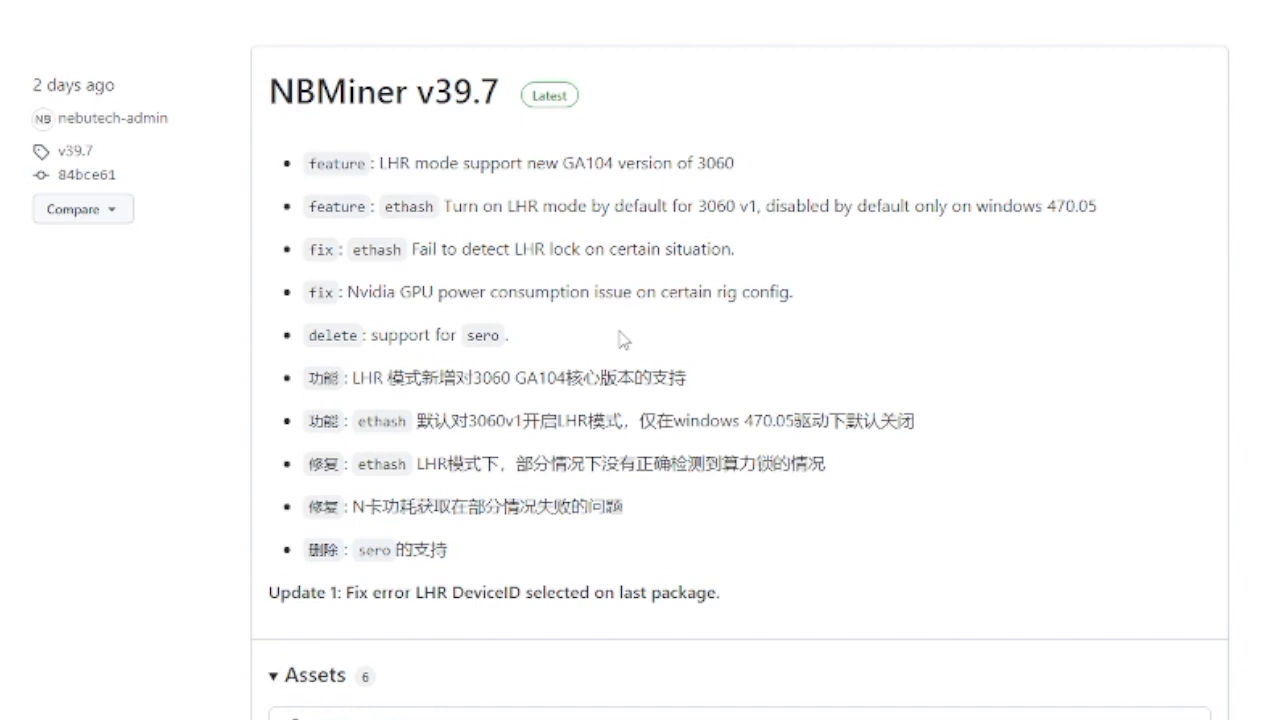
{"action": "mouse_move", "coordinate": [668, 336]}
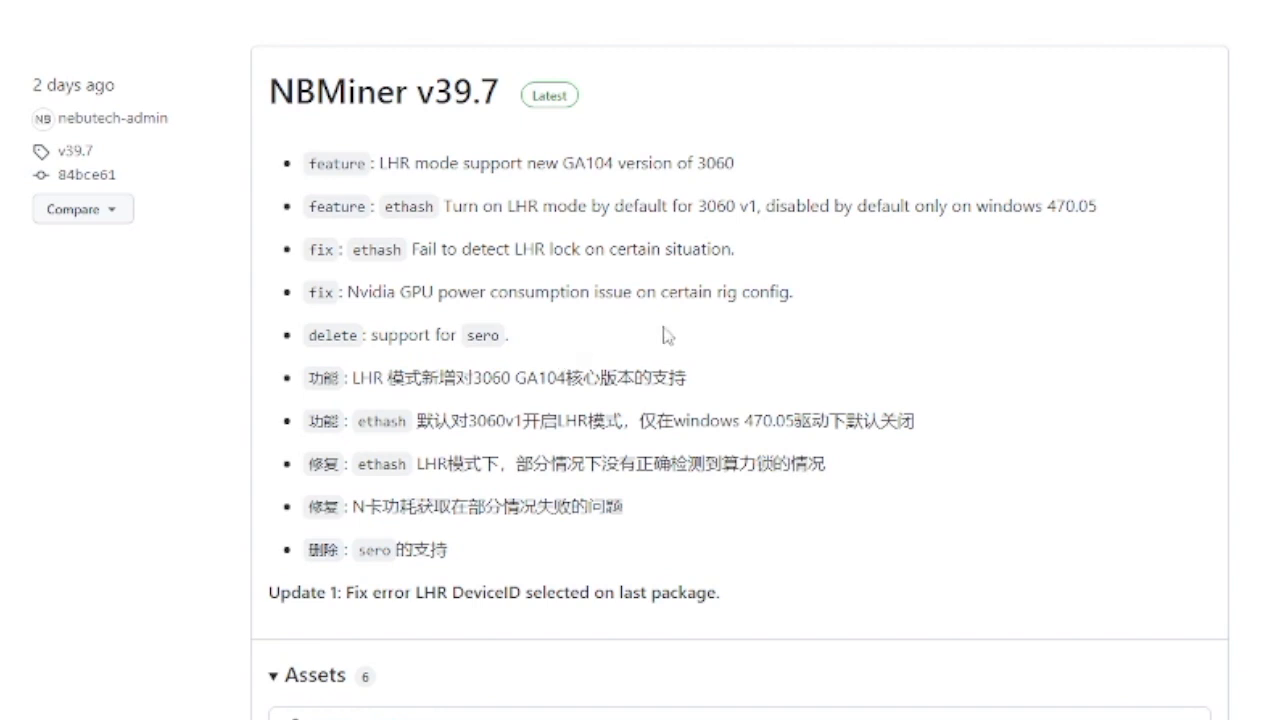
Download NBMiner_39.7_Win.zip from the release's Assets list into Downloads
{"action": "scroll", "scroll_direction": "down", "scroll_amount": 3}
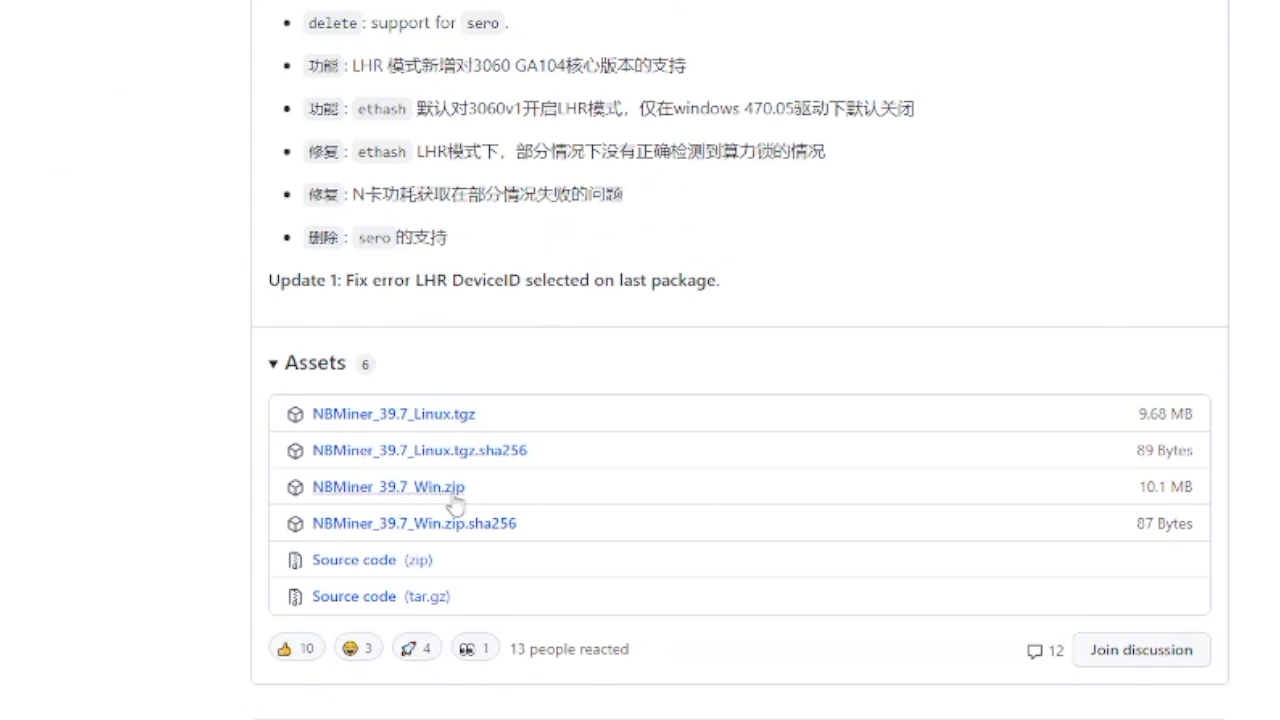
{"action": "mouse_move", "coordinate": [444, 496]}
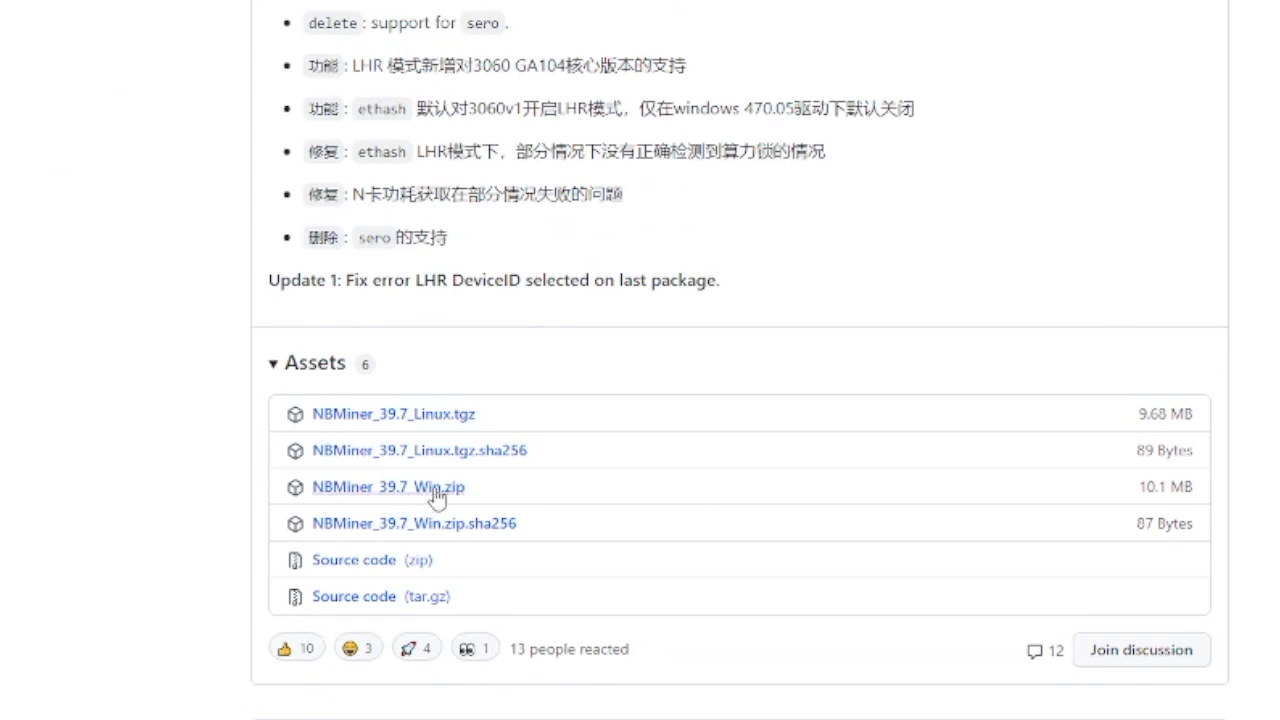
{"action": "left_click", "coordinate": [388, 488]}
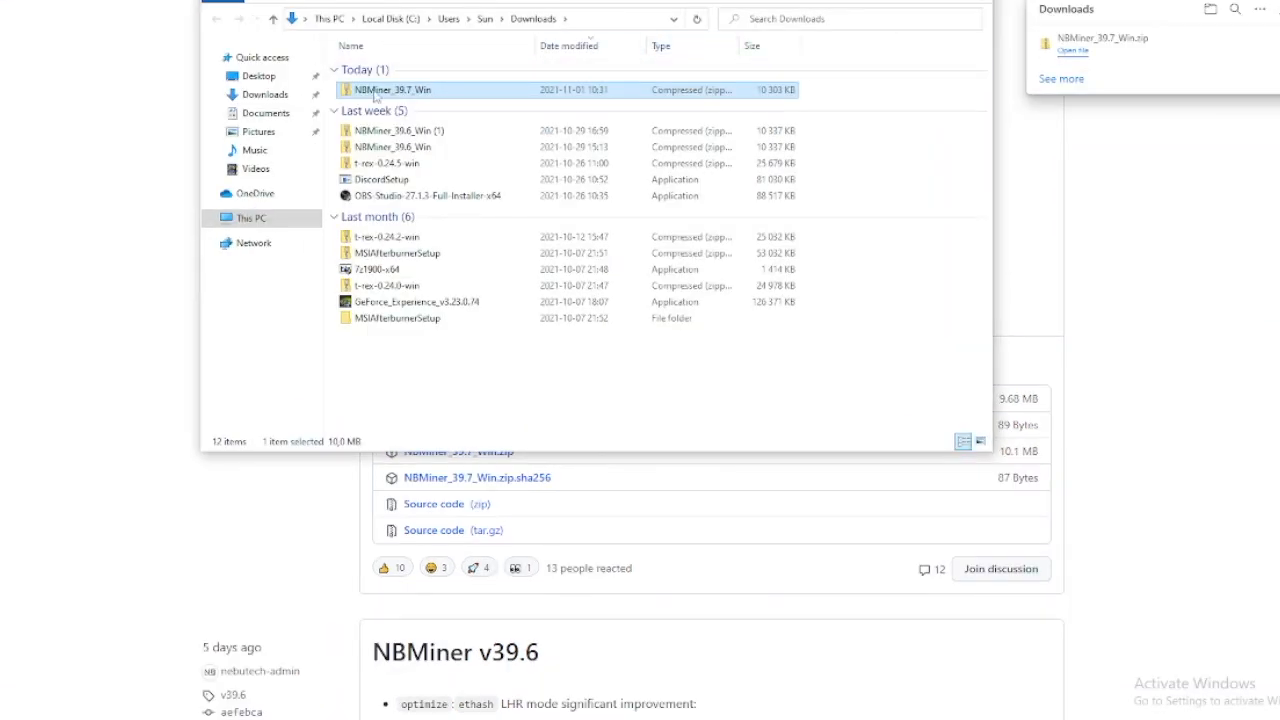
Extract NBMiner_39.7_Win.zip with 7-Zip into its own NBMiner_39.7_Win folder
{"action": "right_click", "coordinate": [390, 90]}
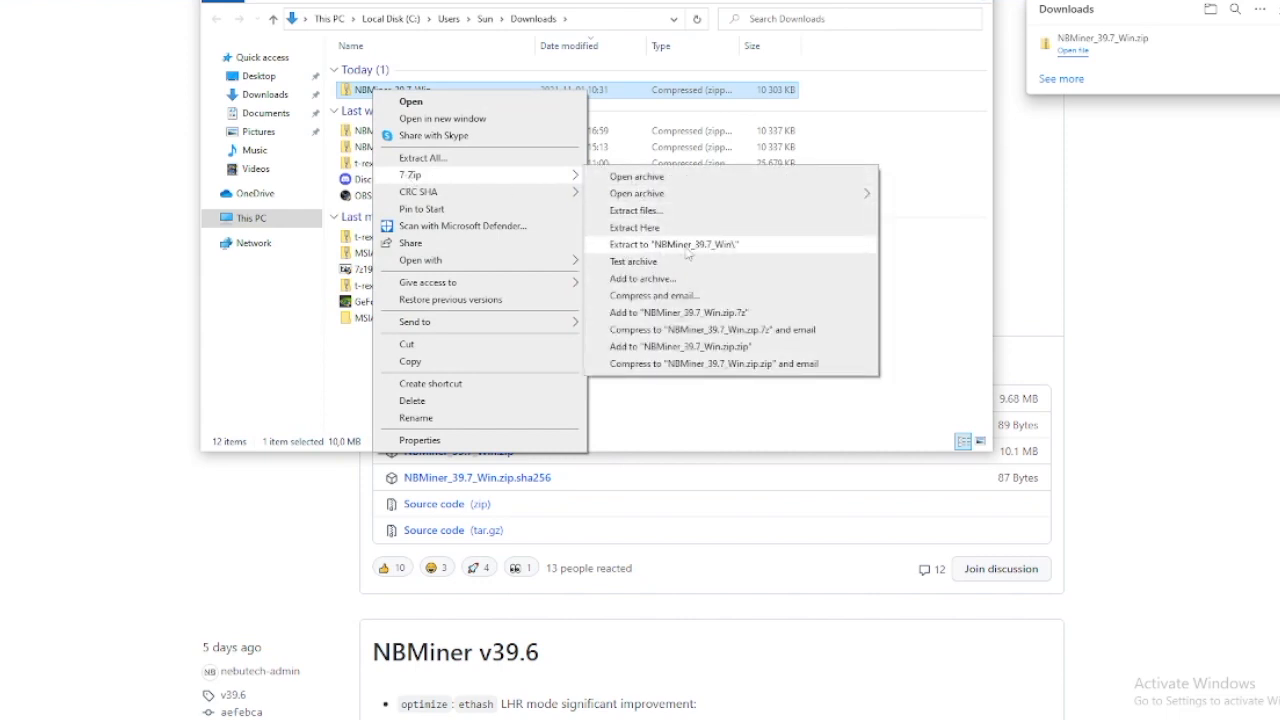
{"action": "mouse_move", "coordinate": [710, 256]}
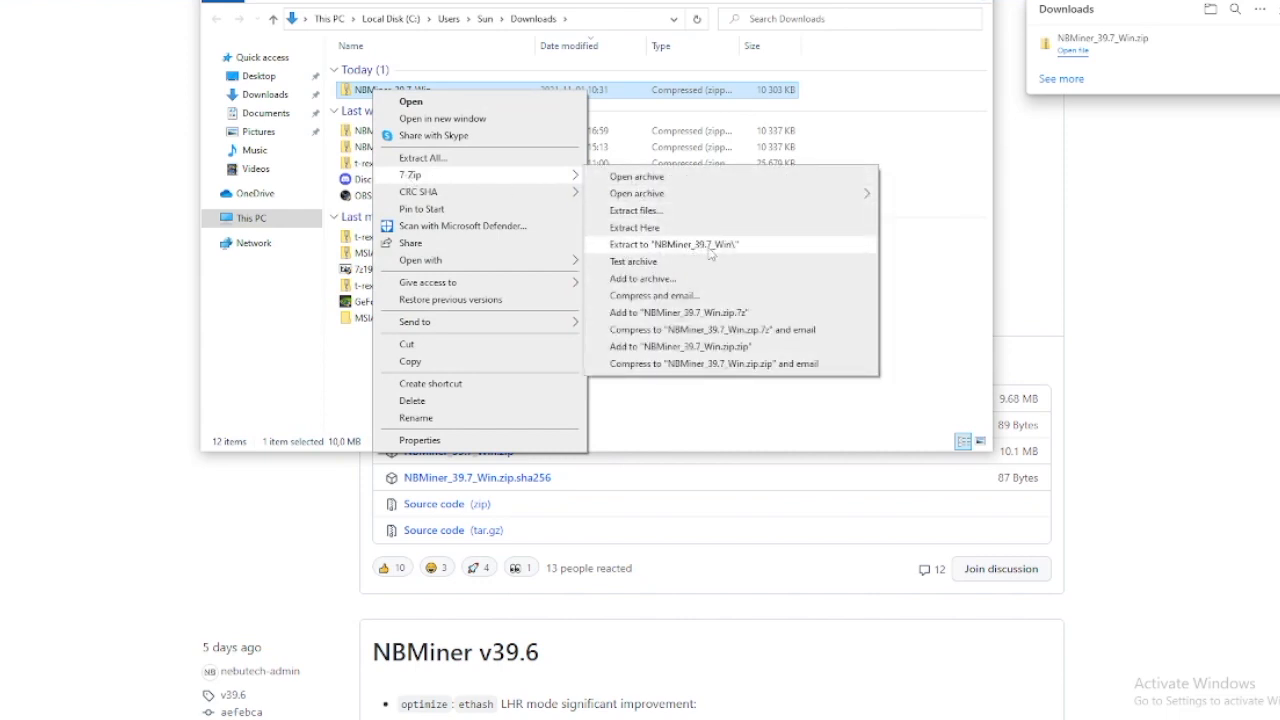
{"action": "left_click", "coordinate": [634, 228]}
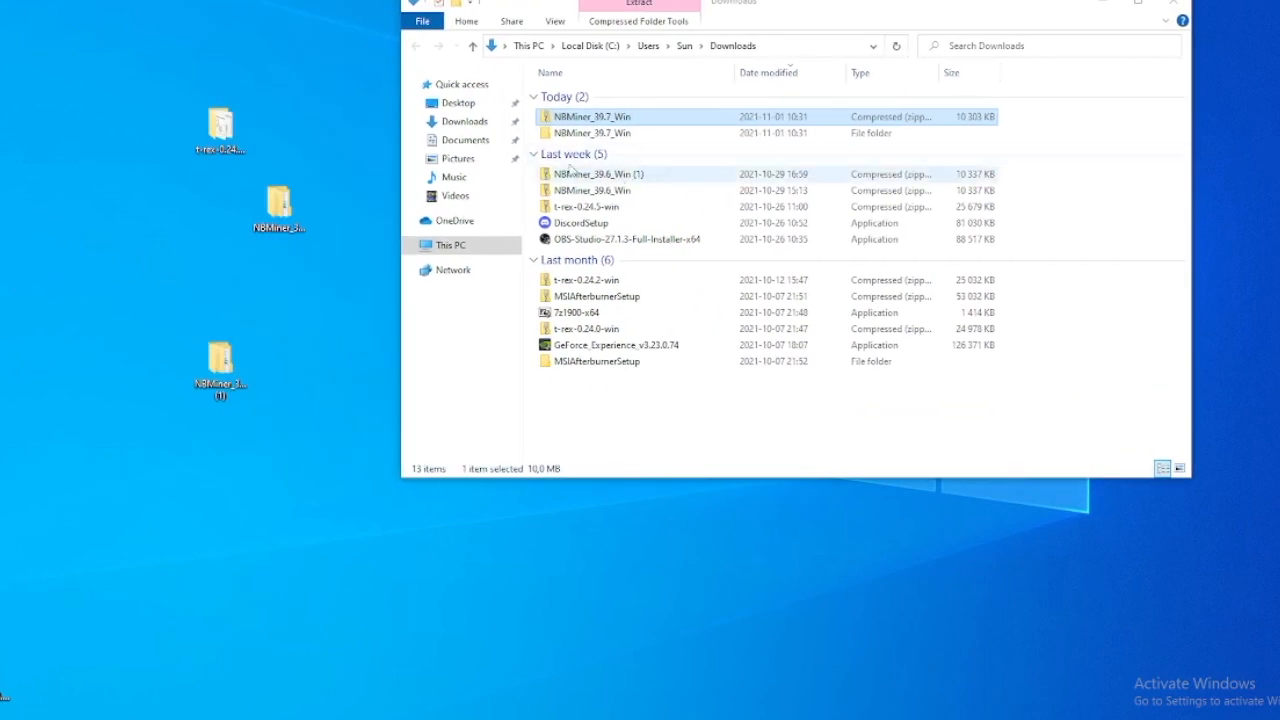
Move the extracted NBMiner_39.7_Win folder to the desktop and bring up options for start_eth inside NBMiner_Win
{"action": "left_click_drag", "start_coordinate": [592, 132], "coordinate": [230, 400]}
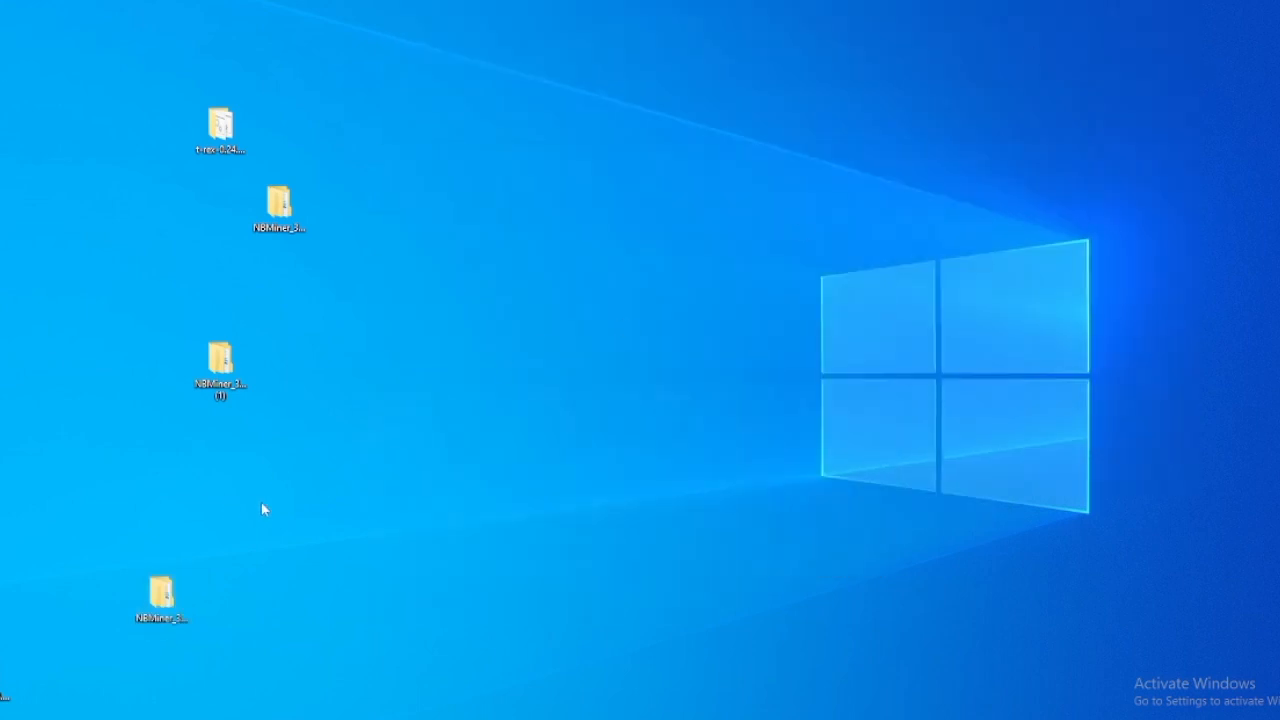
{"action": "double_click", "coordinate": [160, 596]}
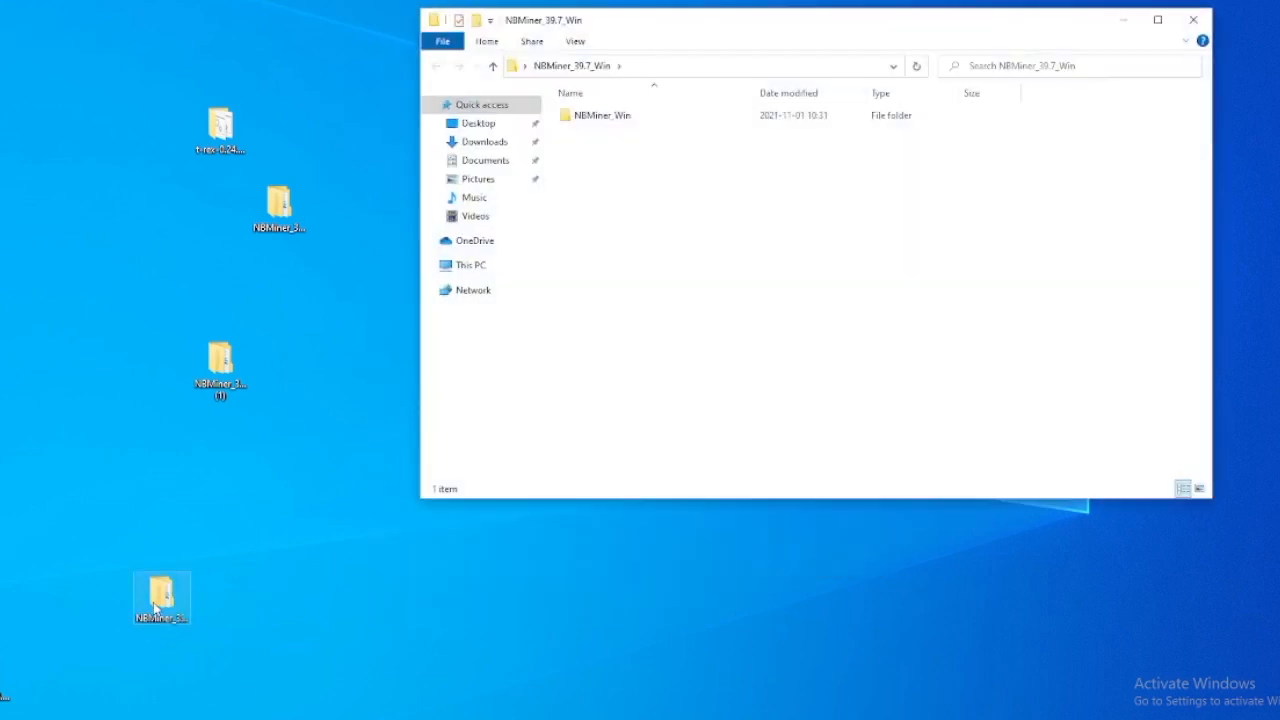
{"action": "double_click", "coordinate": [596, 114]}
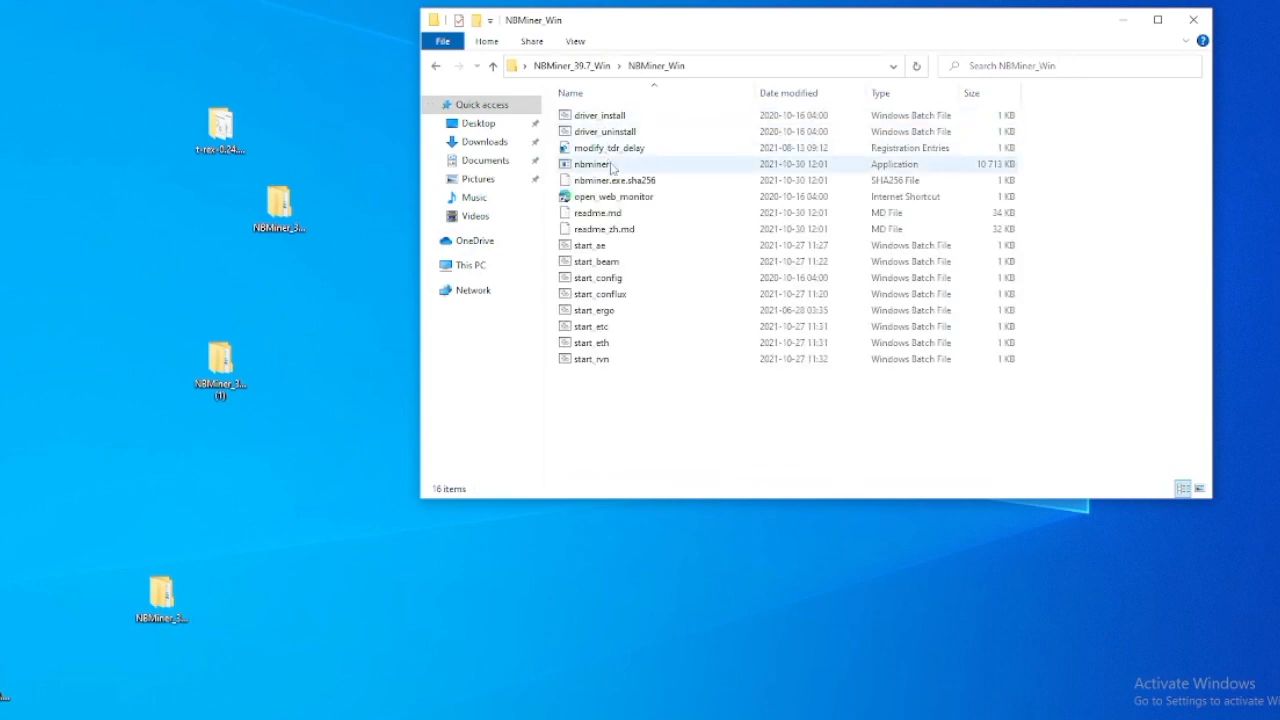
{"action": "left_click", "coordinate": [590, 342]}
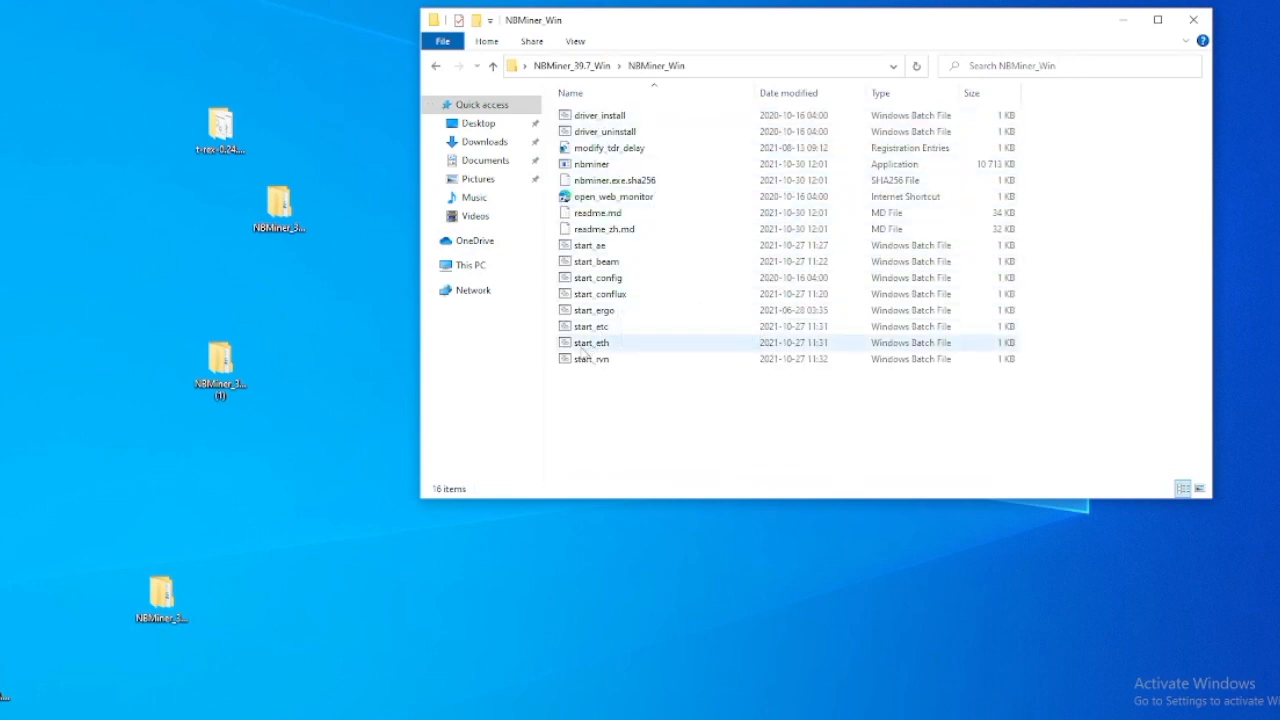
{"action": "mouse_move", "coordinate": [590, 350]}
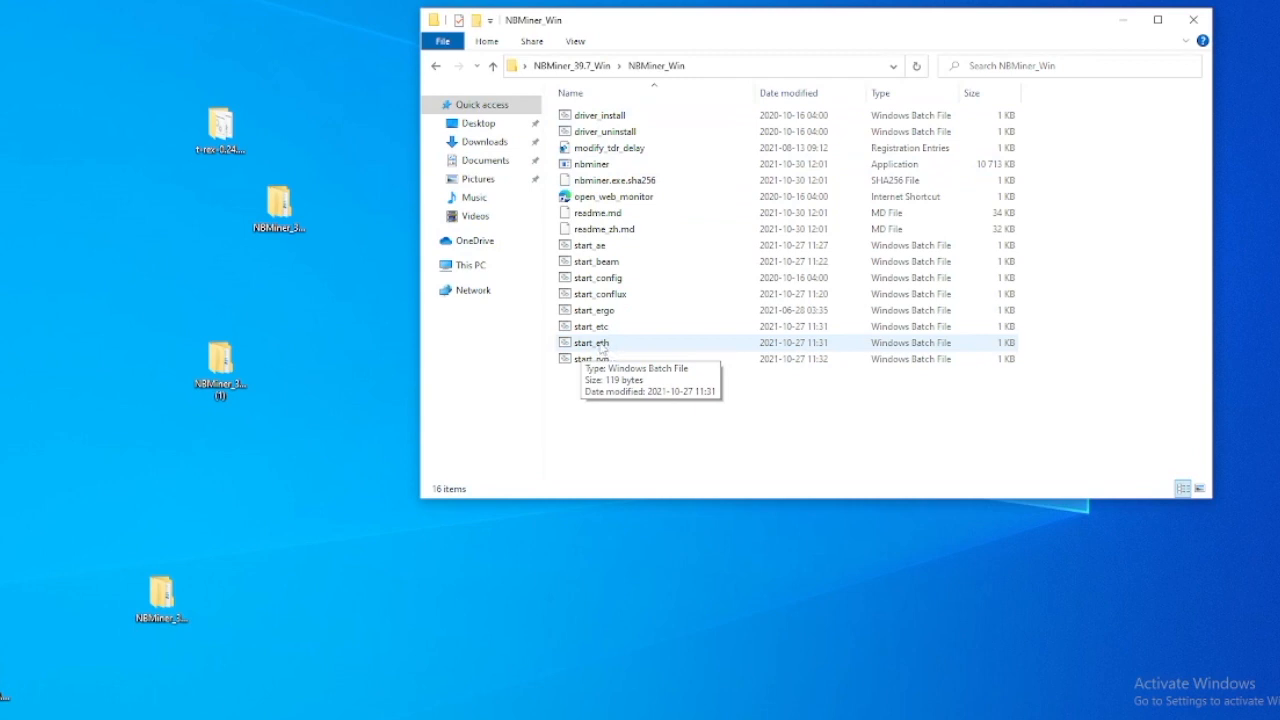
{"action": "right_click", "coordinate": [590, 342]}
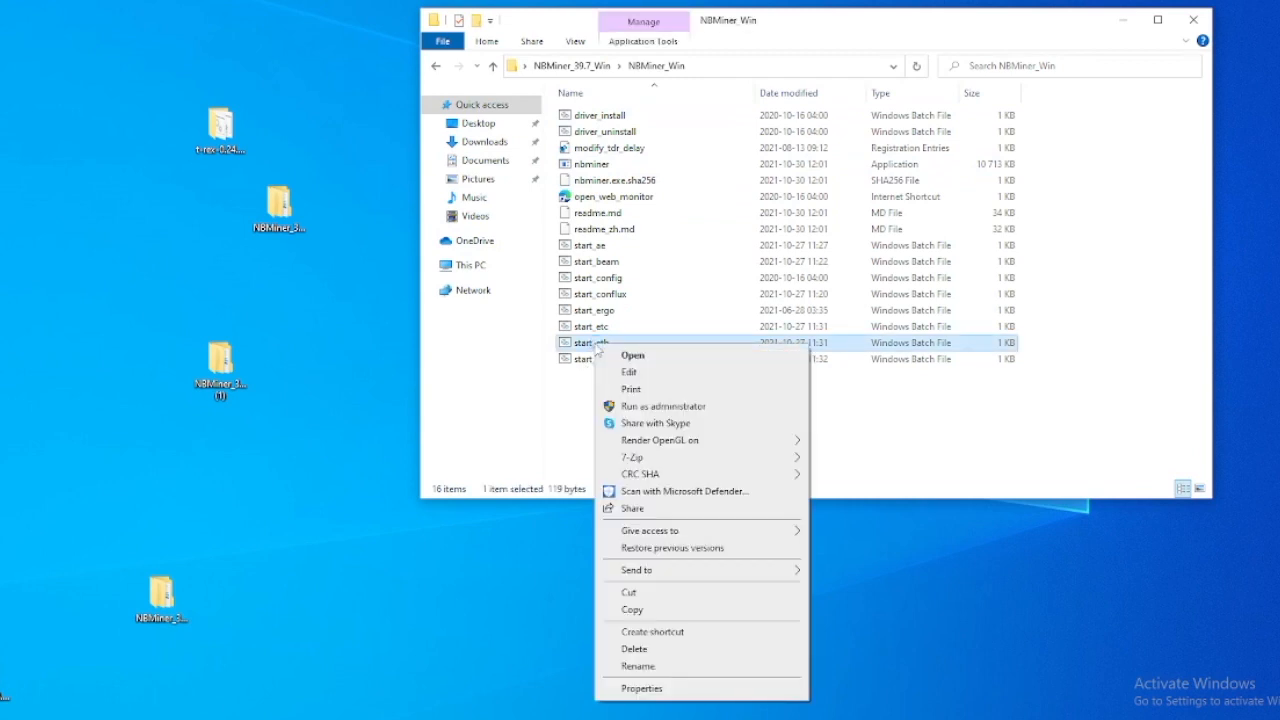
Edit start_eth.bat in Notepad and locate the asia2.ethermine.org pool address in the nbminer command
{"action": "left_click", "coordinate": [628, 370]}
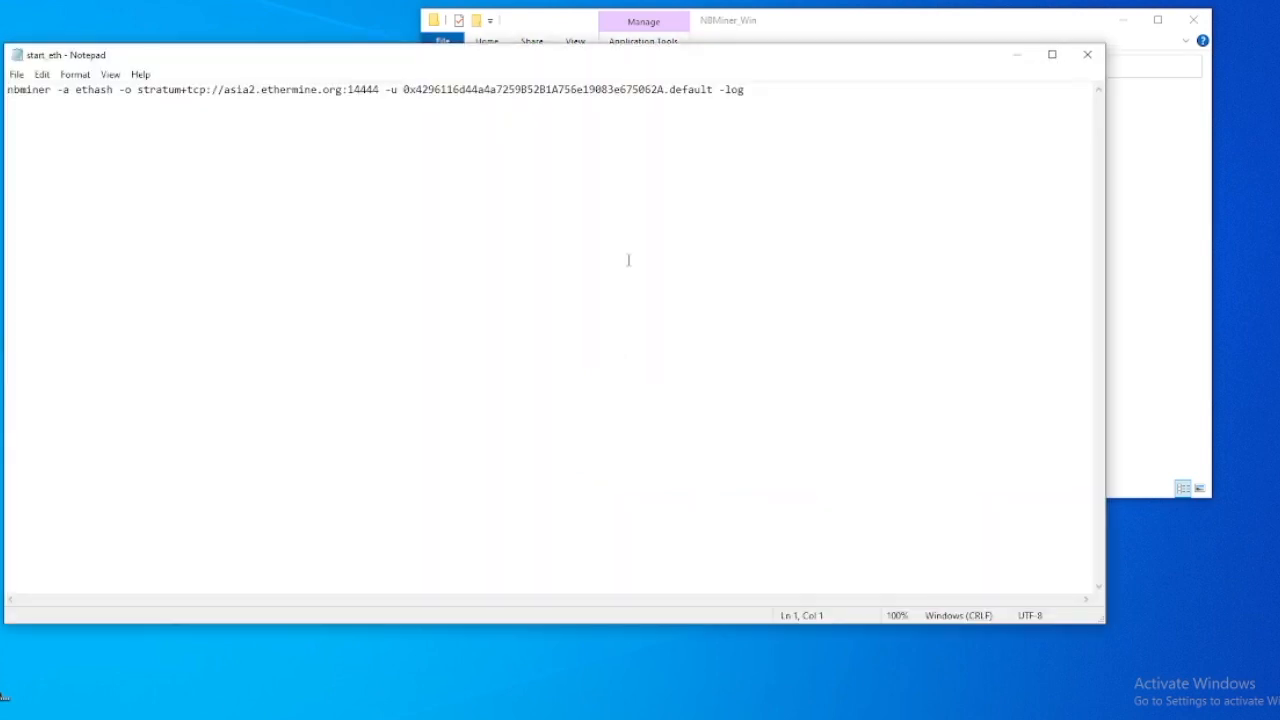
{"action": "mouse_move", "coordinate": [664, 234]}
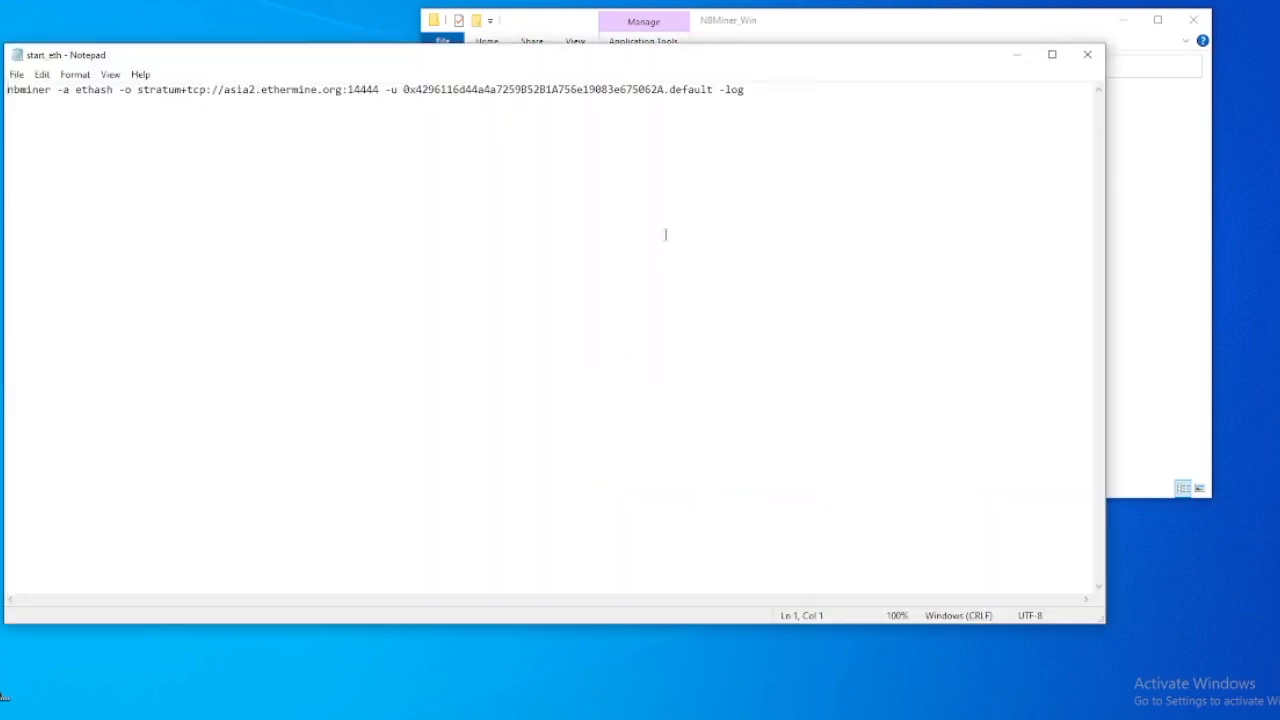
{"action": "mouse_move", "coordinate": [440, 124]}
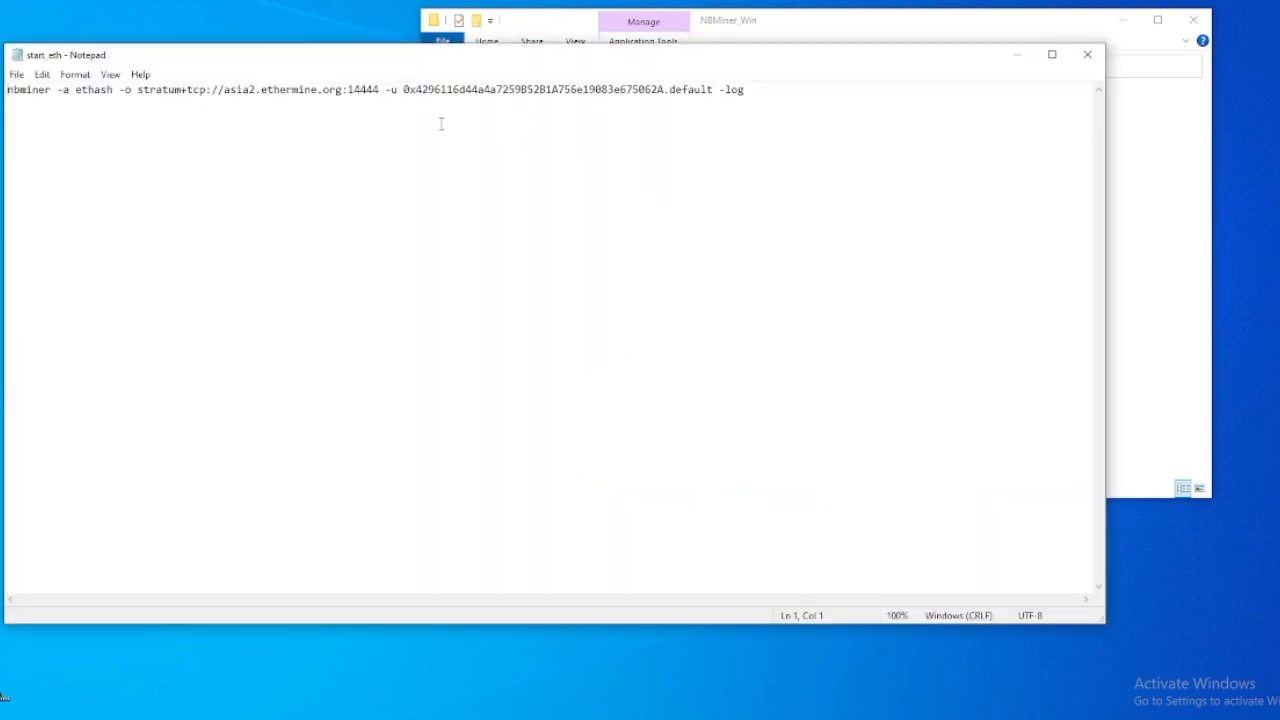
{"action": "left_click", "coordinate": [224, 88]}
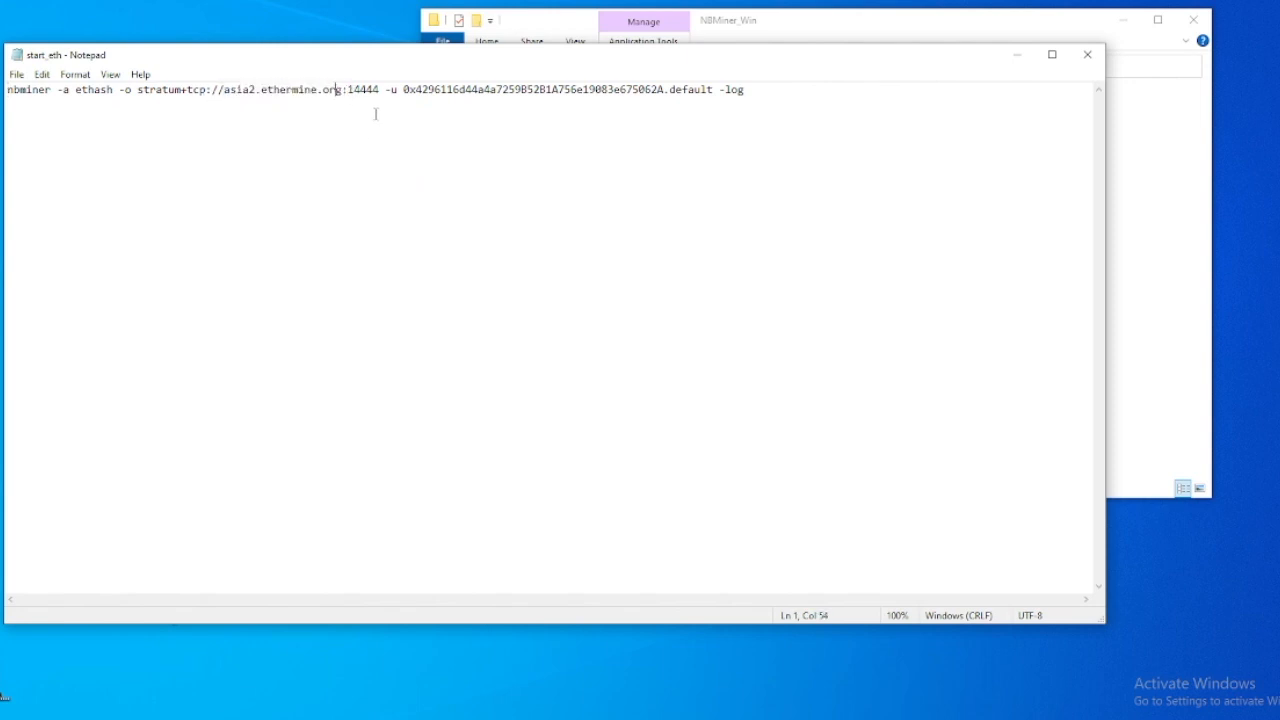
{"action": "mouse_move", "coordinate": [352, 650]}
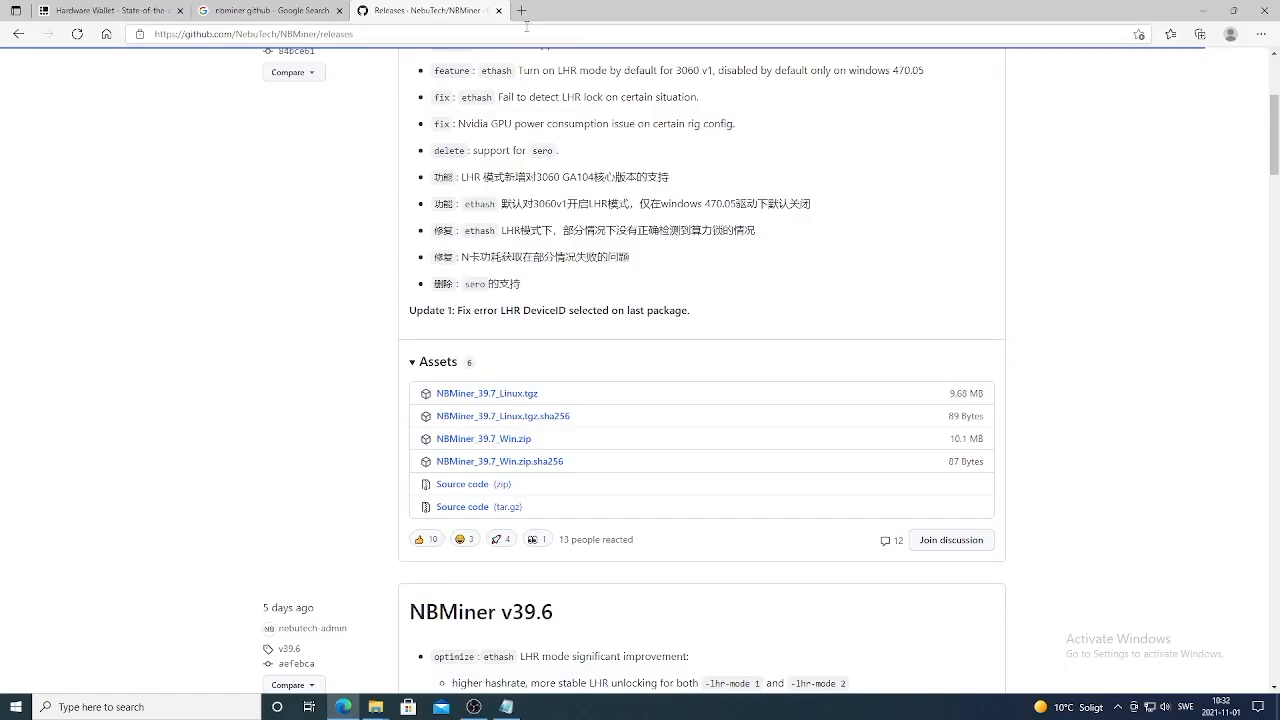
Go to ethermine.org in a new tab and reach the How to Connect server list
{"action": "left_click", "coordinate": [520, 10]}
{"action": "type", "text": "ether"}
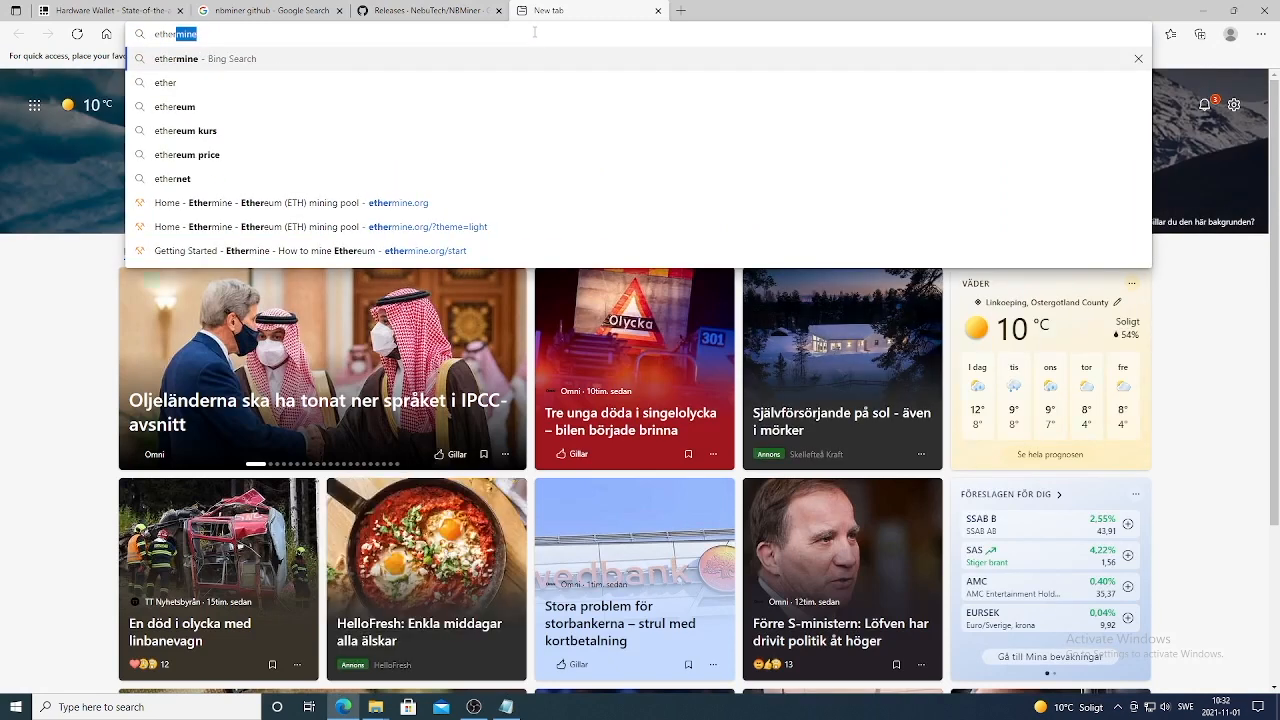
{"action": "type", "text": ".org"}
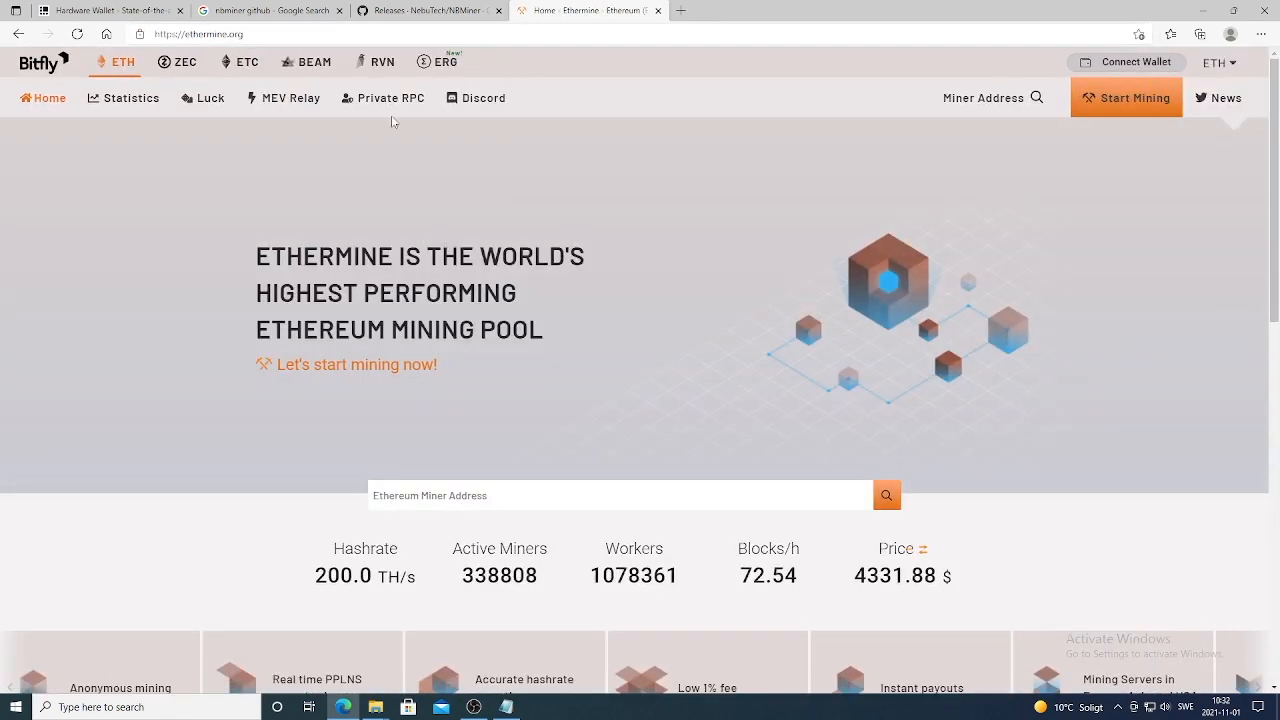
{"action": "left_click", "coordinate": [1220, 96]}
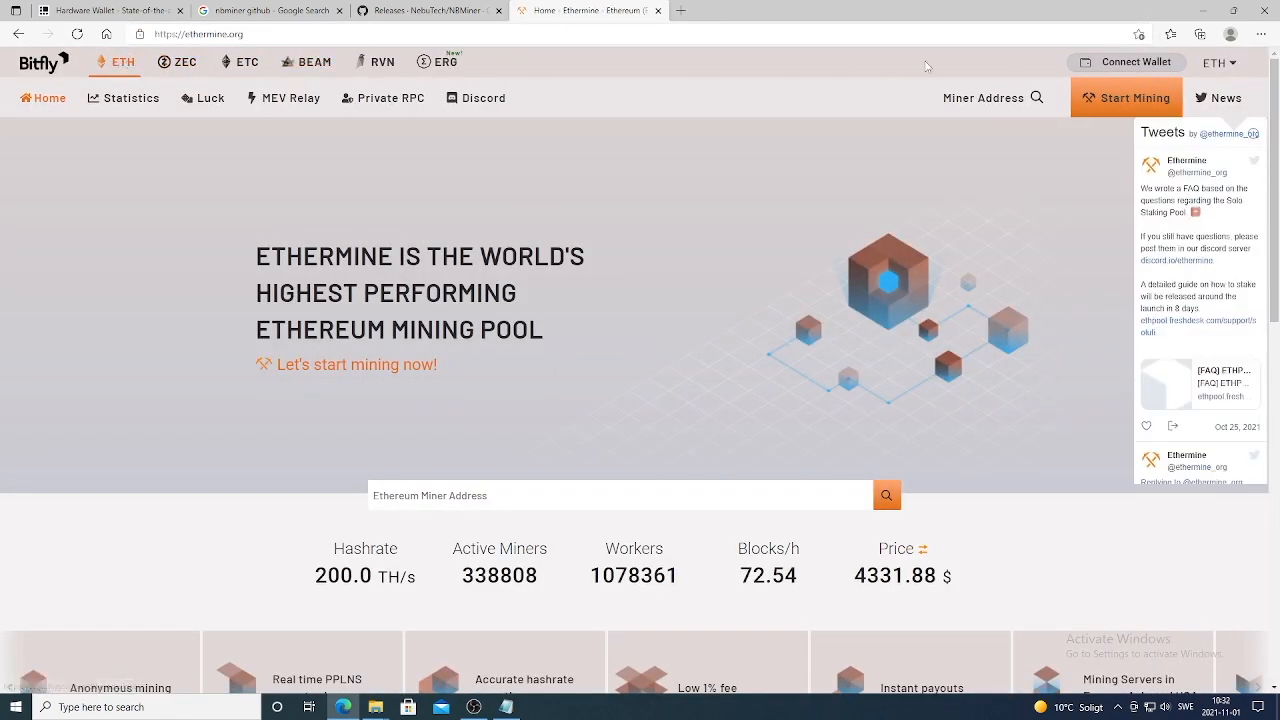
{"action": "left_click", "coordinate": [1126, 96]}
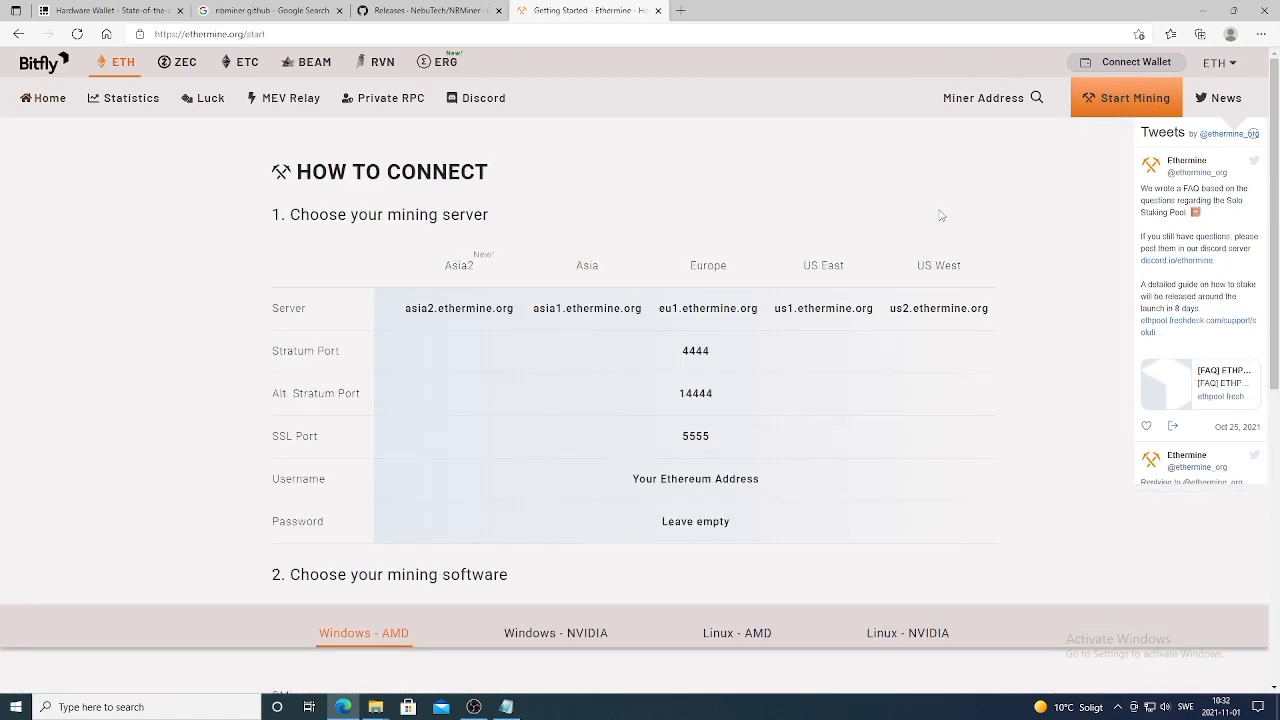
{"action": "mouse_move", "coordinate": [660, 312]}
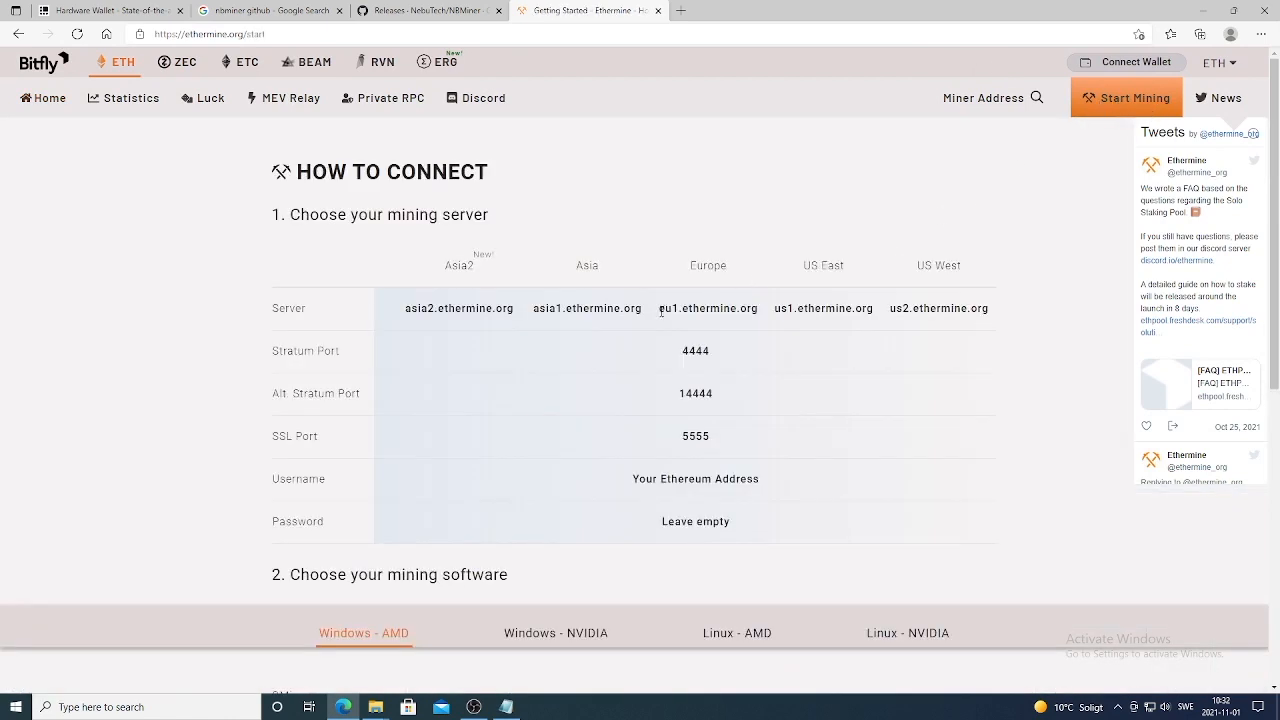
Pick out the Europe server eu1.ethermine.org and the stratum port 4444 from the list
{"action": "double_click", "coordinate": [708, 308]}
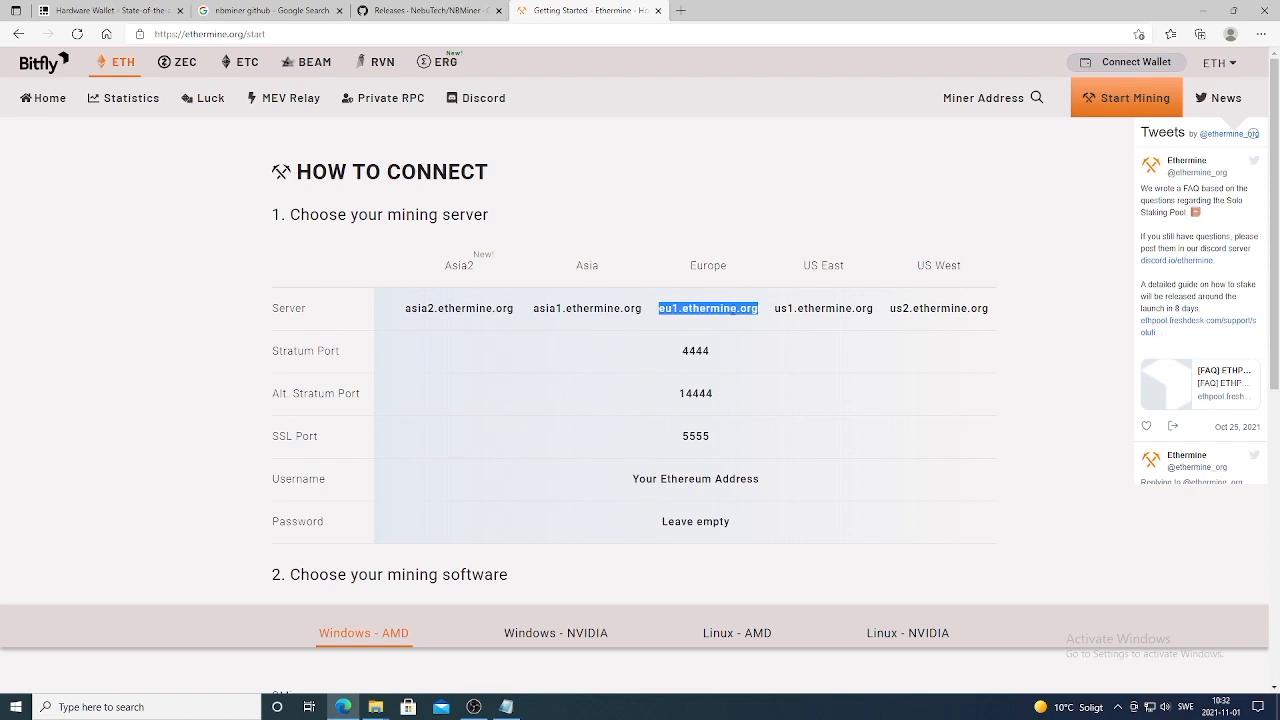
{"action": "mouse_move", "coordinate": [768, 328]}
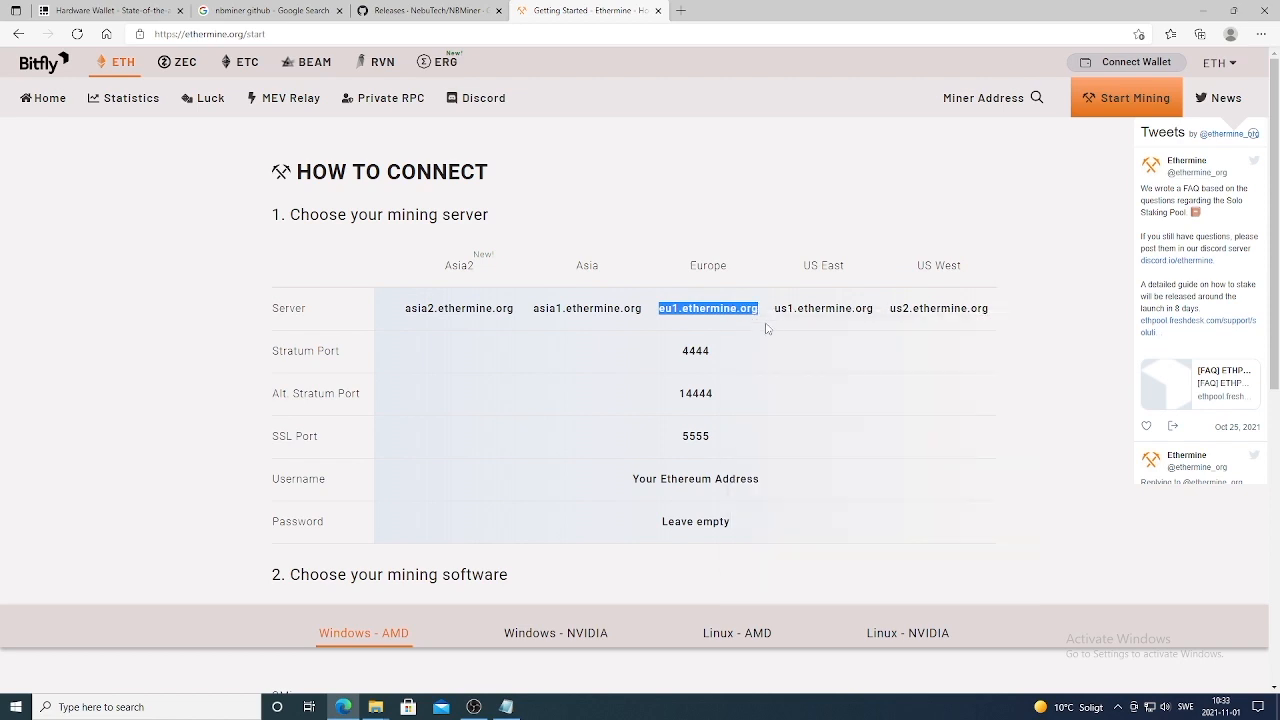
{"action": "mouse_move", "coordinate": [540, 328]}
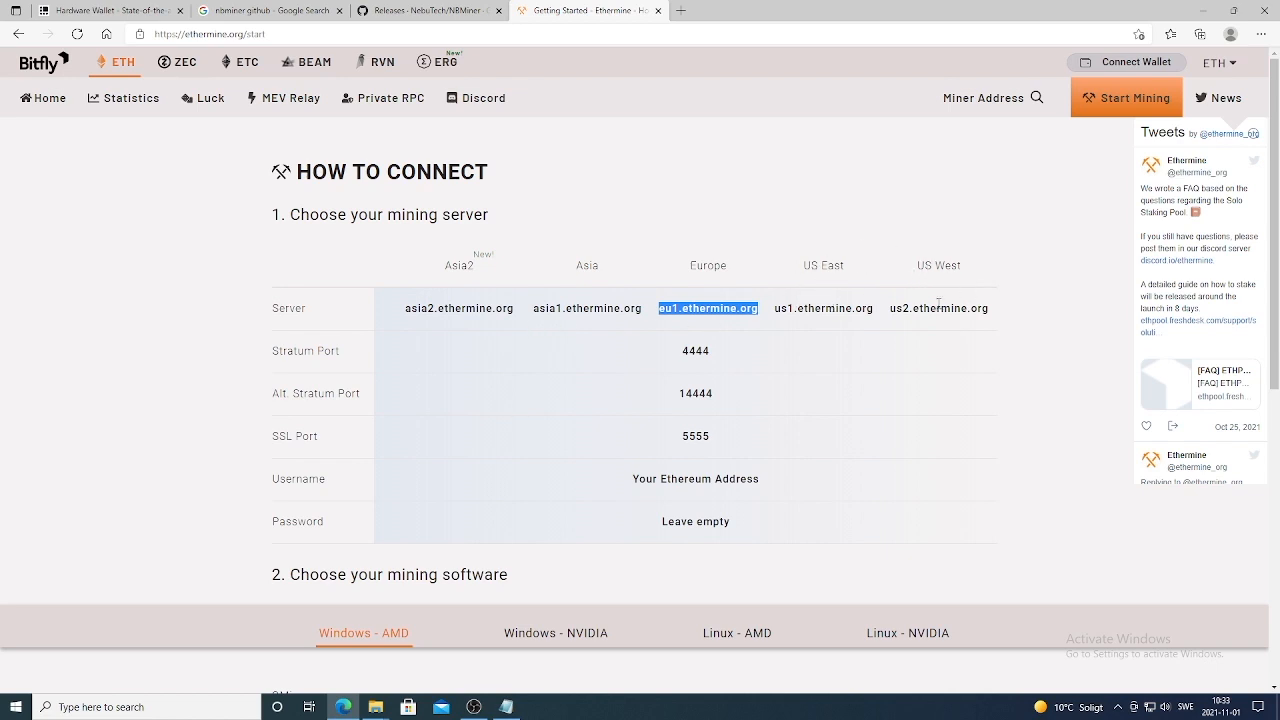
{"action": "mouse_move", "coordinate": [898, 292]}
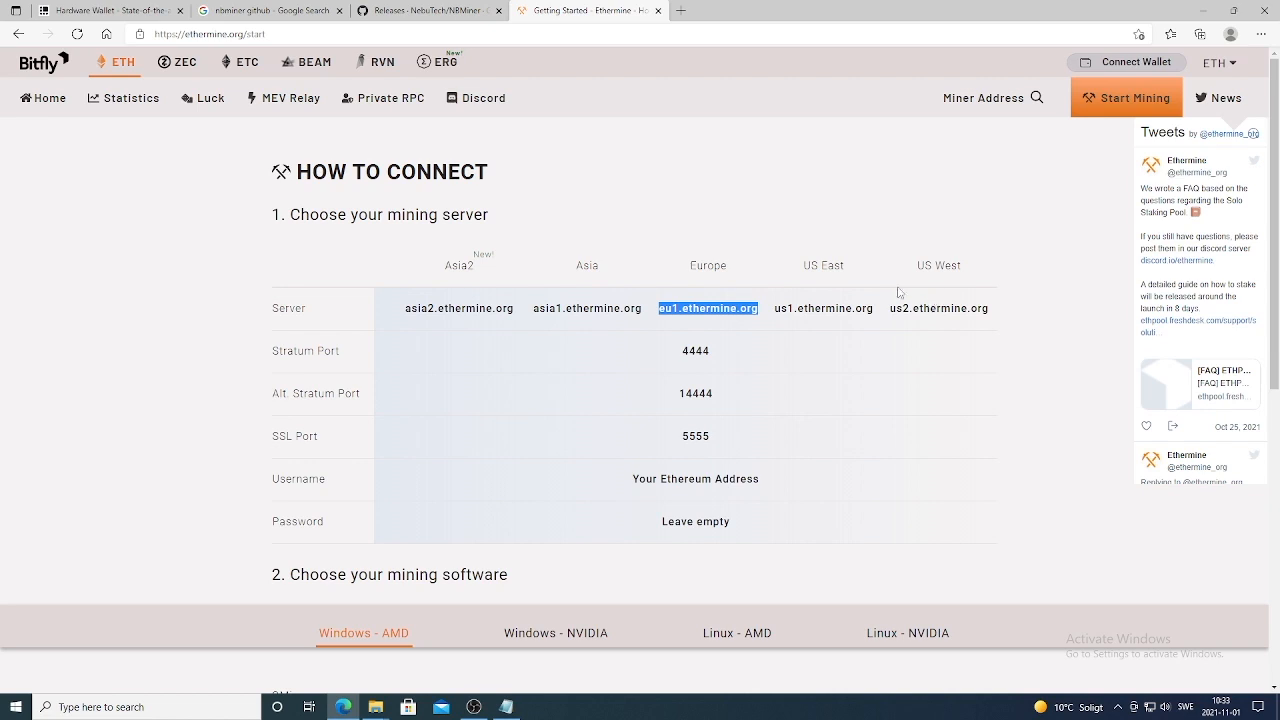
{"action": "mouse_move", "coordinate": [682, 358]}
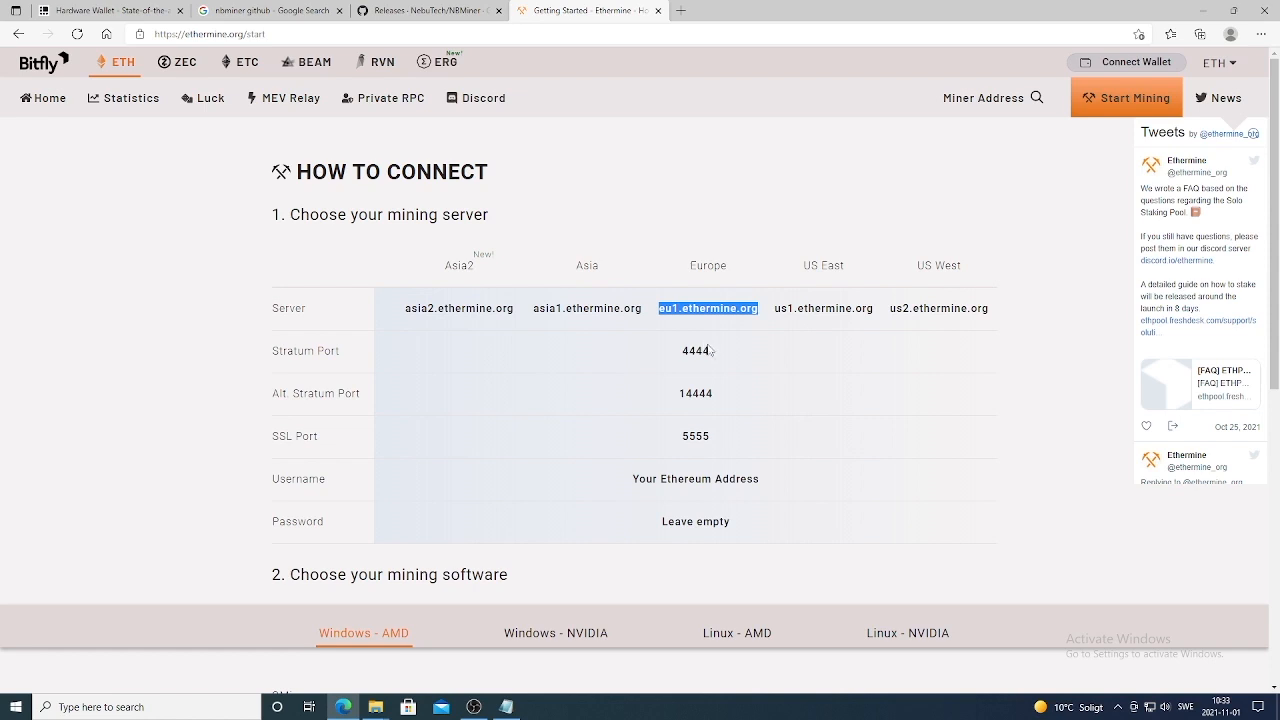
{"action": "double_click", "coordinate": [696, 392]}
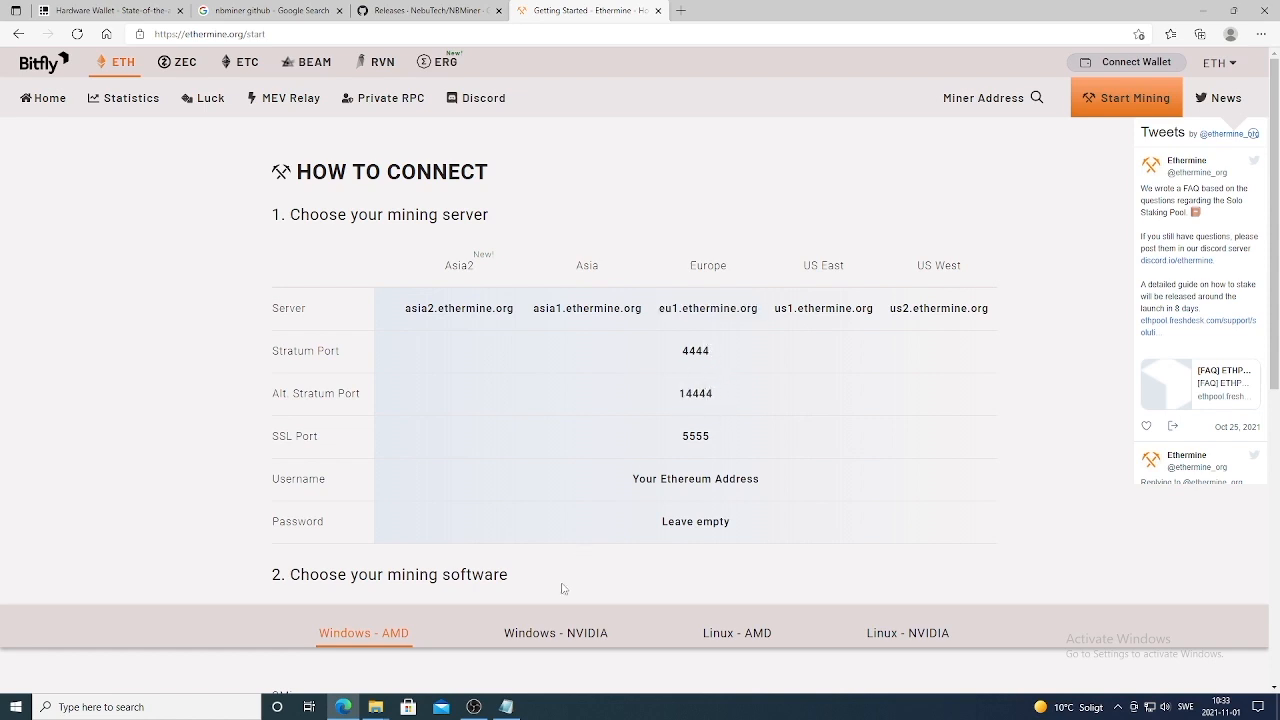
Point the start_eth command at eu1.ethermine.org:4444 instead of asia2.ethermine.org:14444
{"action": "left_click", "coordinate": [506, 708]}
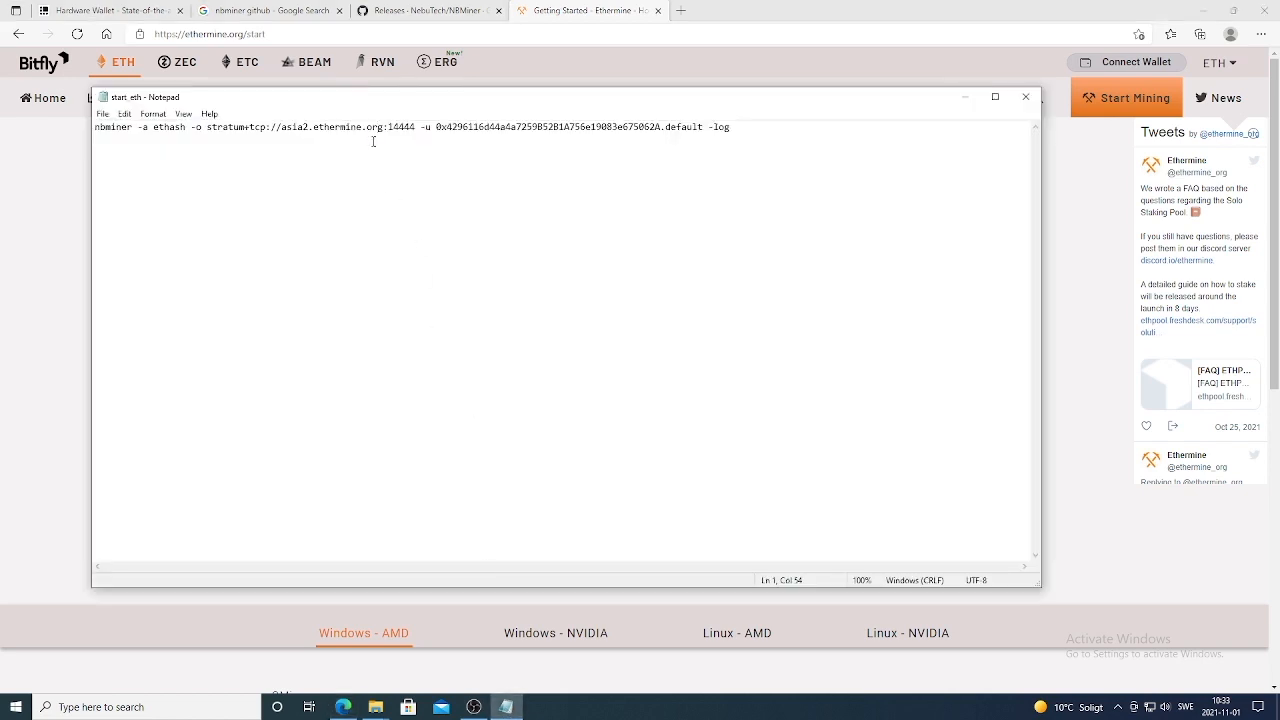
{"action": "double_click", "coordinate": [332, 128]}
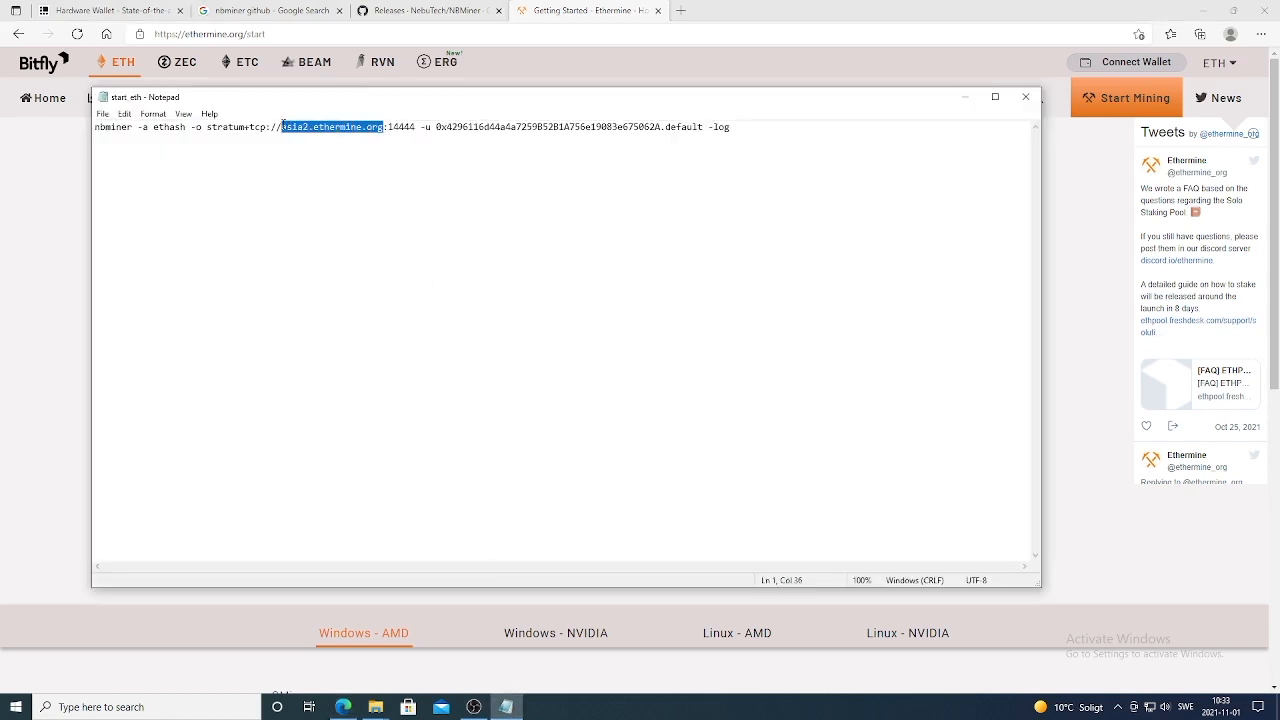
{"action": "type", "text": "eu1.ethermine.org"}
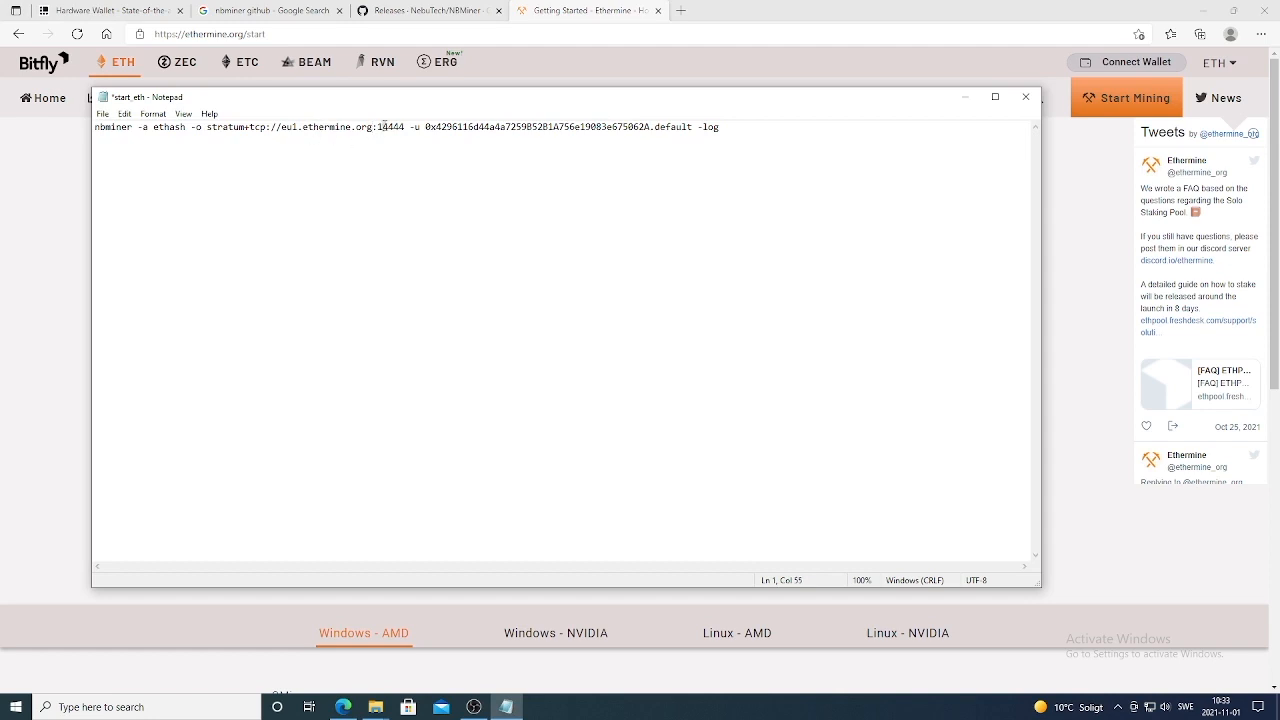
{"action": "key", "text": "Backspace"}
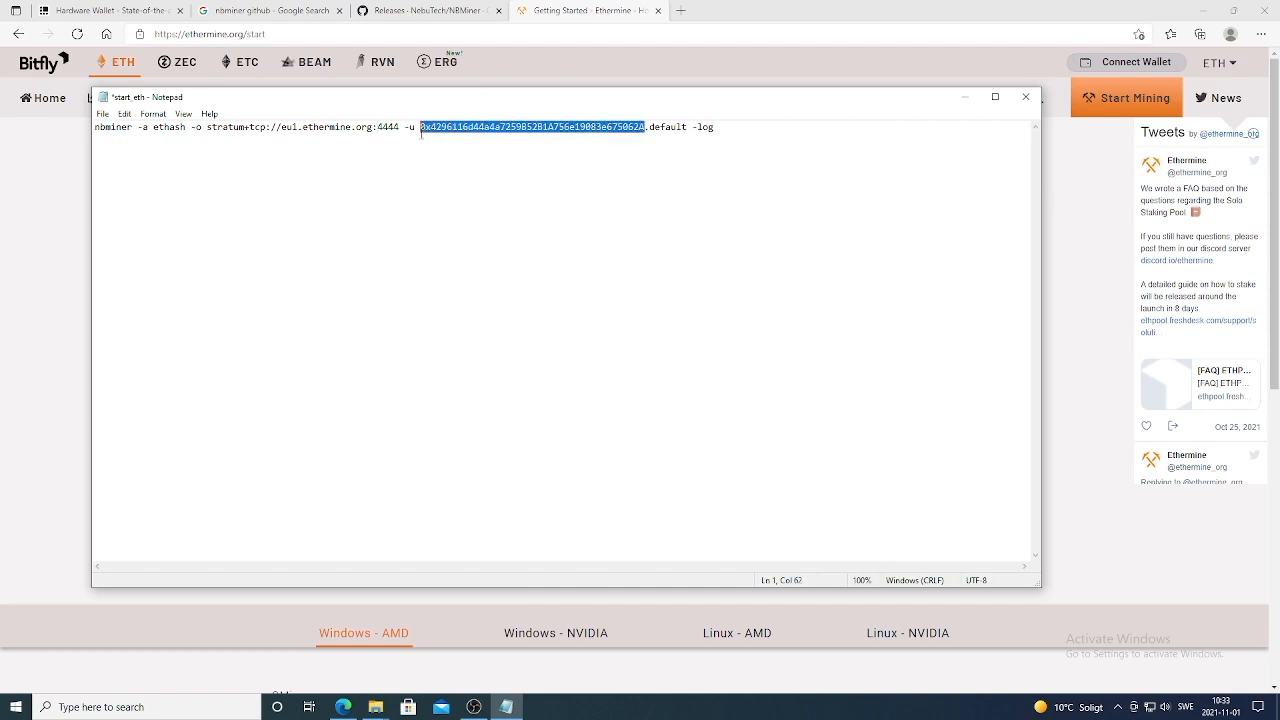
{"action": "mouse_move", "coordinate": [530, 148]}
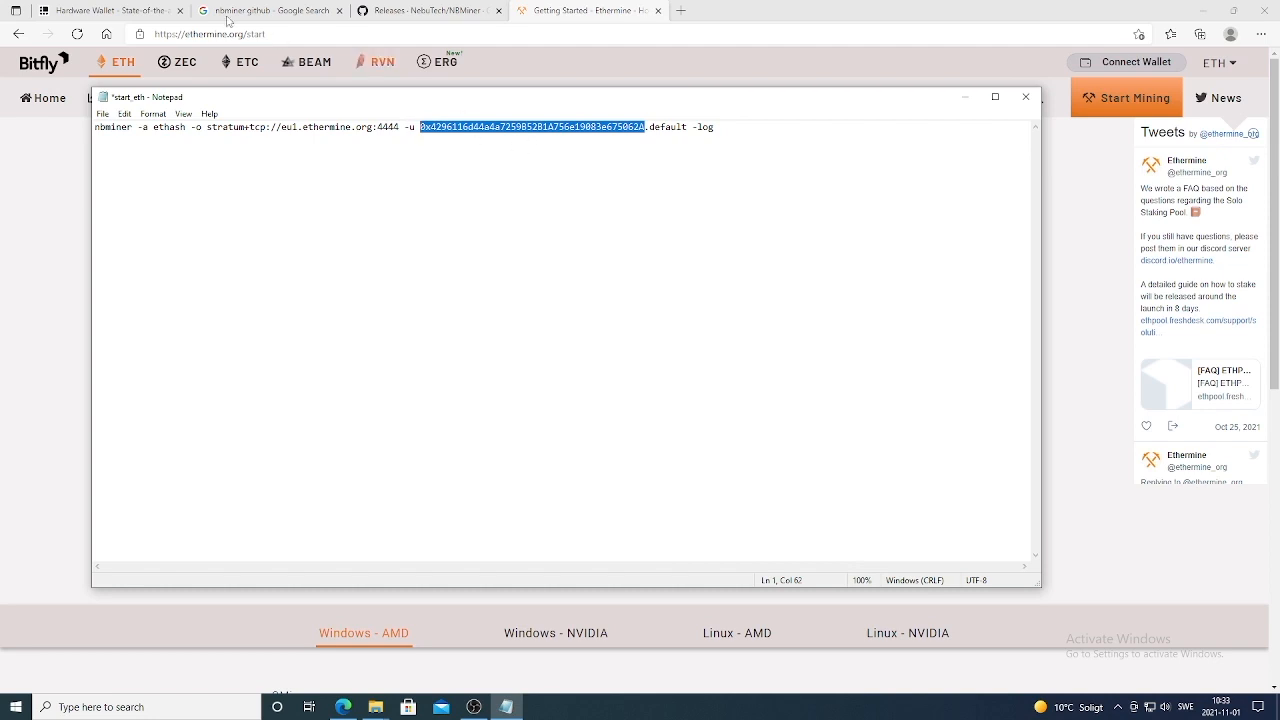
Browse the Ledger hardware wallet page with Nano X and Nano S
{"action": "left_click", "coordinate": [100, 10]}
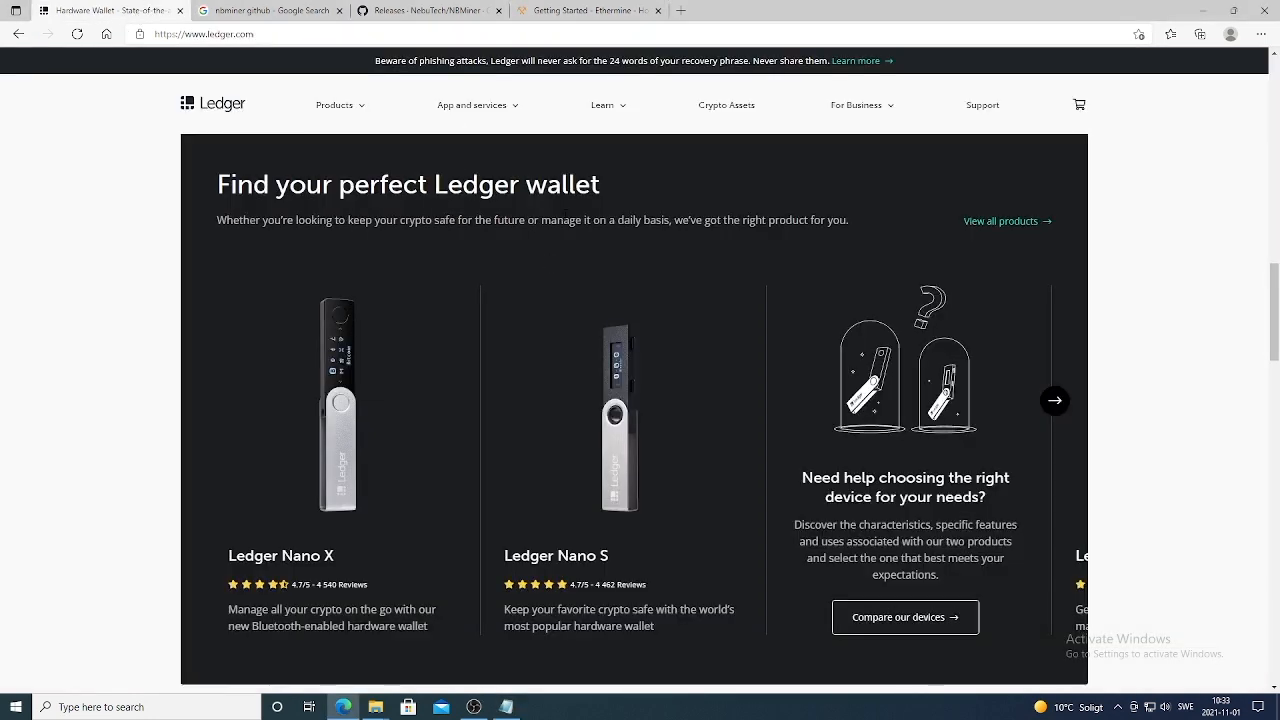
{"action": "mouse_move", "coordinate": [280, 442]}
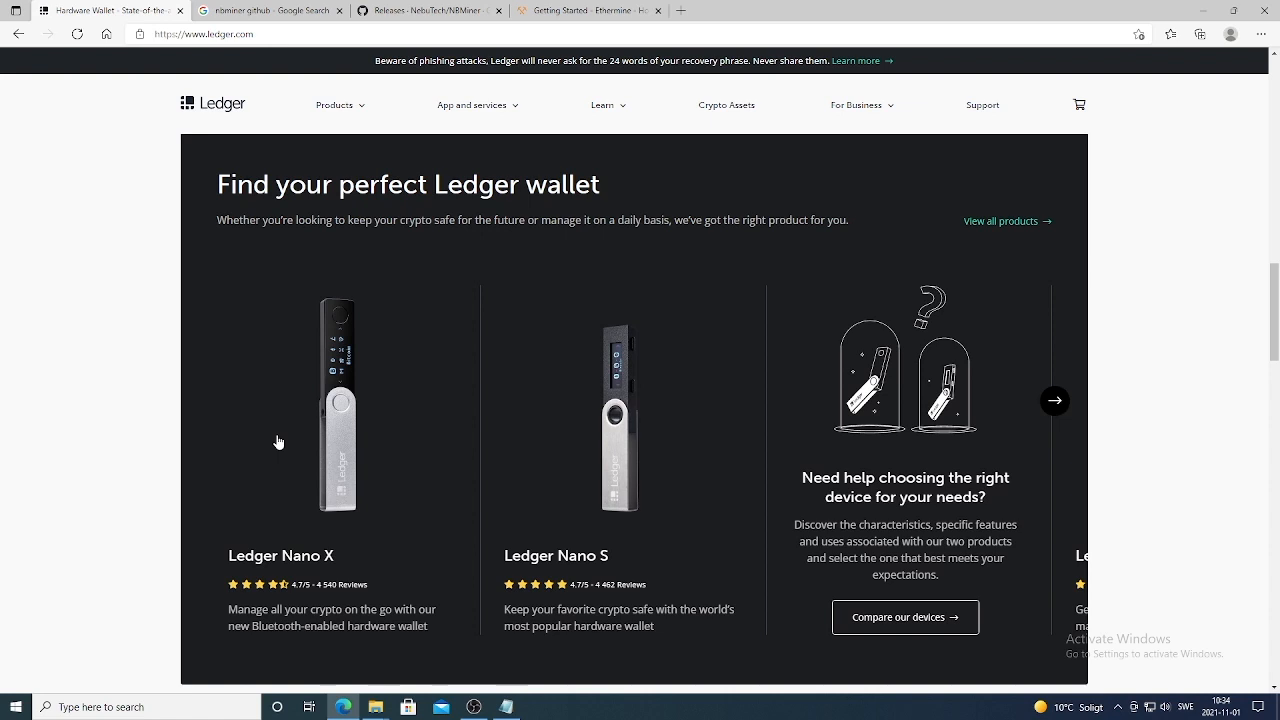
{"action": "mouse_move", "coordinate": [306, 448]}
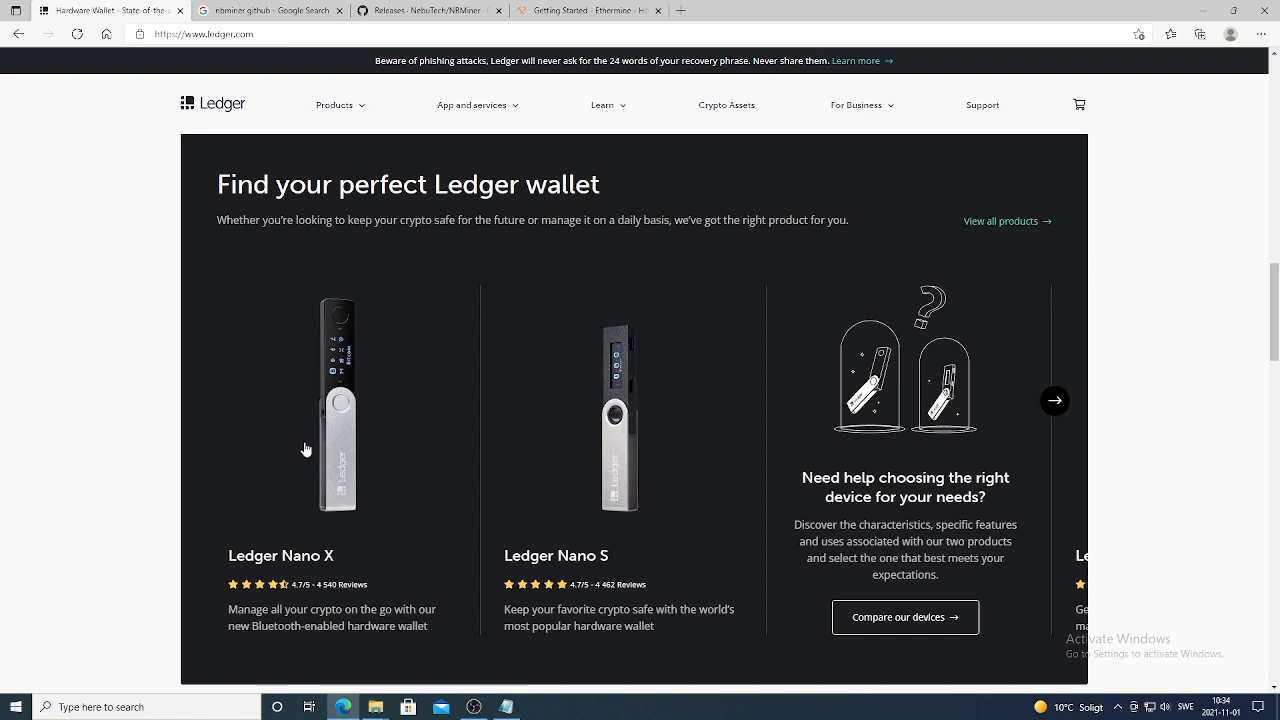
{"action": "mouse_move", "coordinate": [392, 464]}
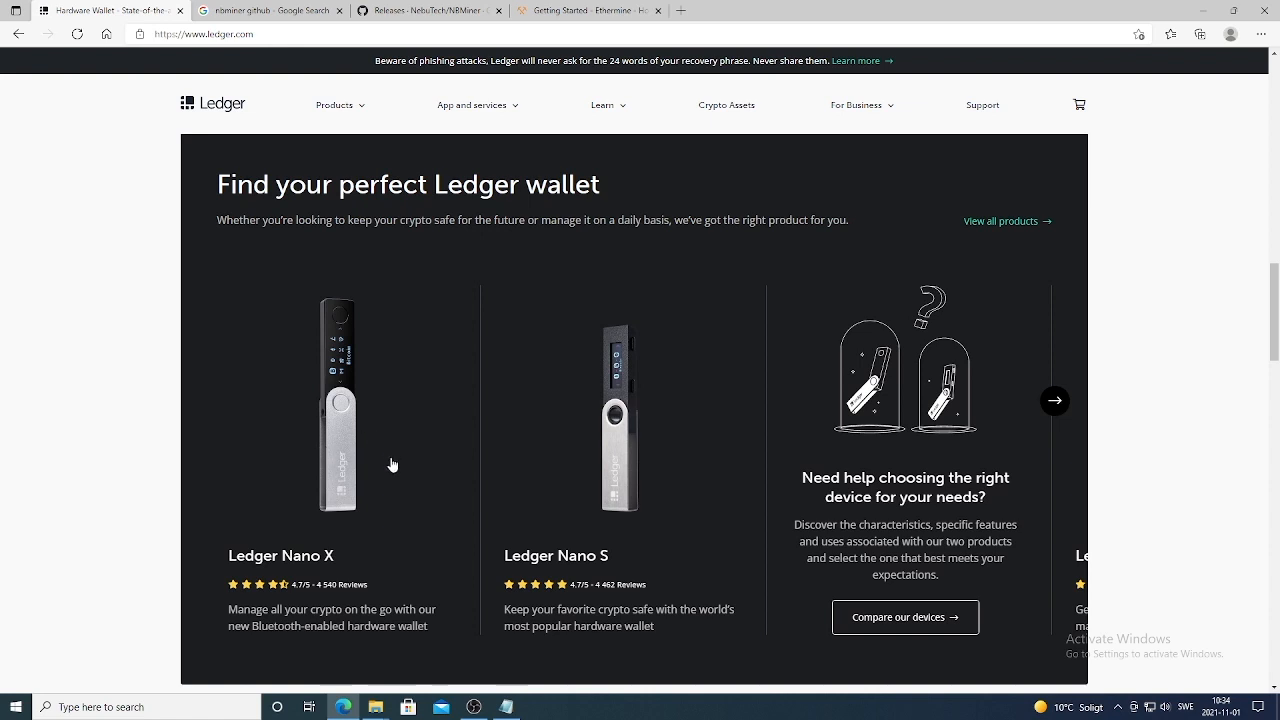
{"action": "mouse_move", "coordinate": [592, 420]}
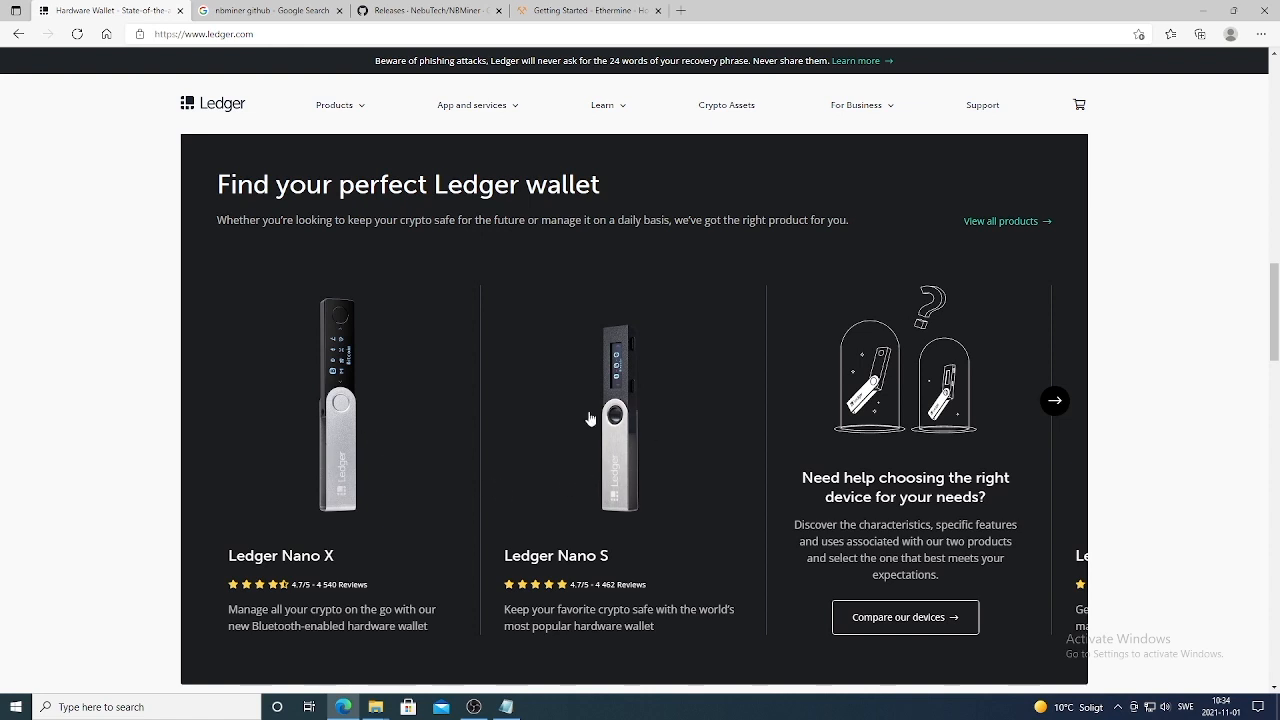
{"action": "mouse_move", "coordinate": [476, 172]}
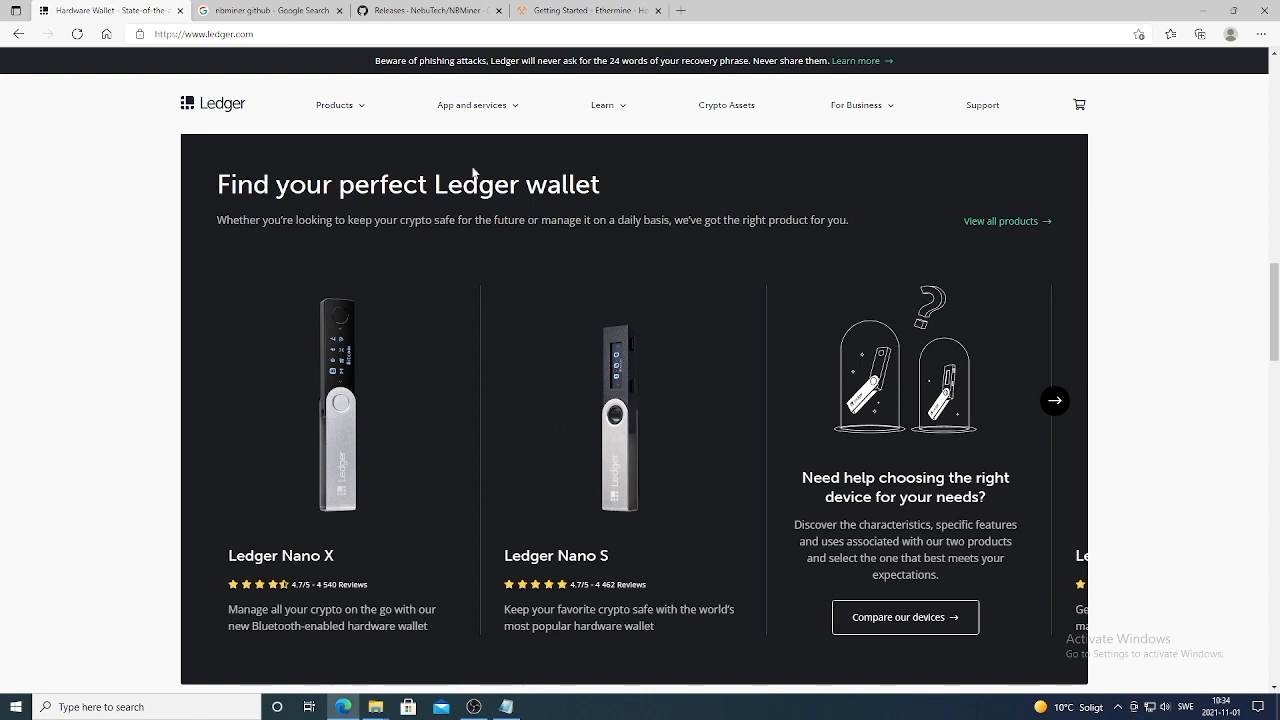
{"action": "mouse_move", "coordinate": [596, 380]}
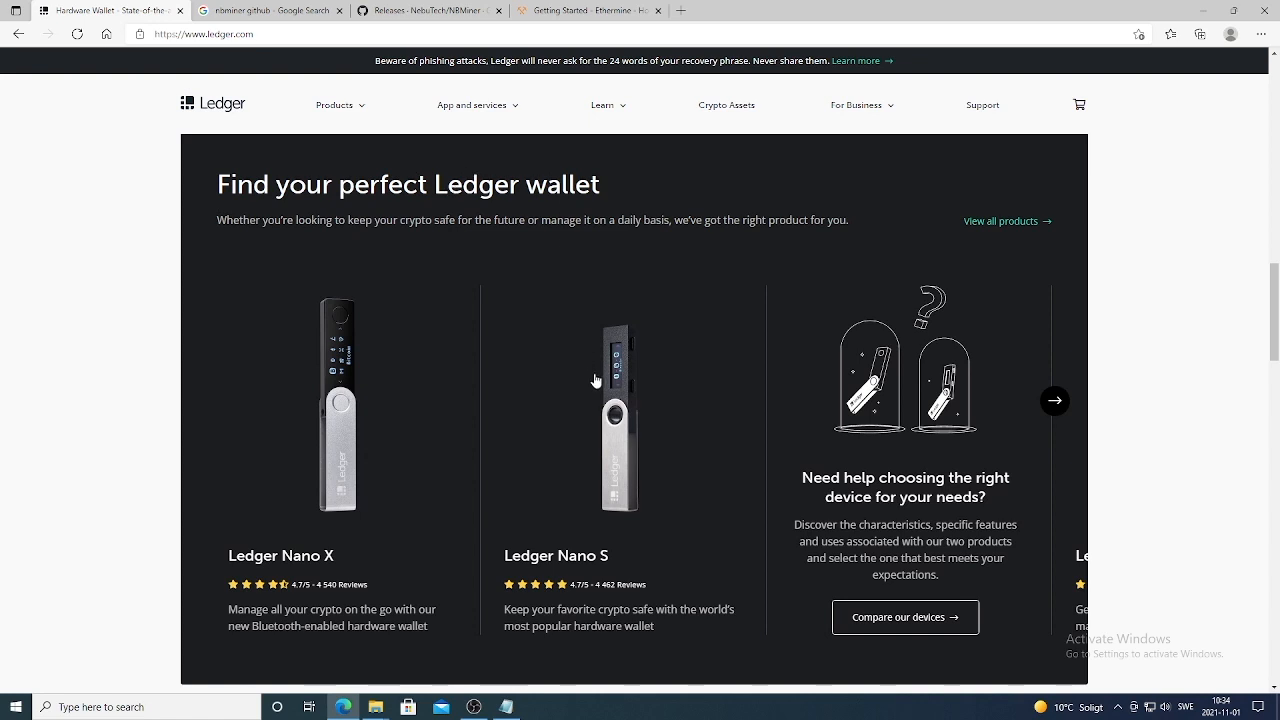
{"action": "mouse_move", "coordinate": [582, 392]}
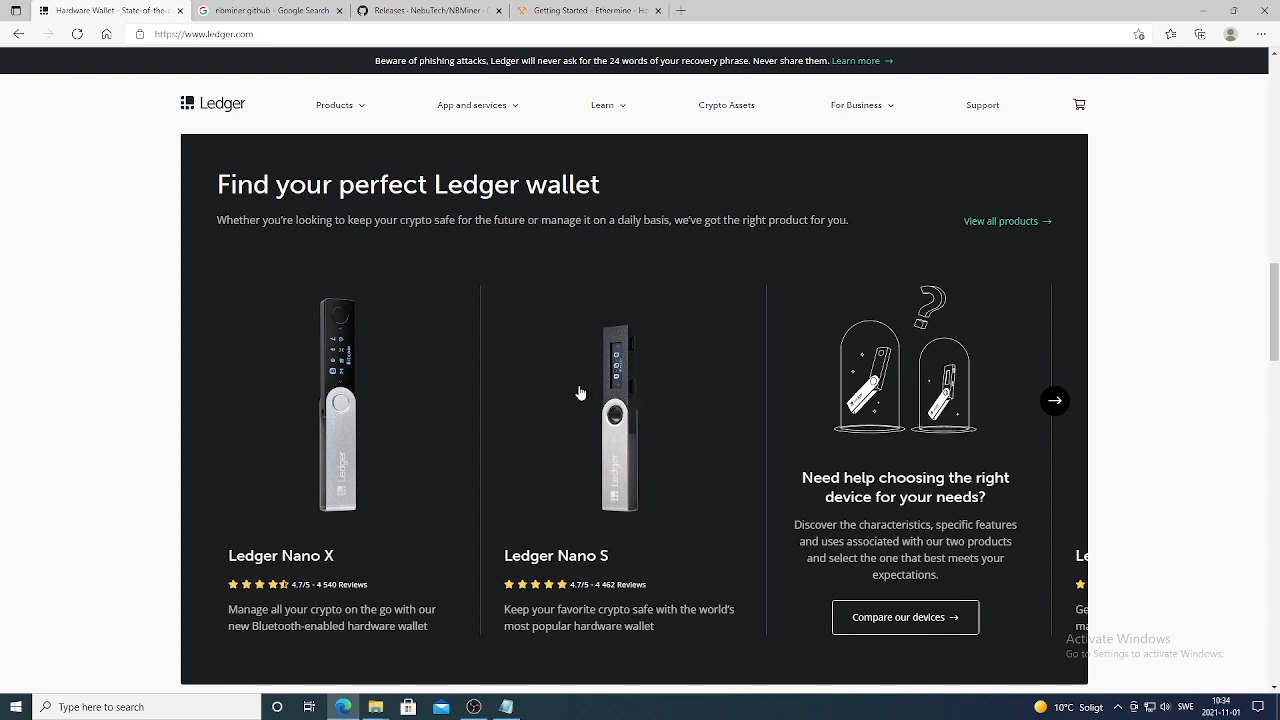
{"action": "mouse_move", "coordinate": [224, 558]}
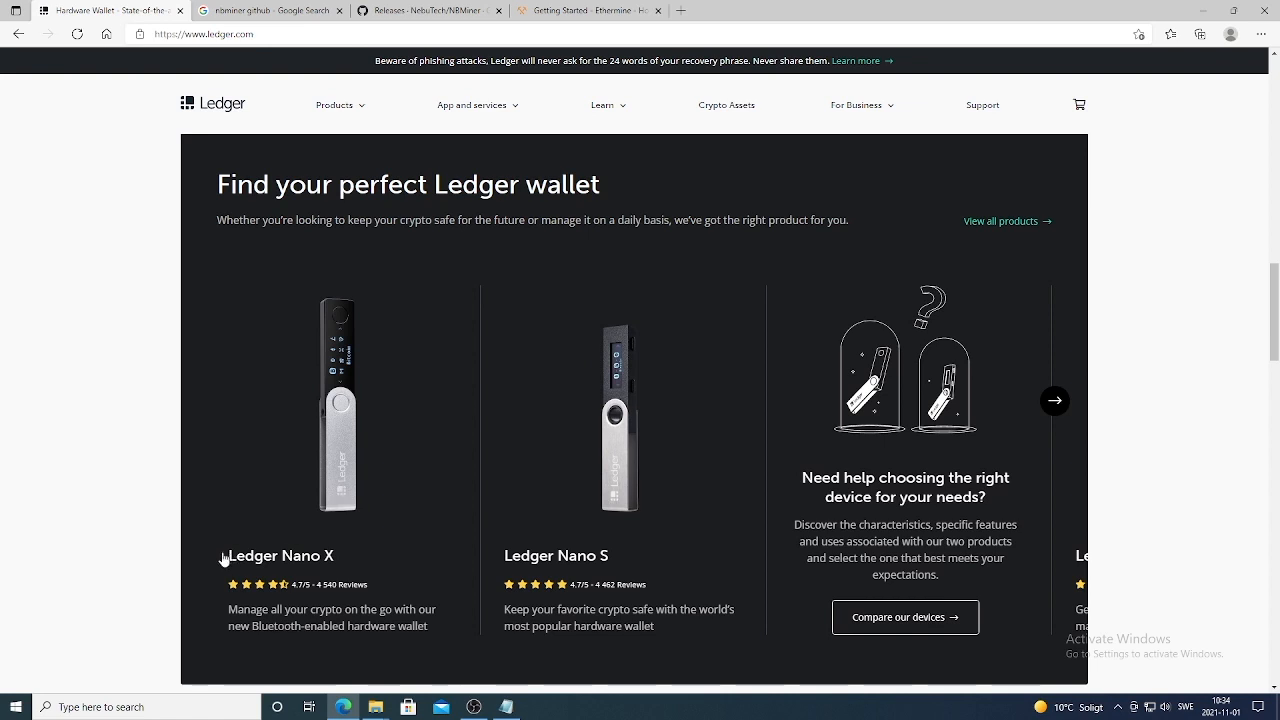
{"action": "mouse_move", "coordinate": [368, 552]}
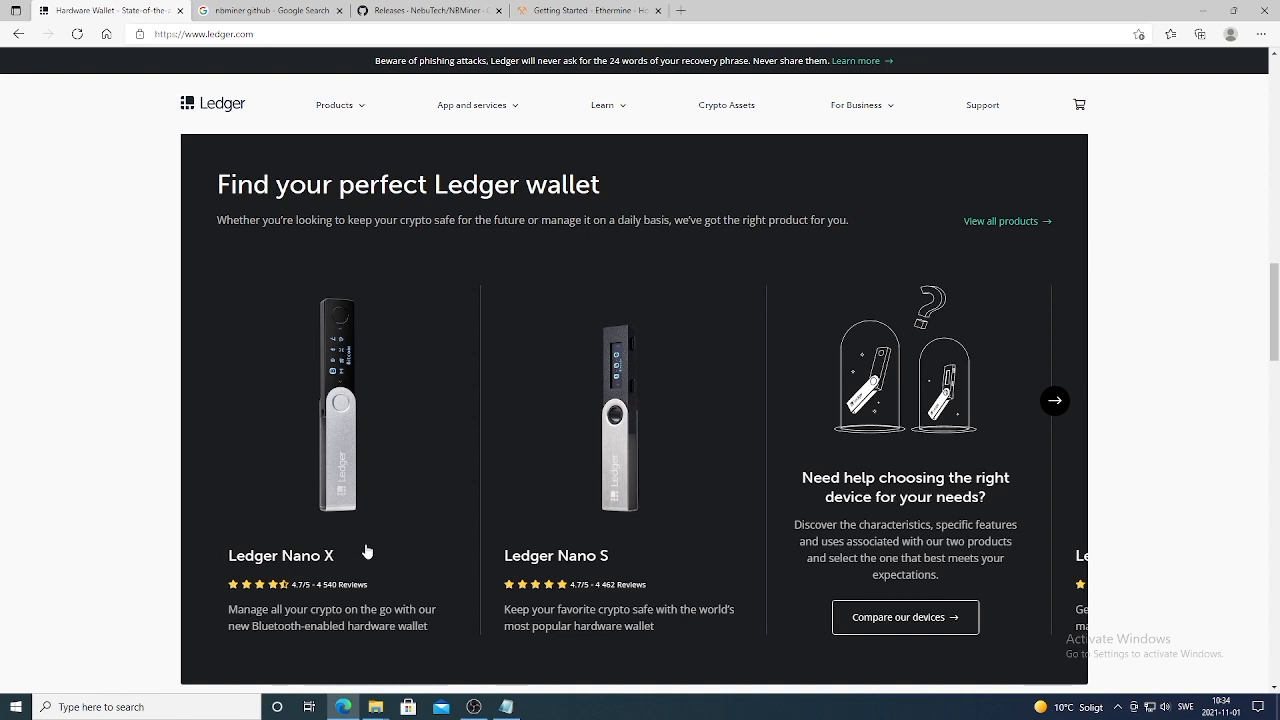
{"action": "mouse_move", "coordinate": [372, 538]}
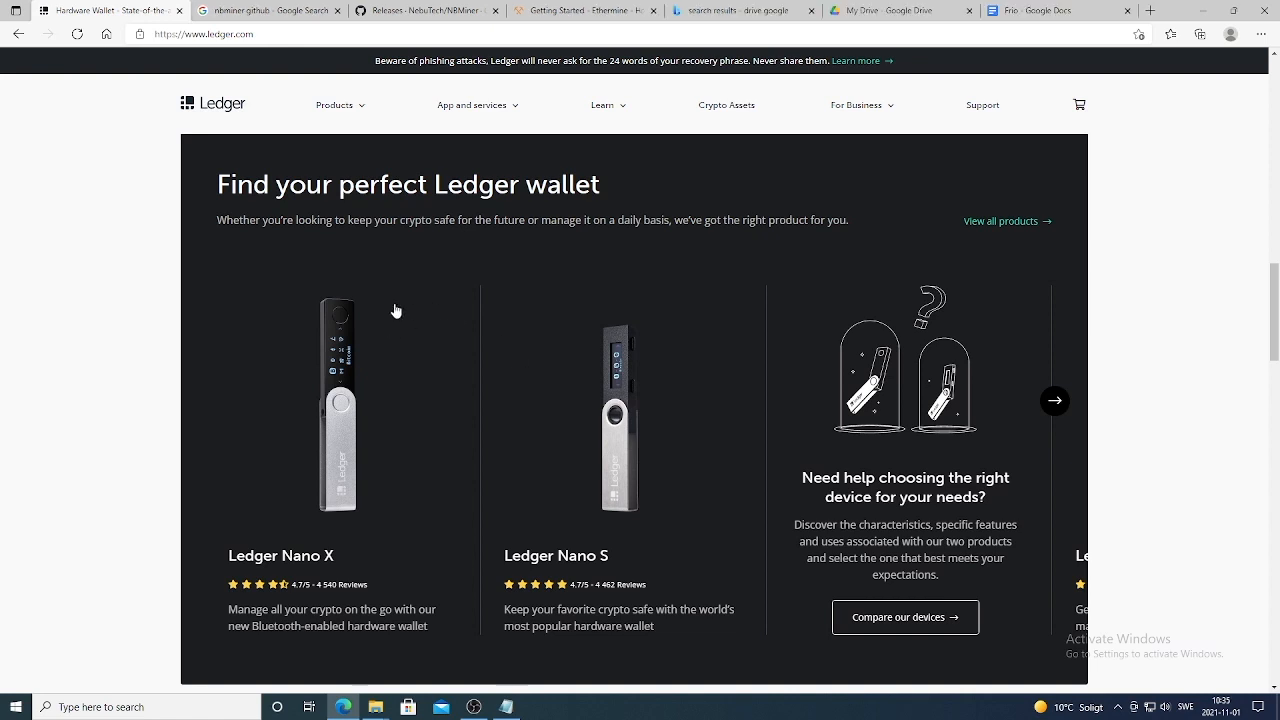
{"action": "mouse_move", "coordinate": [312, 456]}
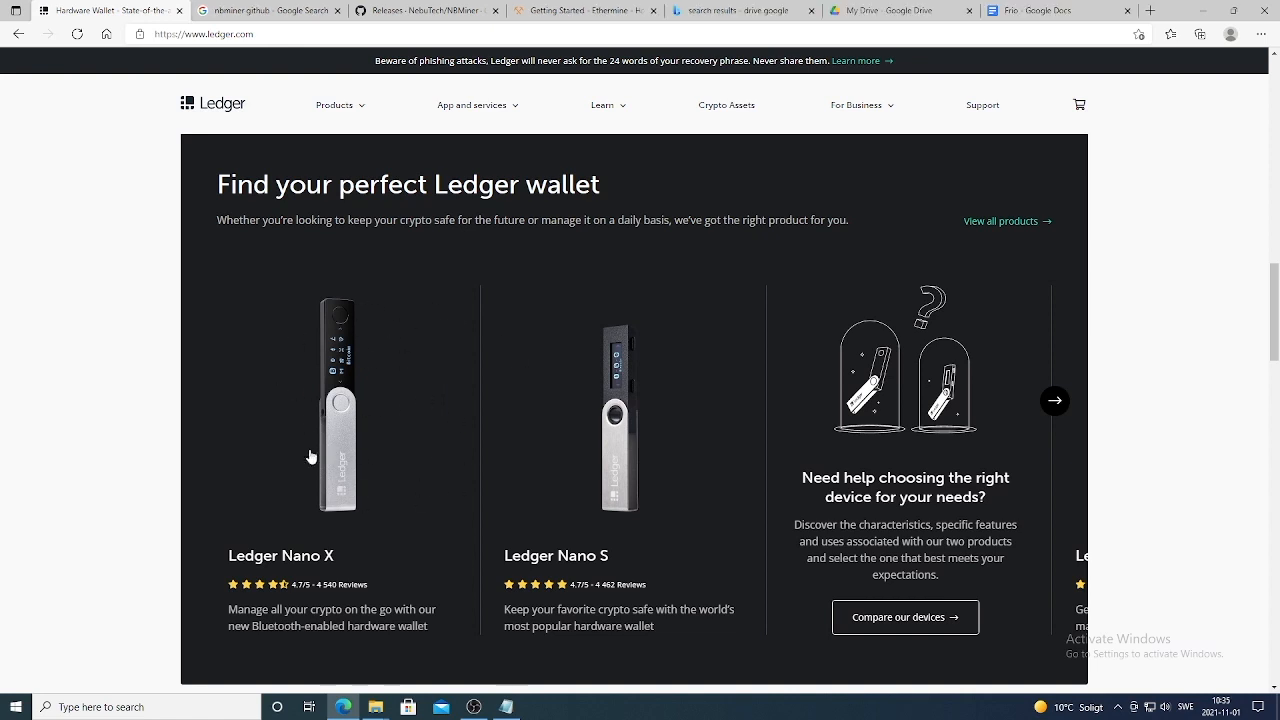
{"action": "mouse_move", "coordinate": [276, 576]}
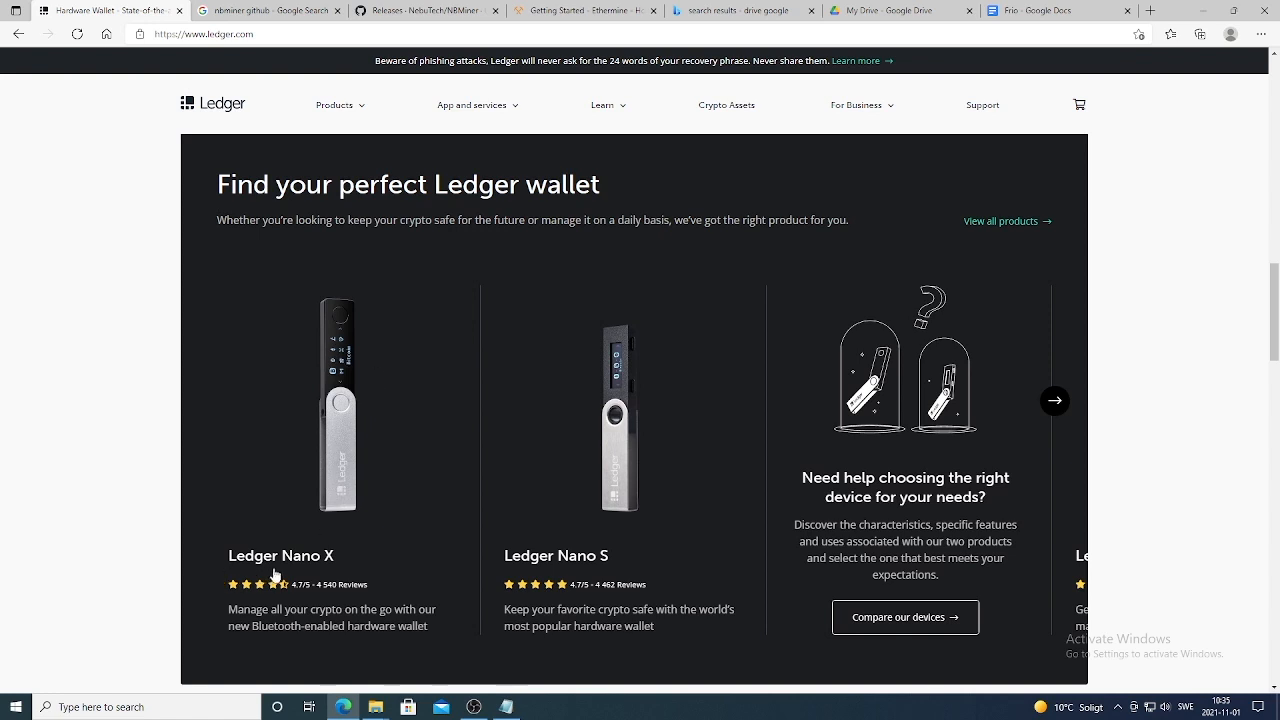
{"action": "mouse_move", "coordinate": [508, 708]}
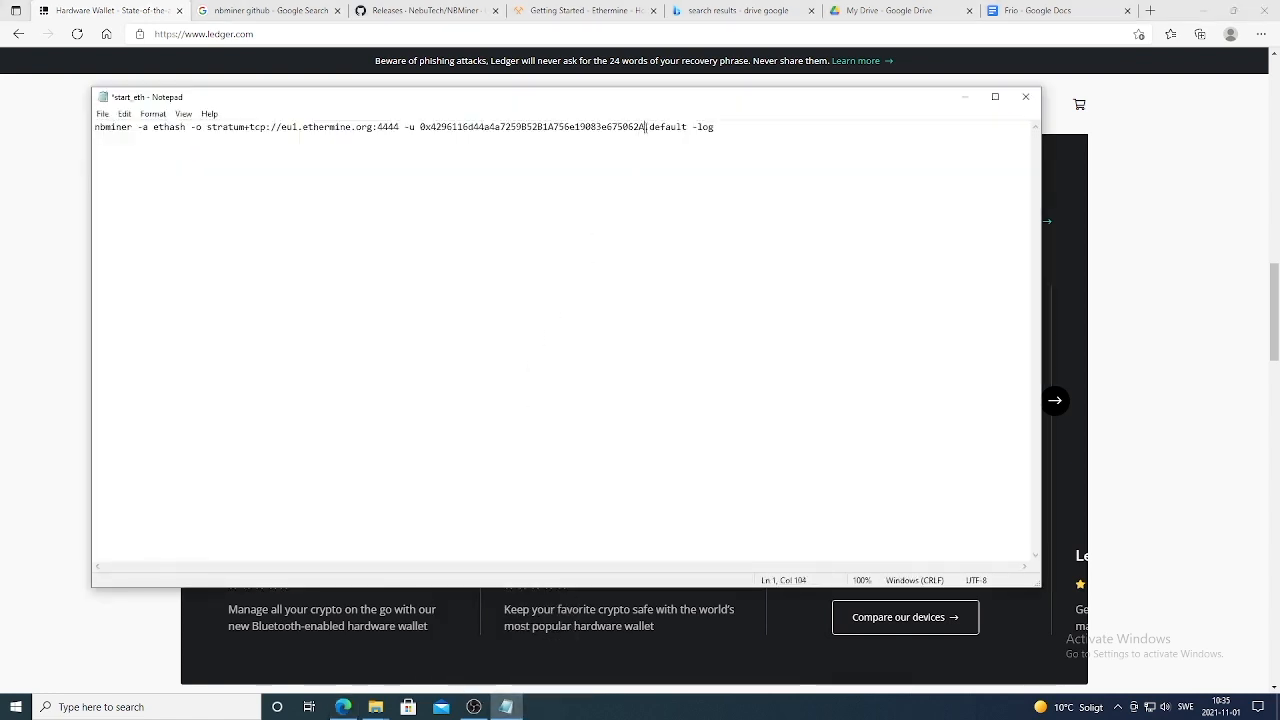
Rename the worker from default to SUN in the start_eth command and close the script window
{"action": "double_click", "coordinate": [534, 128]}
{"action": "type", "text": "."}
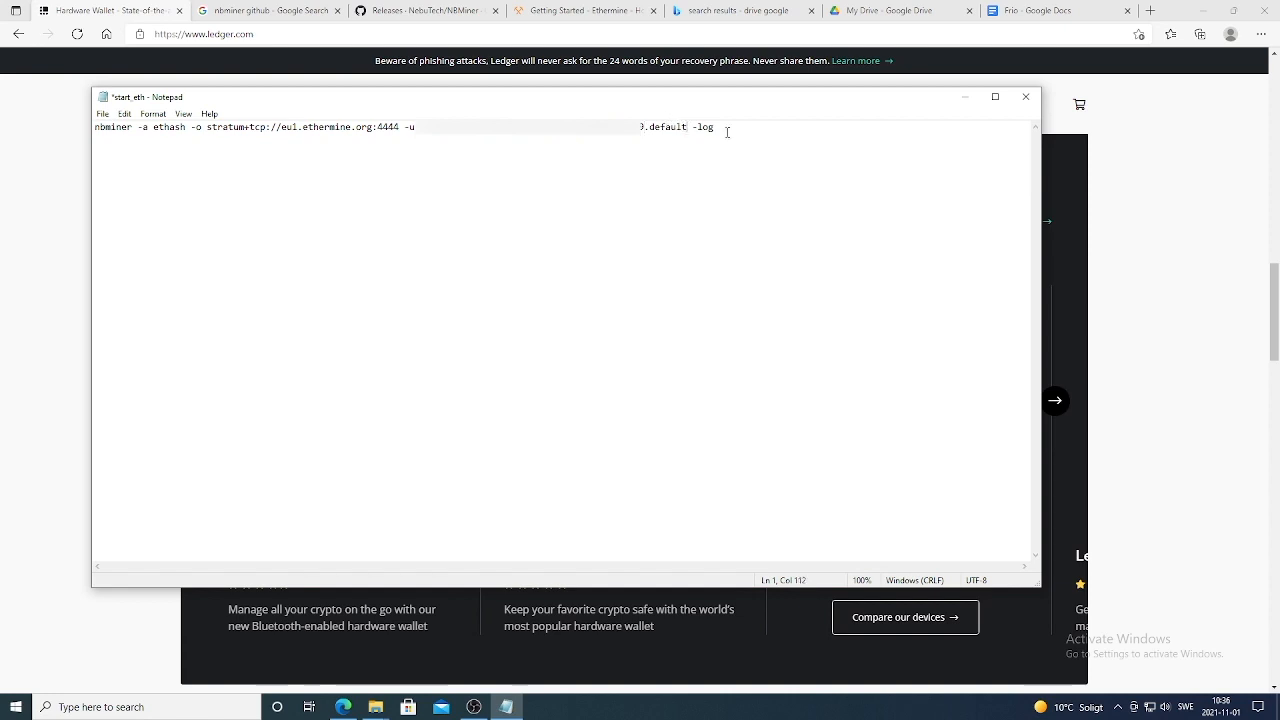
{"action": "key", "text": "backspace"}
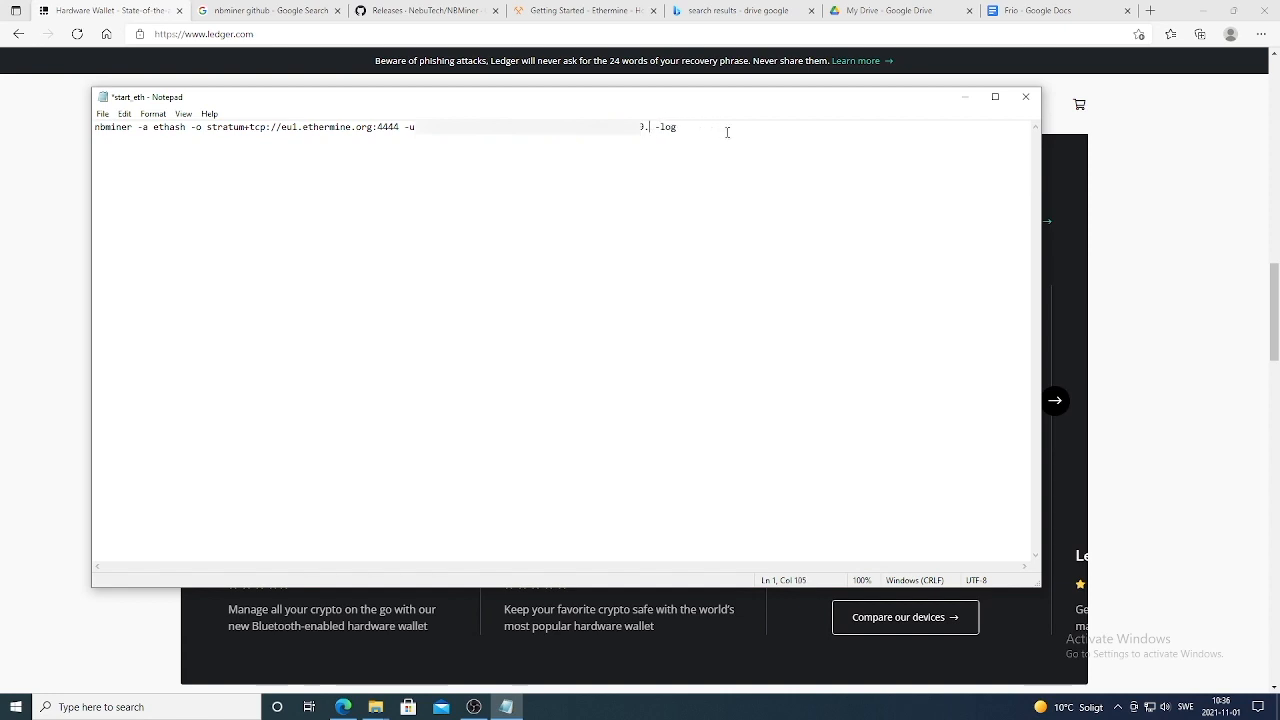
{"action": "type", "text": "SUN"}
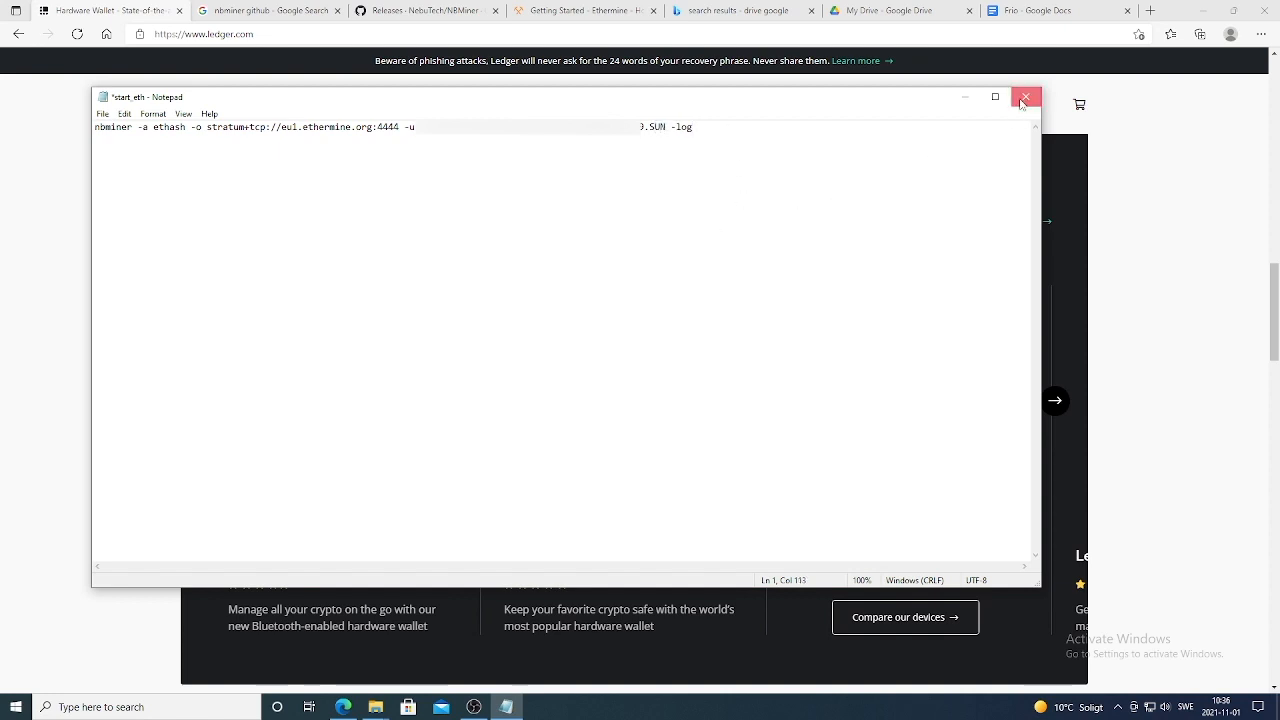
{"action": "left_click", "coordinate": [1024, 96]}
{"action": "type", "text": "msi after"}
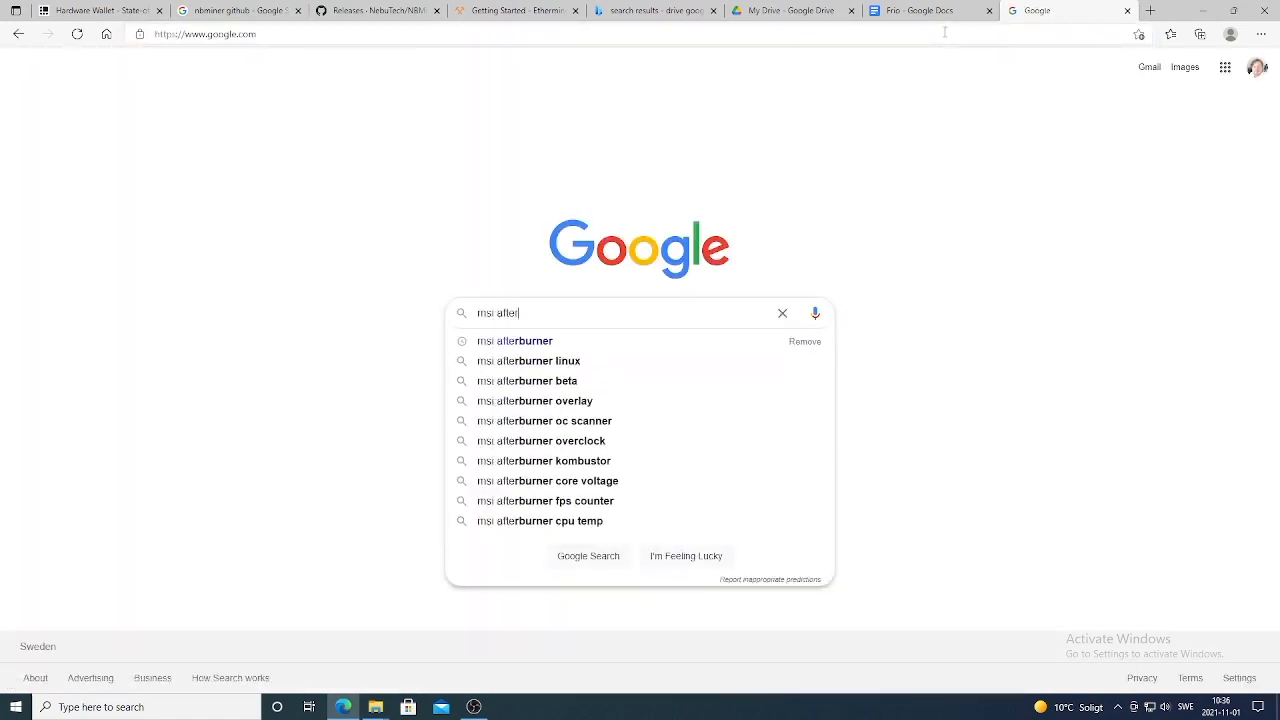
Search Google for 'msi afterburner' and reach the official Afterburner page on msi.com
{"action": "left_click", "coordinate": [514, 340]}
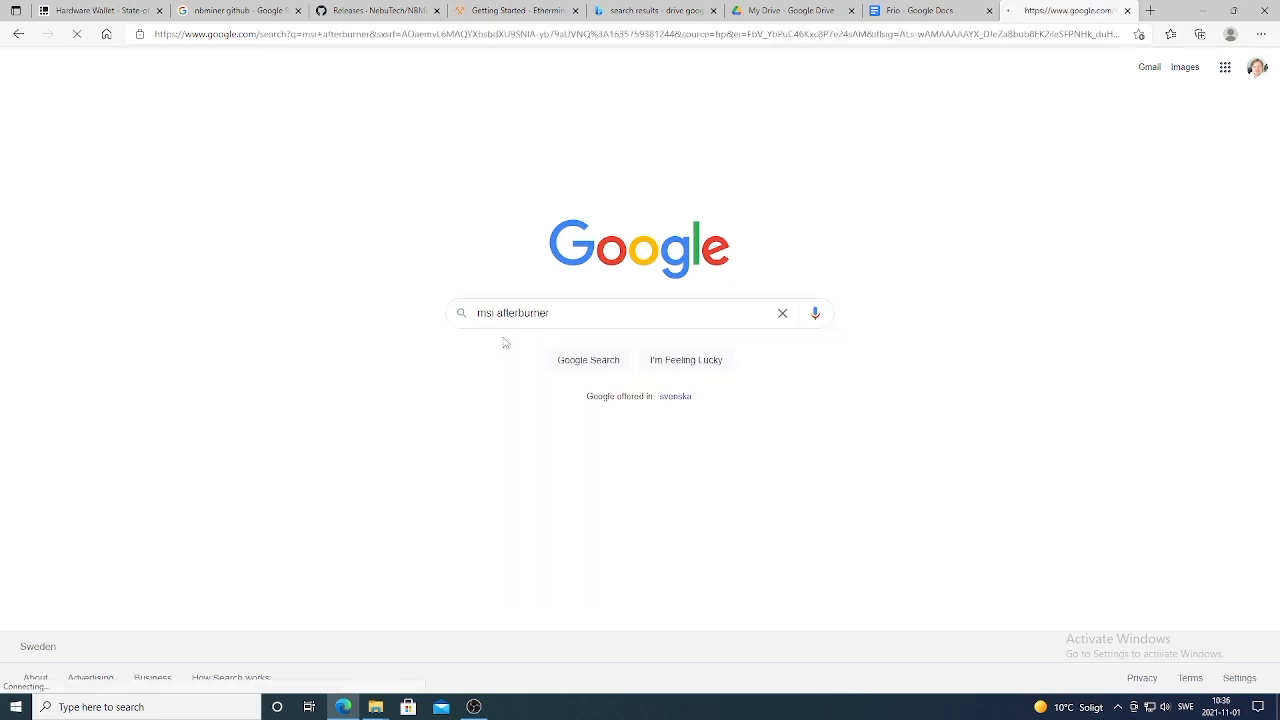
{"action": "key", "text": "Return"}
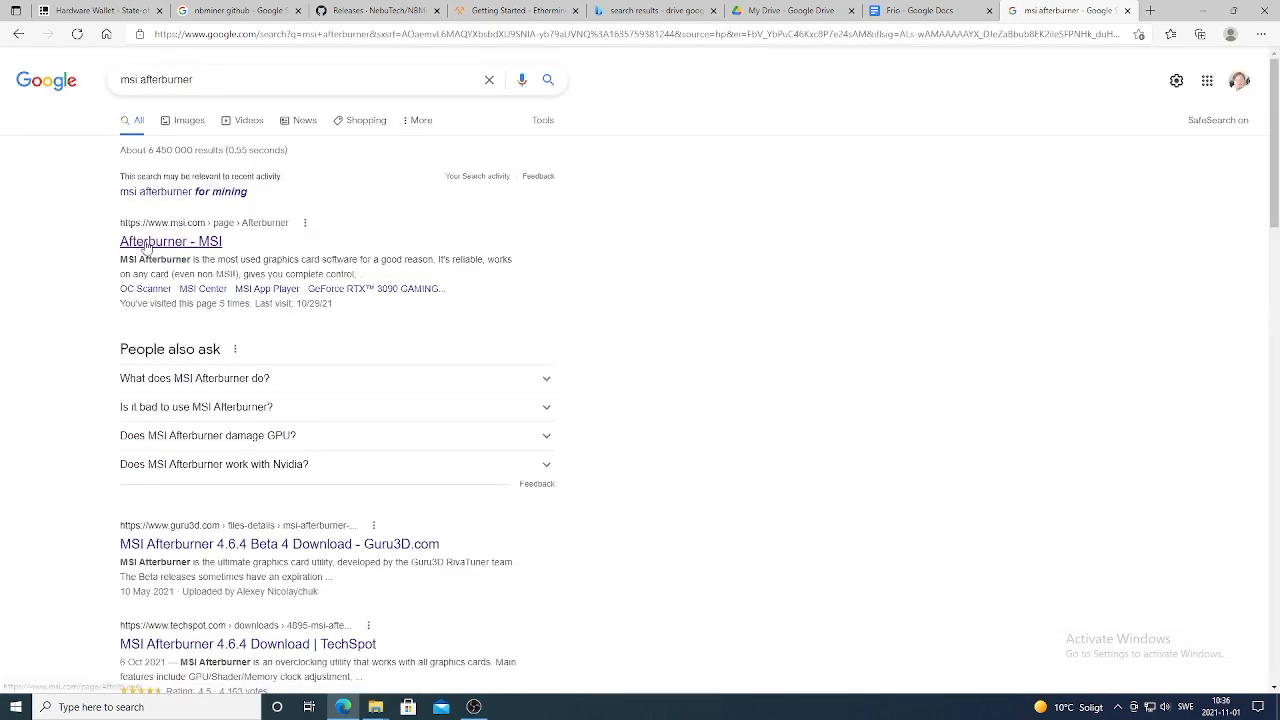
{"action": "left_click", "coordinate": [170, 240]}
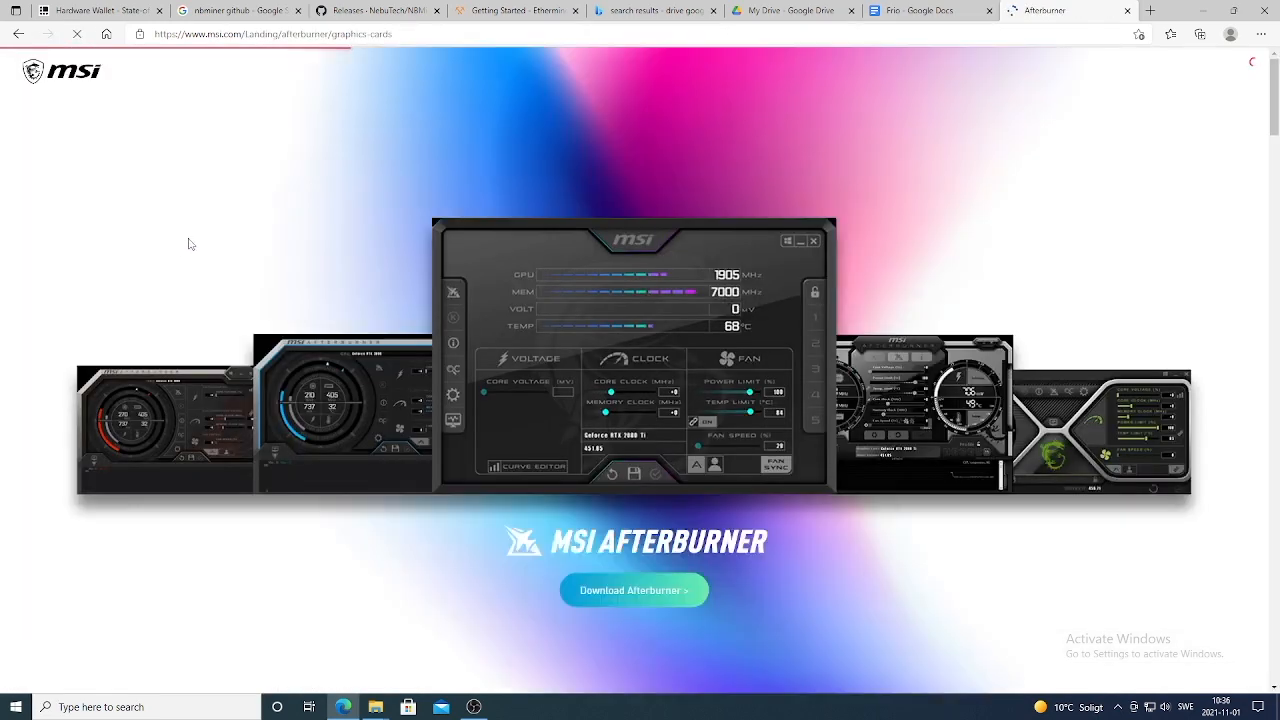
{"action": "left_click", "coordinate": [632, 588]}
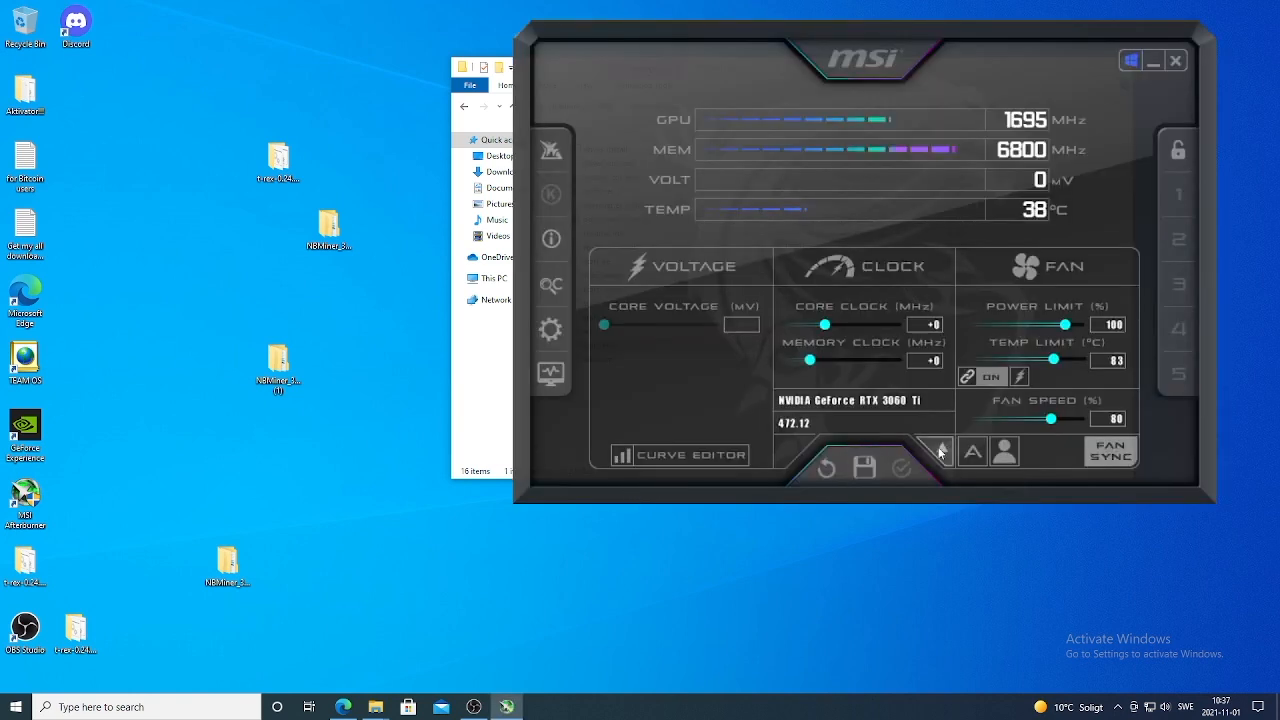
Select the GA104-A (RTX 3060 Ti) card from the installed GPU list for tuning
{"action": "left_click", "coordinate": [934, 450]}
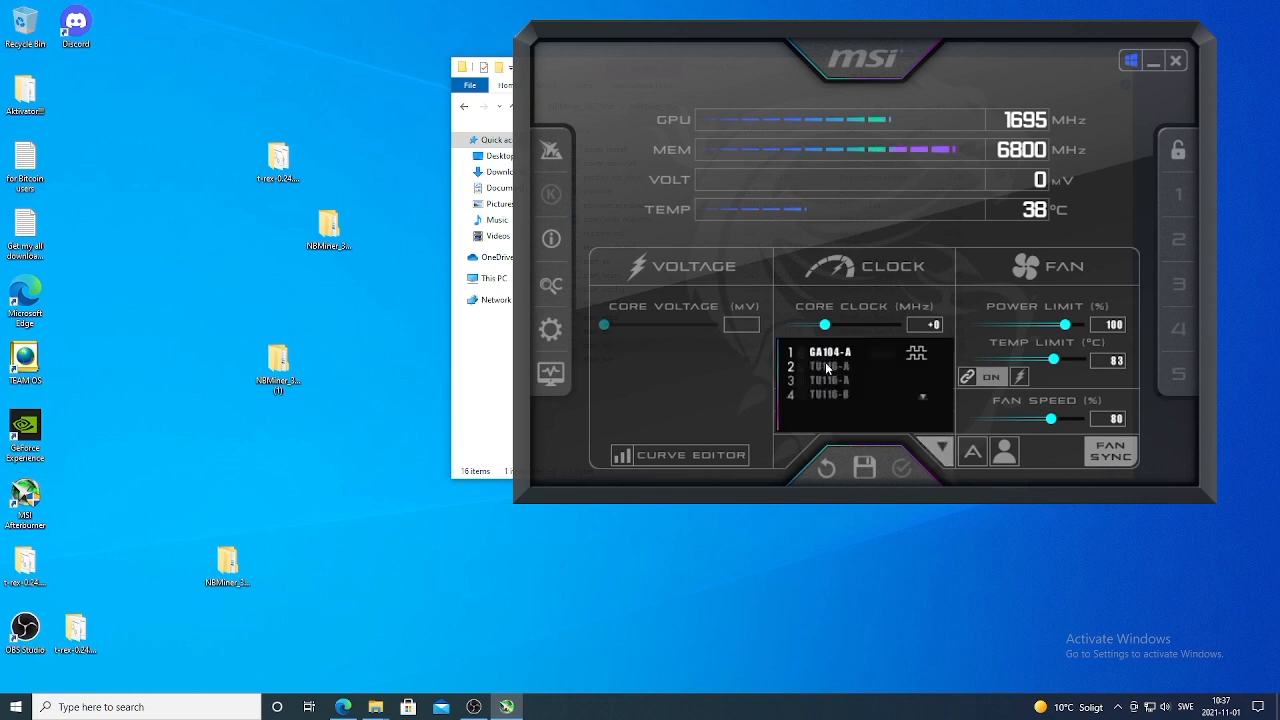
{"action": "mouse_move", "coordinate": [938, 452]}
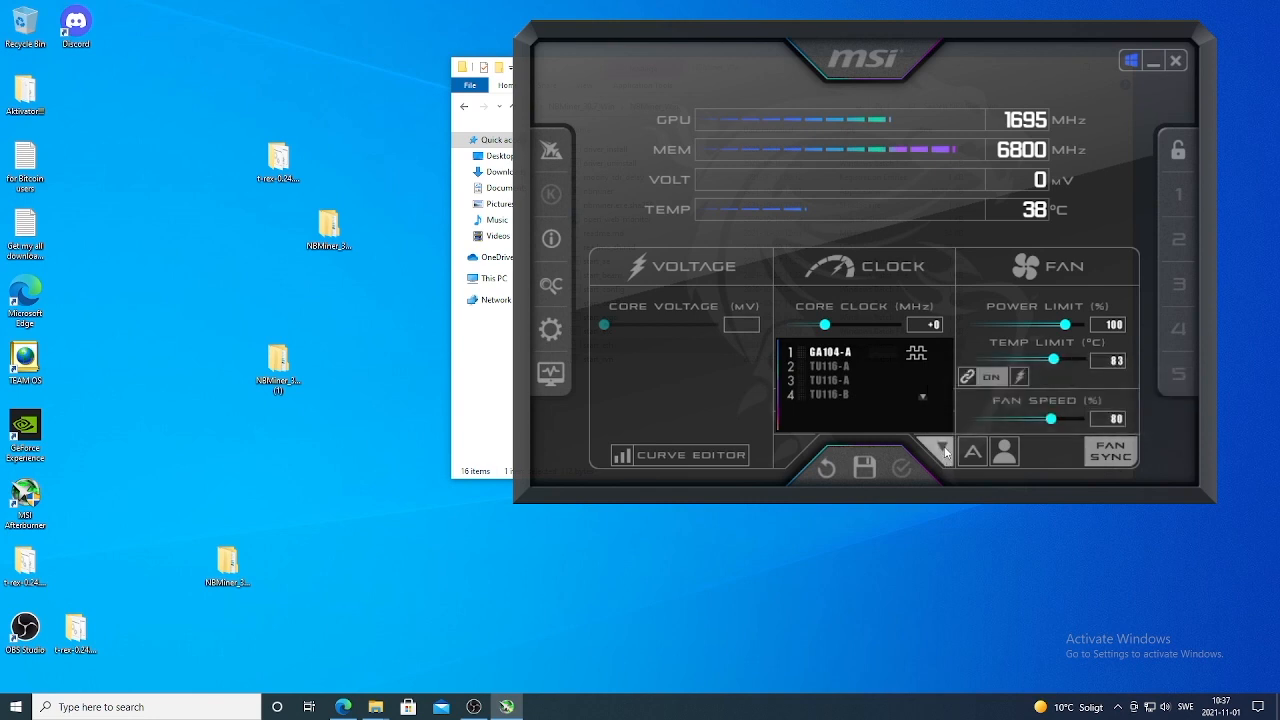
{"action": "left_click", "coordinate": [944, 452]}
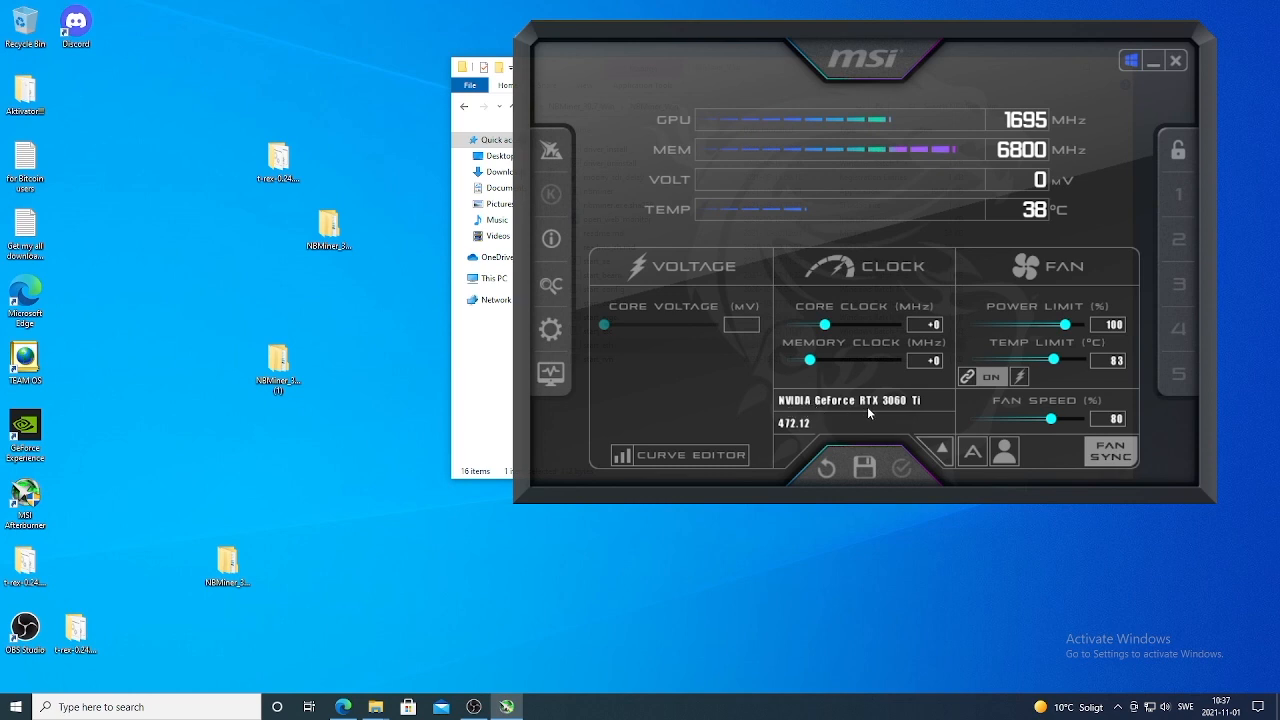
{"action": "mouse_move", "coordinate": [890, 410]}
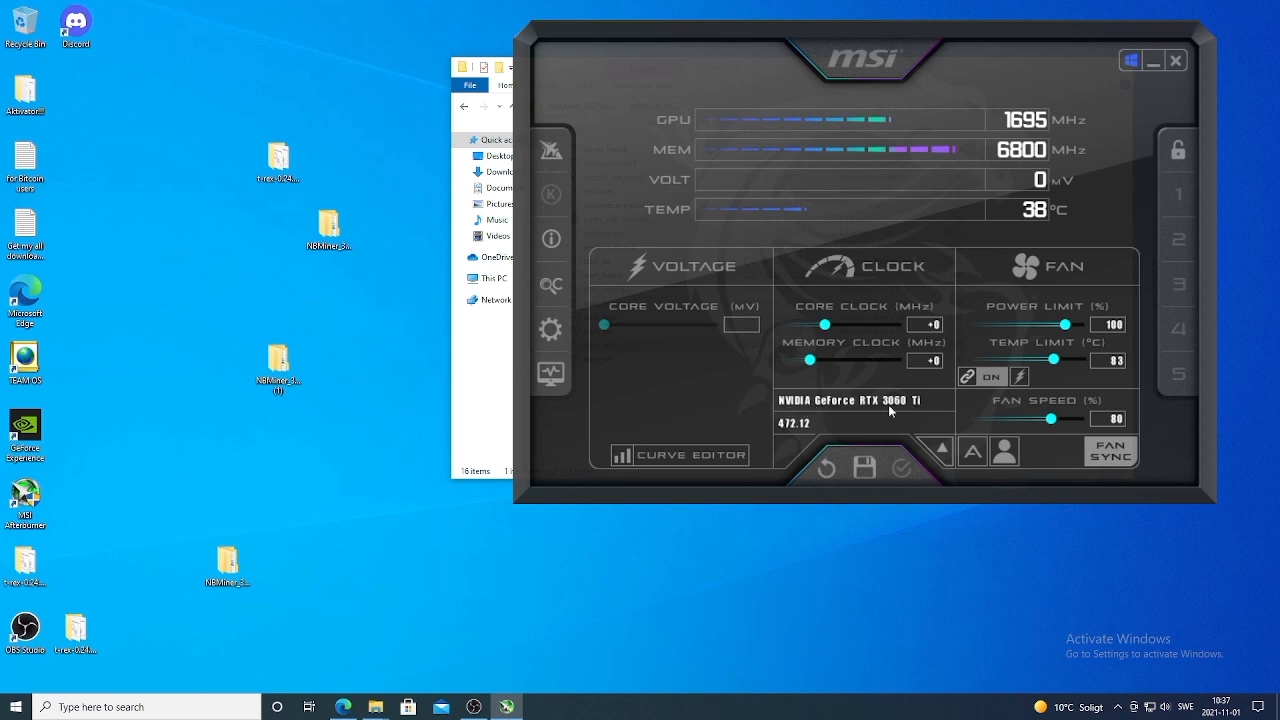
{"action": "mouse_move", "coordinate": [1112, 300]}
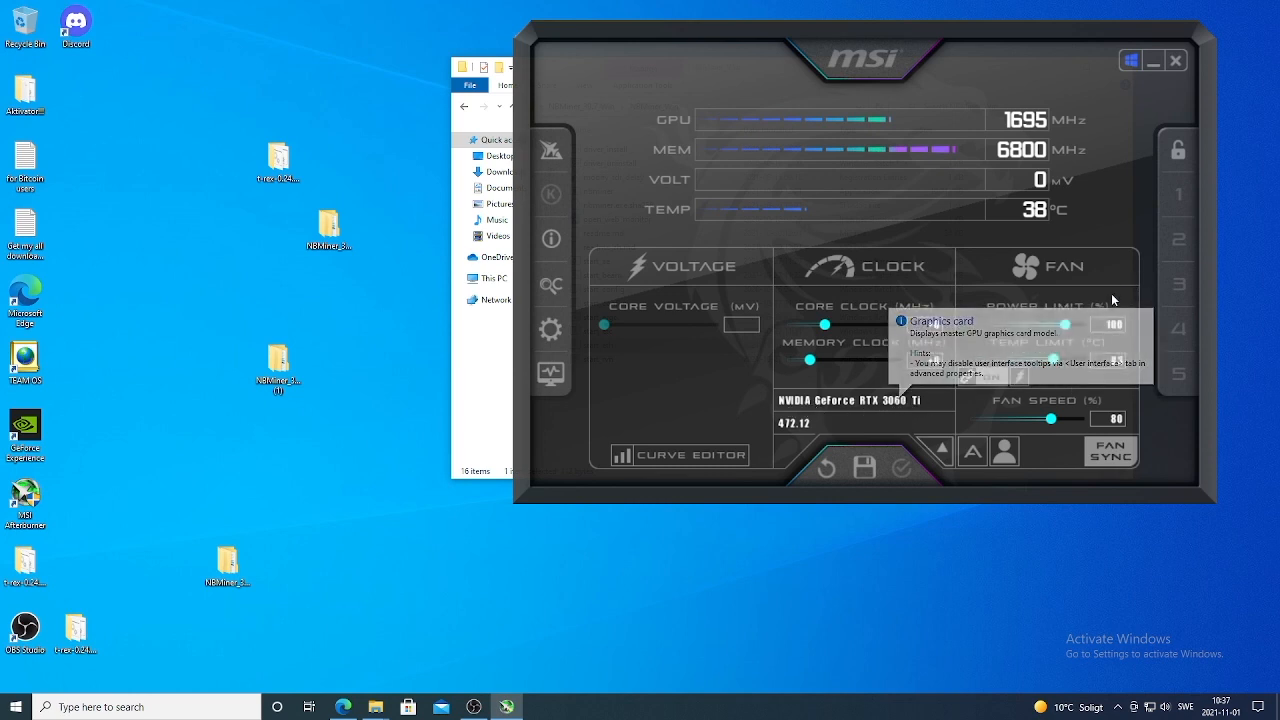
{"action": "mouse_move", "coordinate": [1120, 320]}
{"action": "type", "text": "65"}
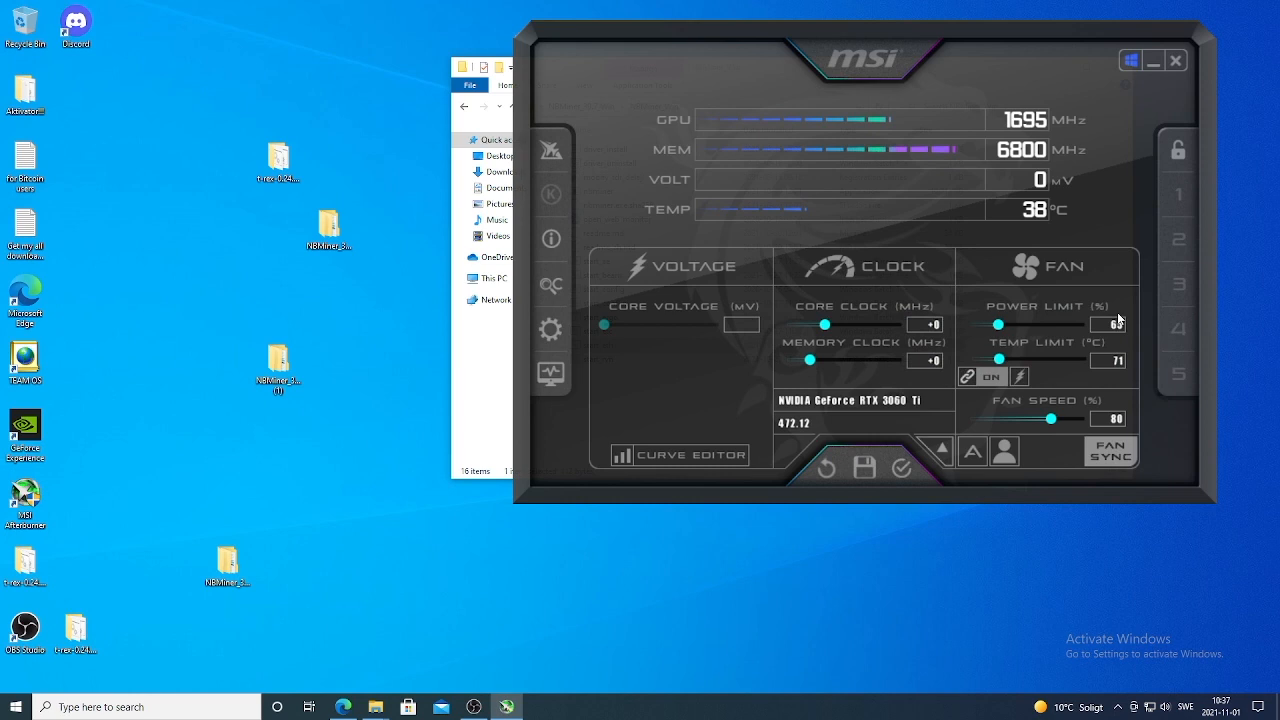
{"action": "mouse_move", "coordinate": [978, 264]}
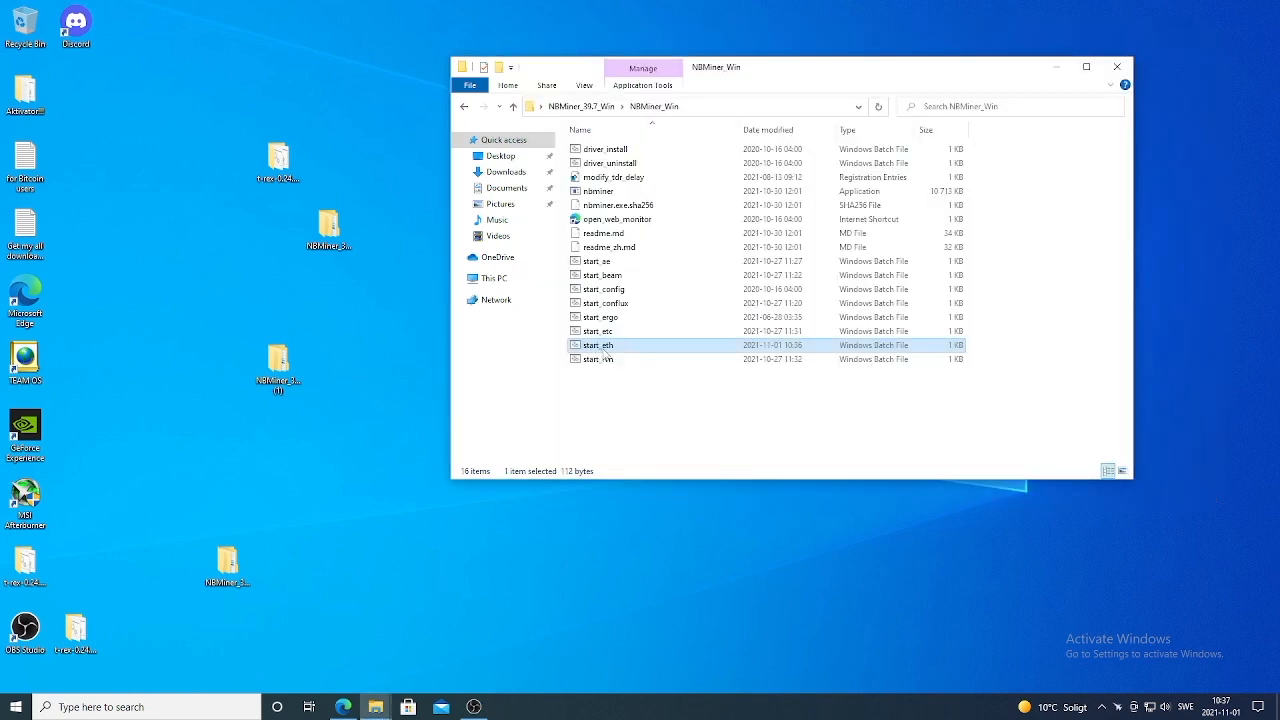
Launch the start_eth script from NBMiner_Win and allow NBMiner through the Windows firewall
{"action": "double_click", "coordinate": [596, 344]}
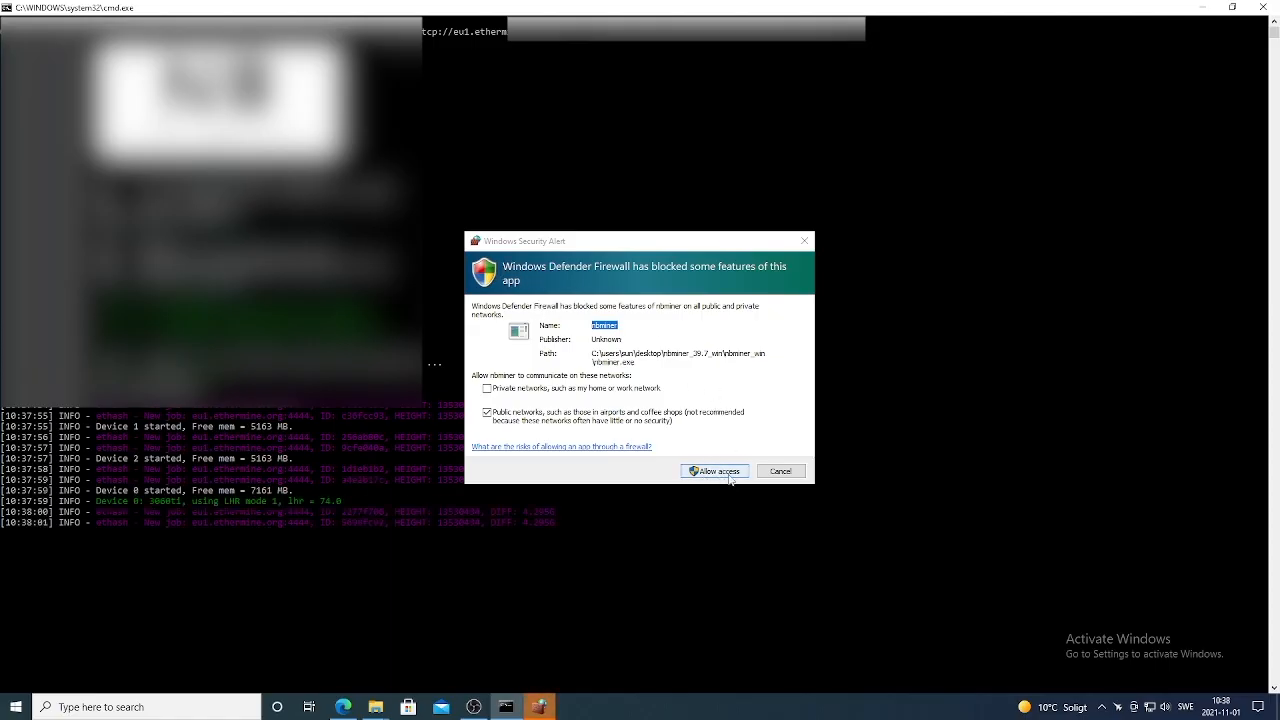
{"action": "left_click", "coordinate": [714, 472]}
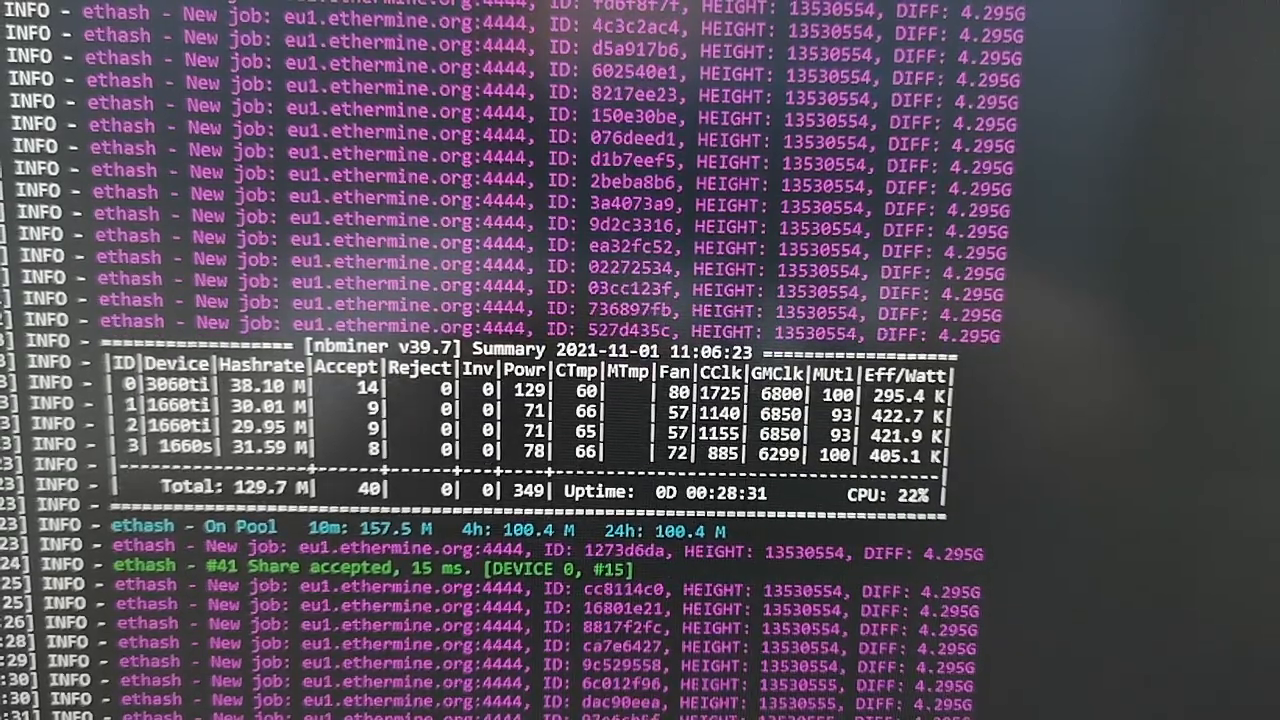
Scroll the NBMiner console to read the summary of four GPUs totalling 129.7 MH/s
{"action": "scroll", "scroll_direction": "down", "scroll_amount": 3}
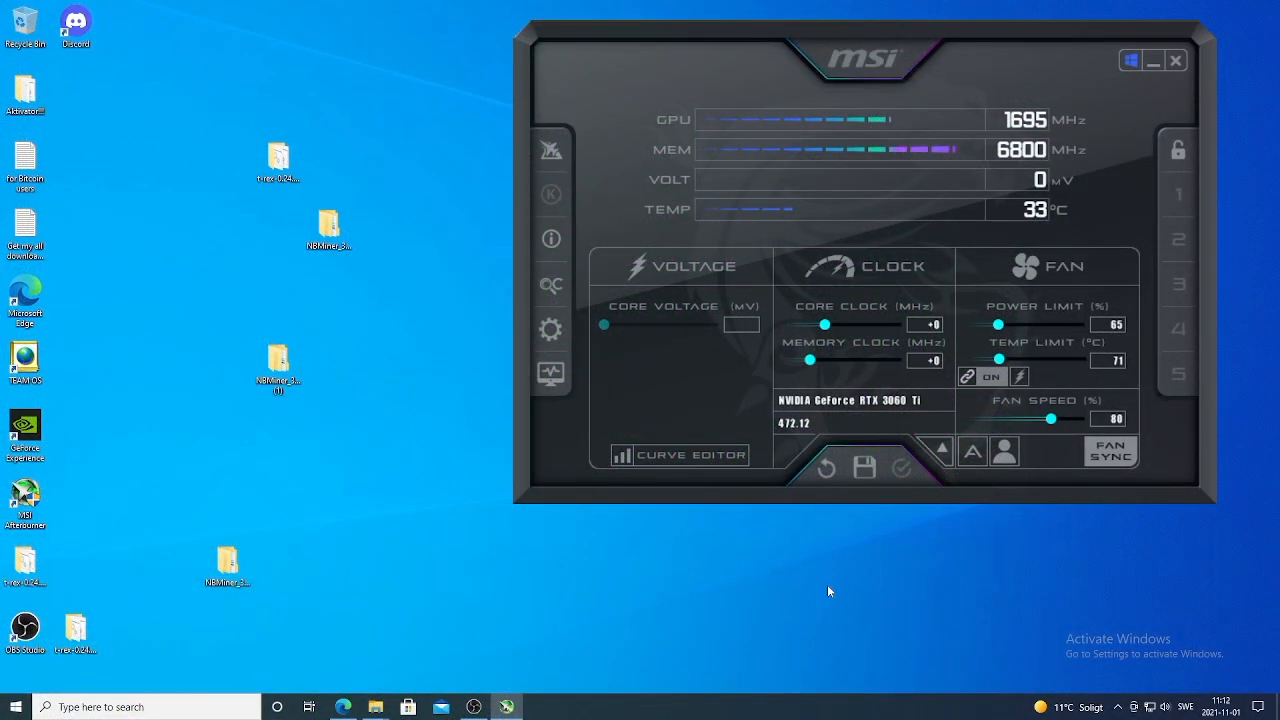
{"action": "mouse_move", "coordinate": [910, 560]}
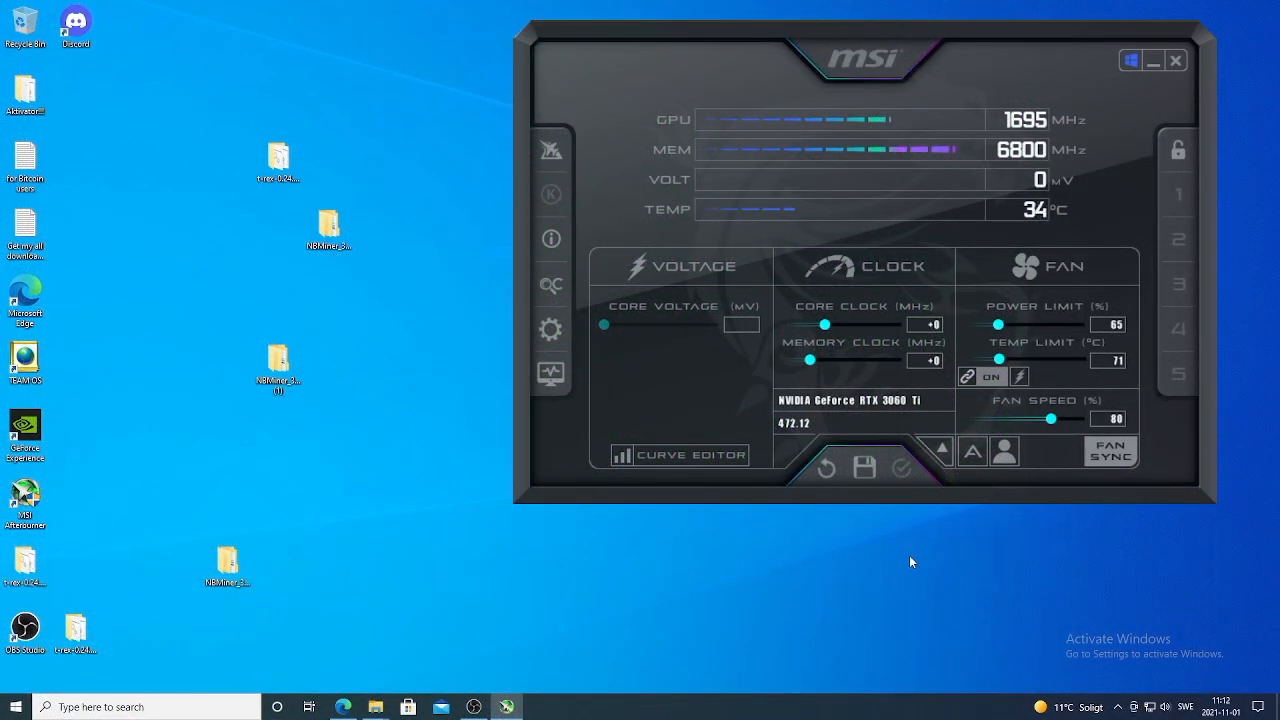
{"action": "mouse_move", "coordinate": [964, 532]}
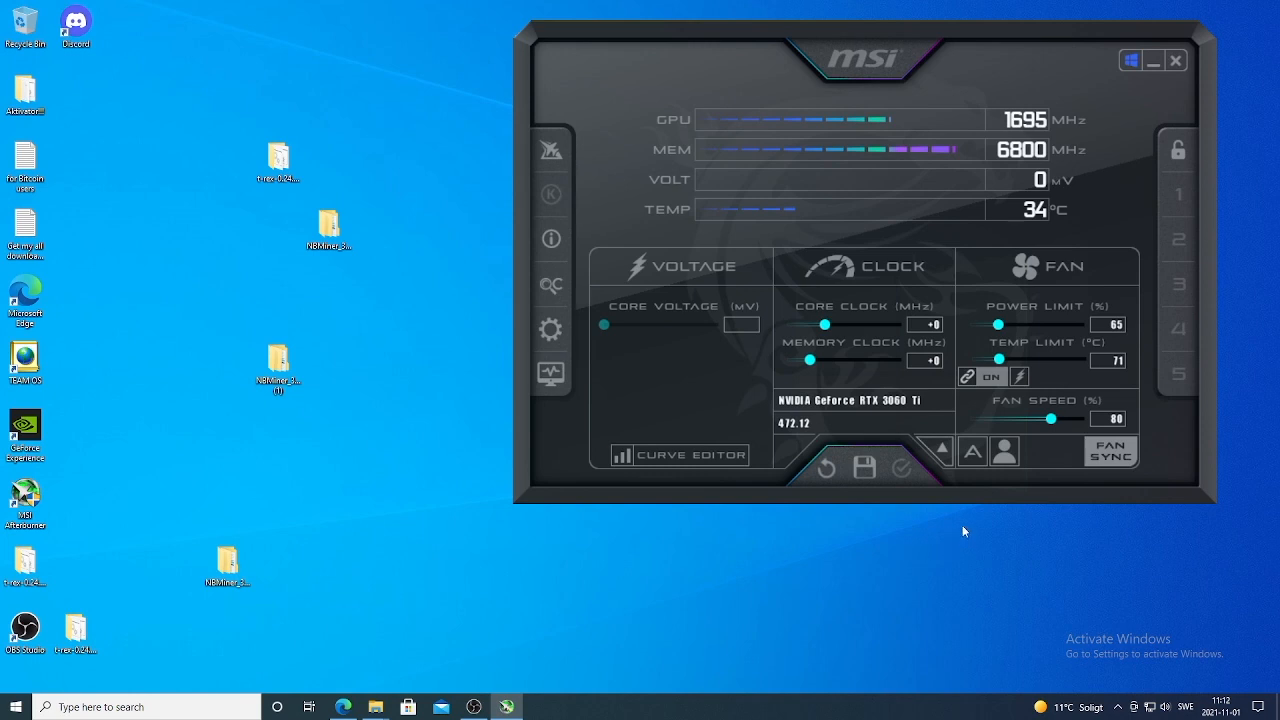
{"action": "mouse_move", "coordinate": [892, 368]}
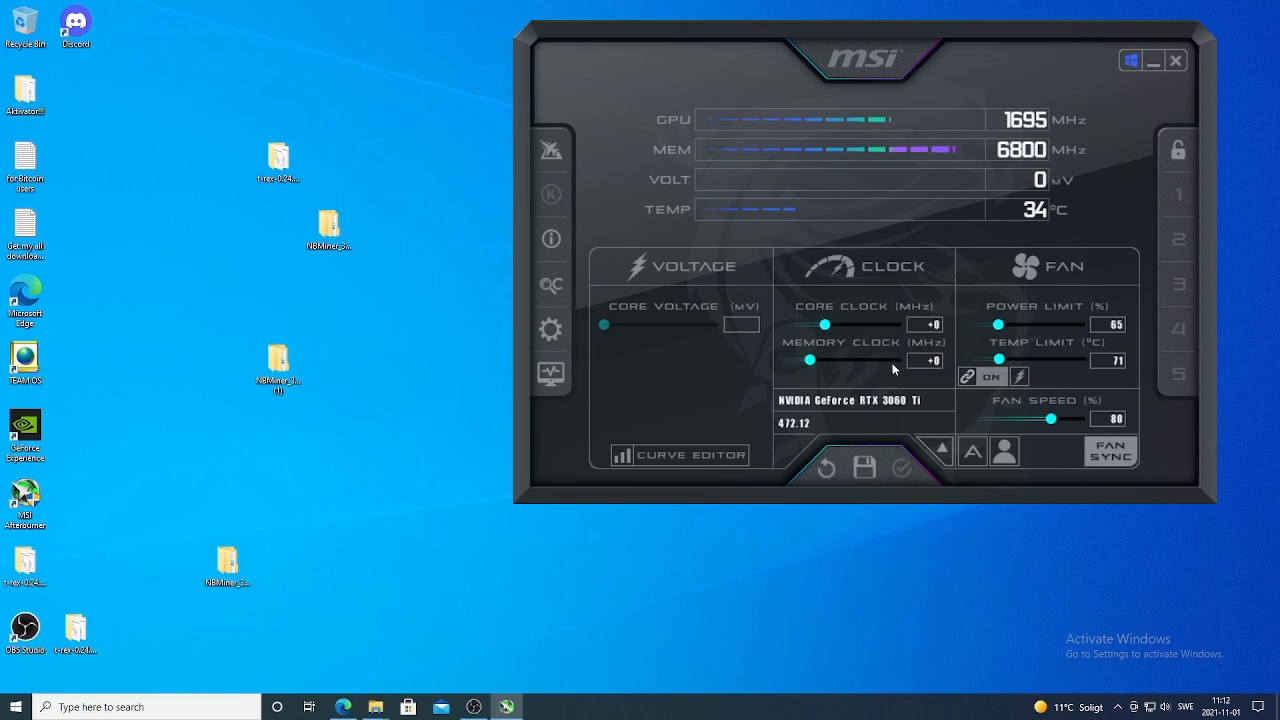
{"action": "mouse_move", "coordinate": [898, 372]}
{"action": "type", "text": "+1450"}
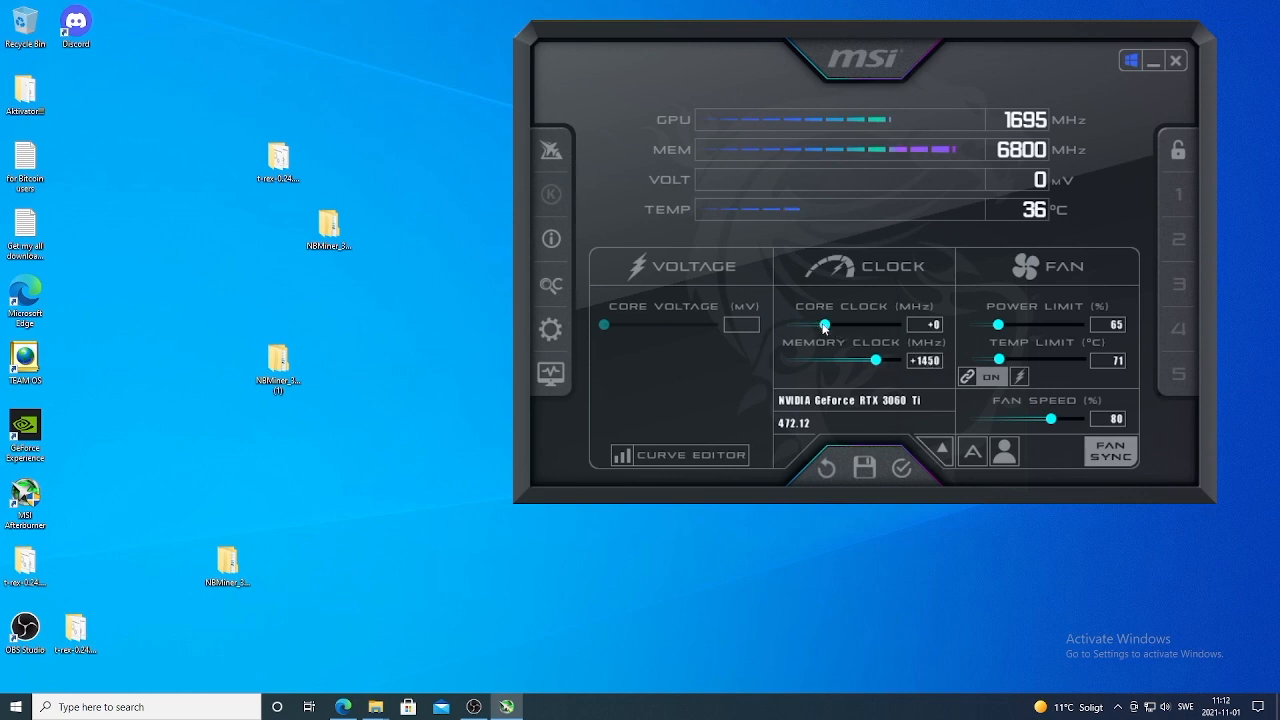
Lower the core clock to −502 MHz and reduce the fan speed from 88% to about 81%
{"action": "left_click_drag", "start_coordinate": [824, 324], "coordinate": [788, 324]}
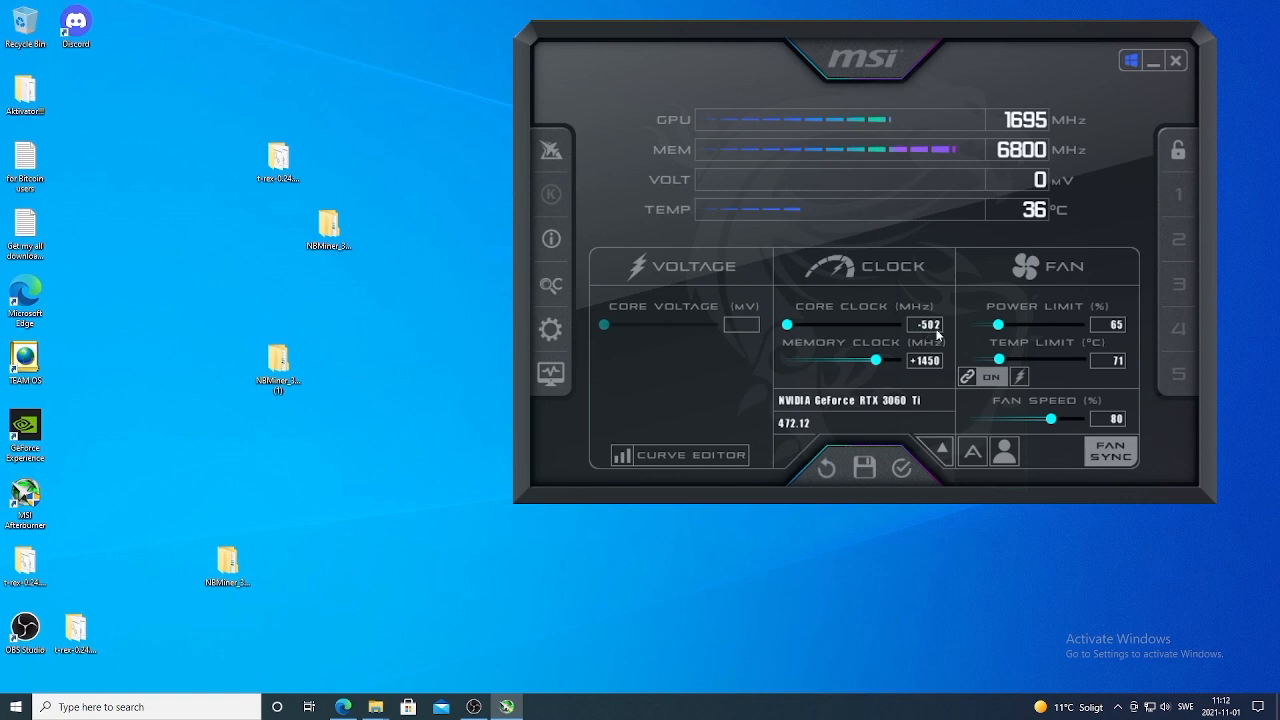
{"action": "mouse_move", "coordinate": [1064, 328]}
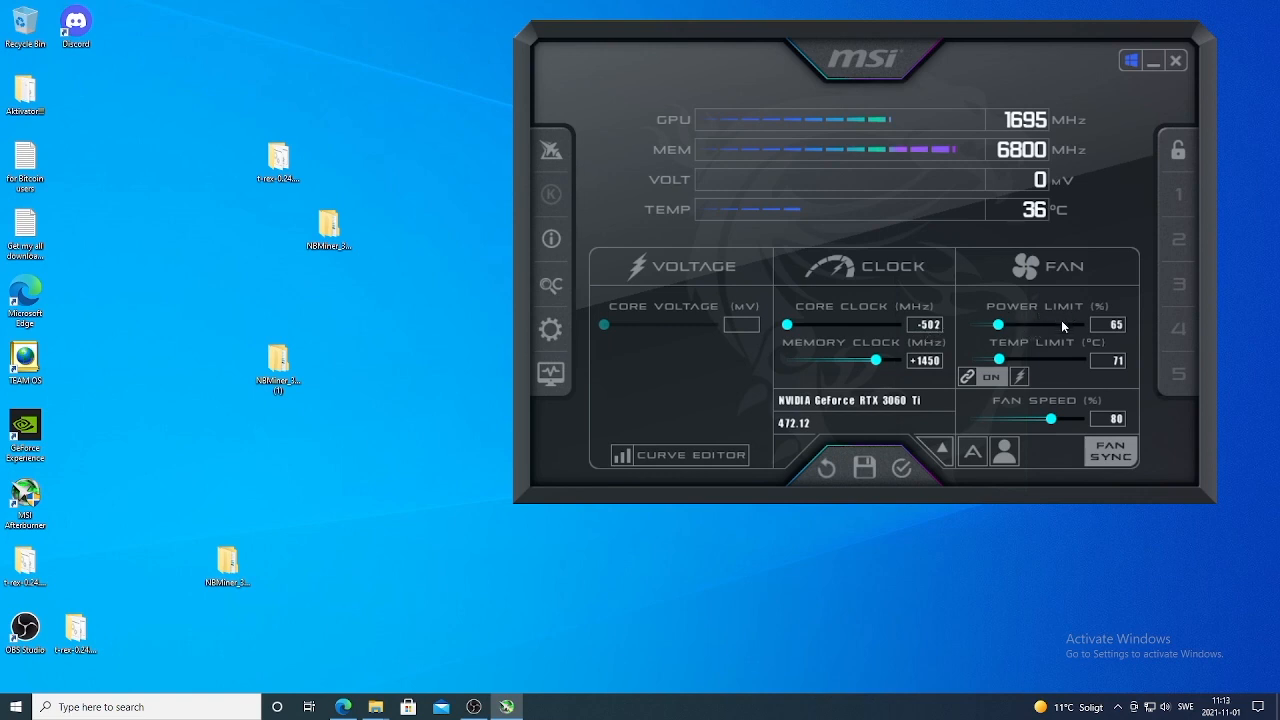
{"action": "mouse_move", "coordinate": [1010, 412]}
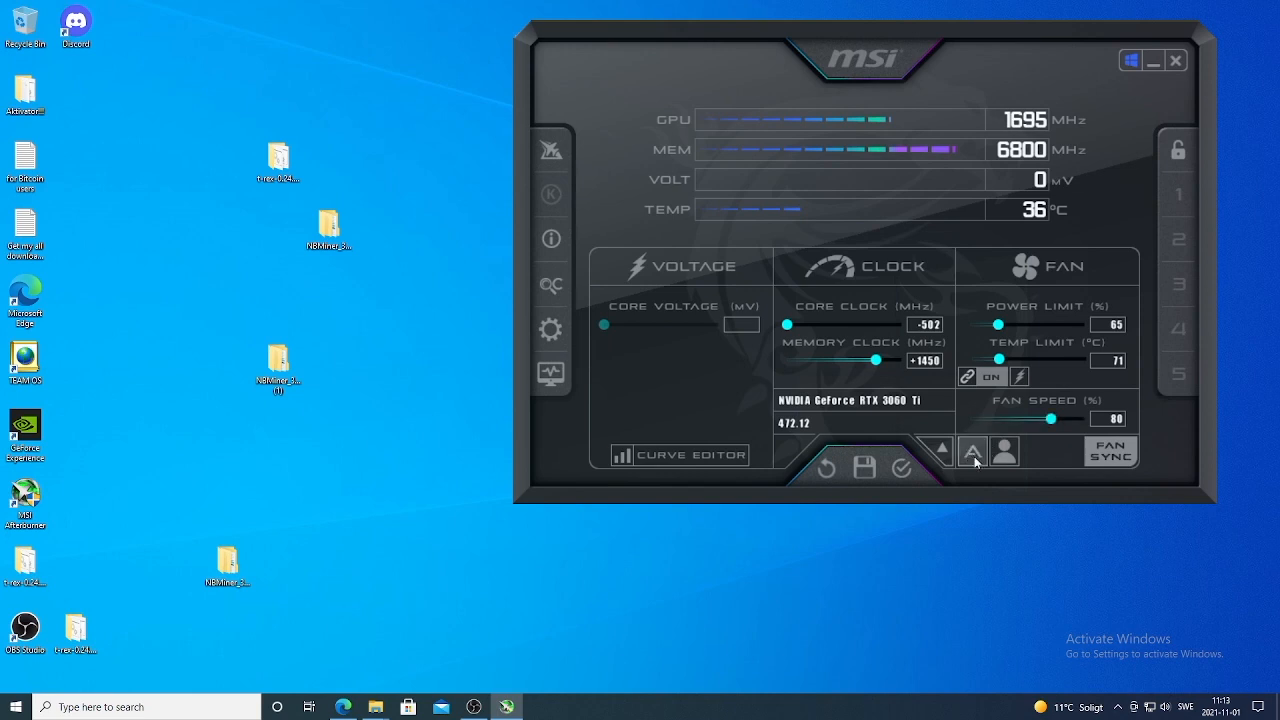
{"action": "left_click_drag", "start_coordinate": [1056, 418], "coordinate": [1058, 418]}
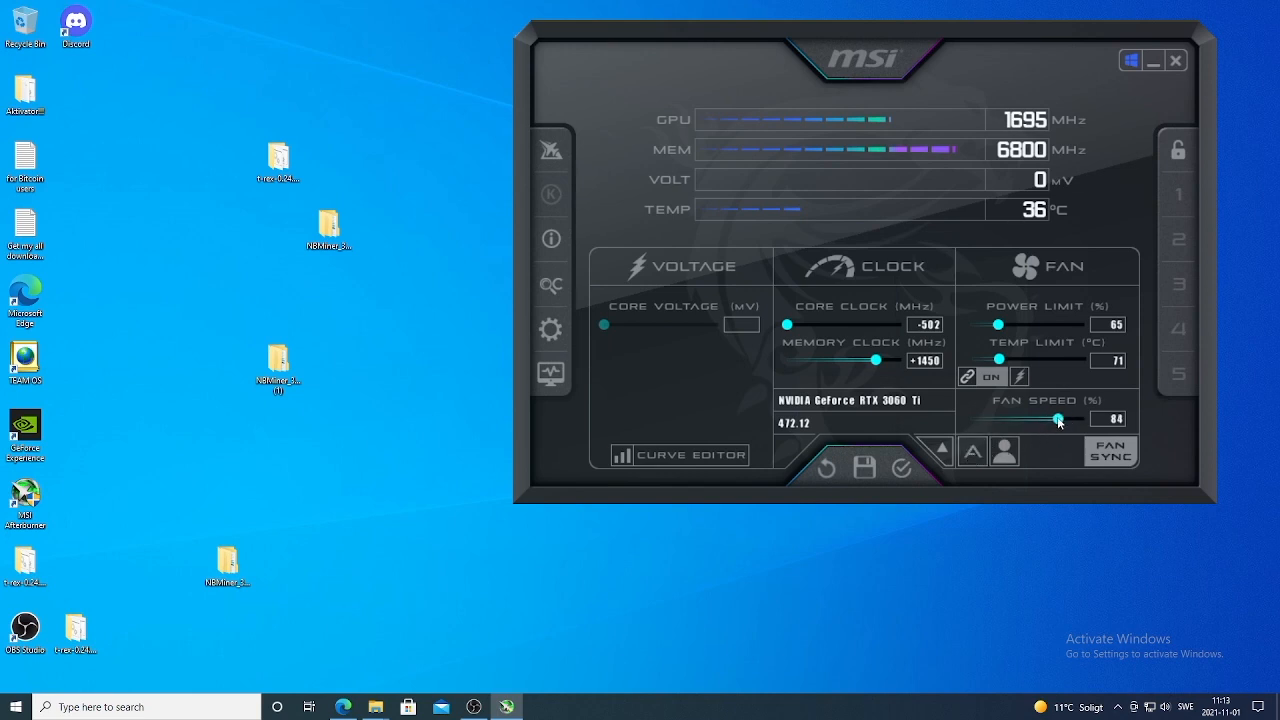
{"action": "left_click_drag", "start_coordinate": [1058, 420], "coordinate": [1050, 420]}
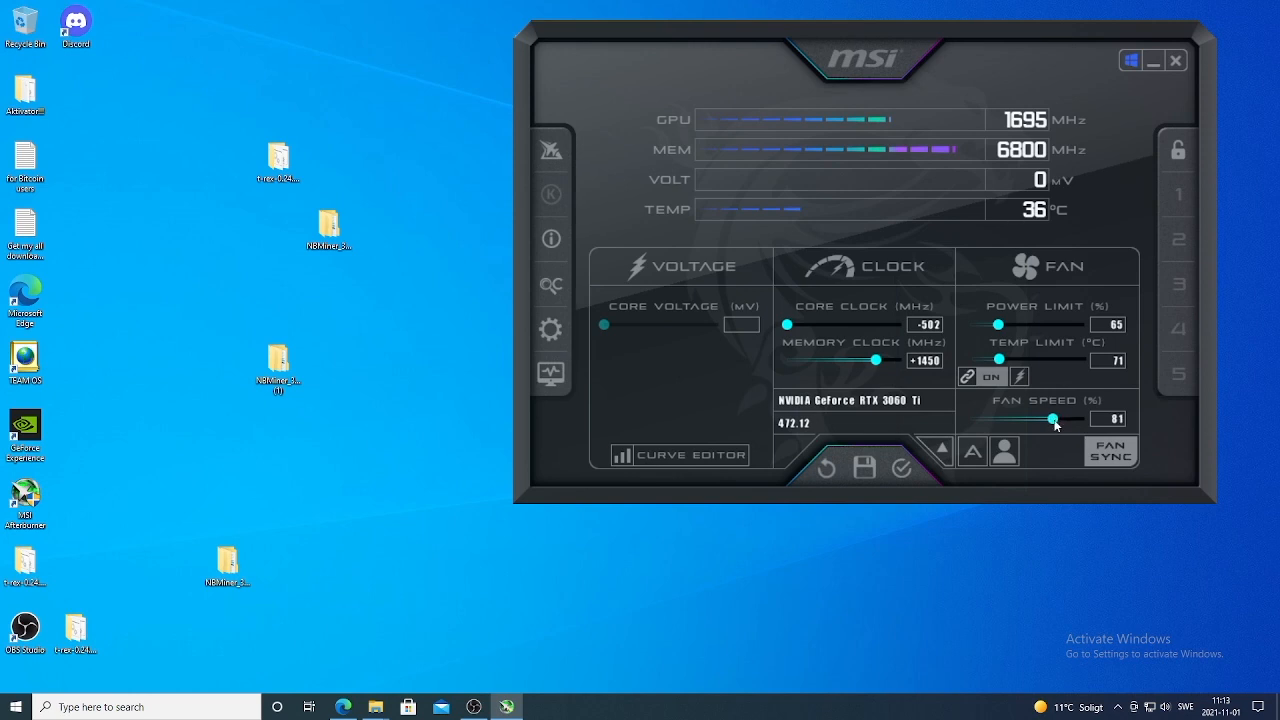
{"action": "left_click_drag", "start_coordinate": [1052, 420], "coordinate": [1048, 420]}
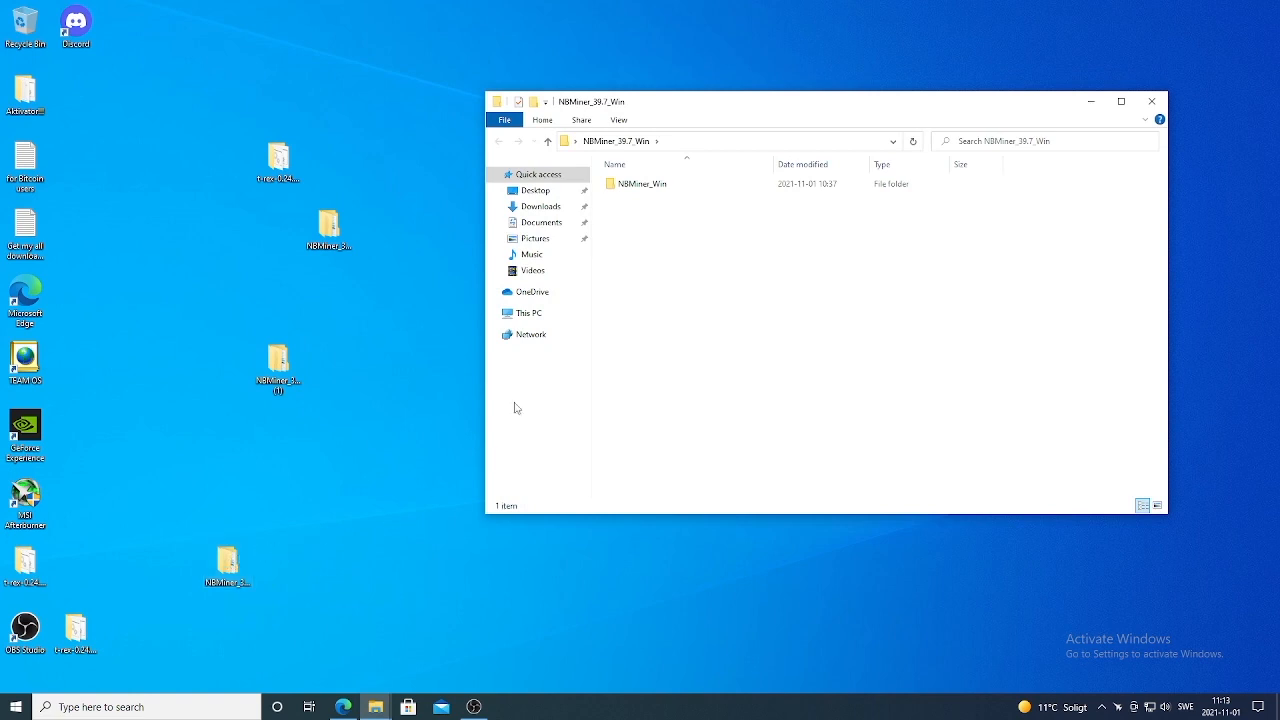
Enter the NBMiner_Win folder inside NBMiner_39.7_Win to reach the miner files
{"action": "double_click", "coordinate": [644, 184]}
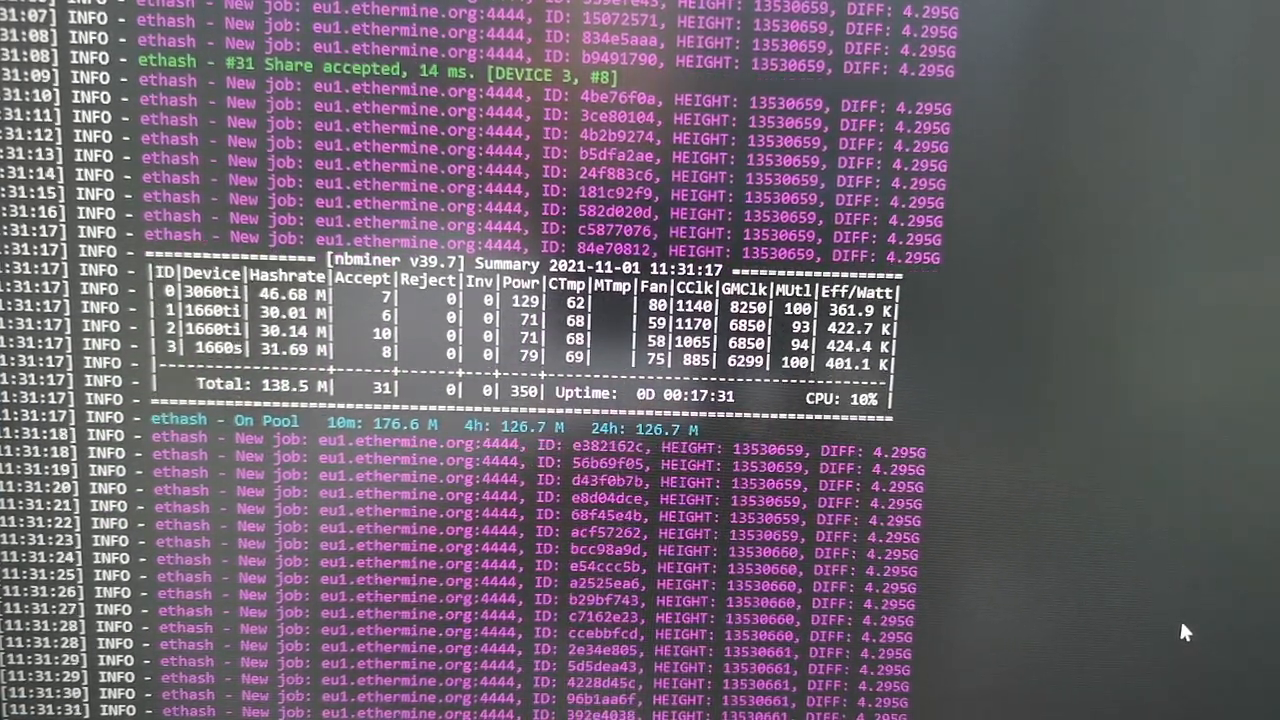
Scroll the NBMiner console to follow the 3060 Ti at about 46.4 MH/s and the 138.2 MH/s total
{"action": "scroll", "scroll_direction": "down", "scroll_amount": 3}
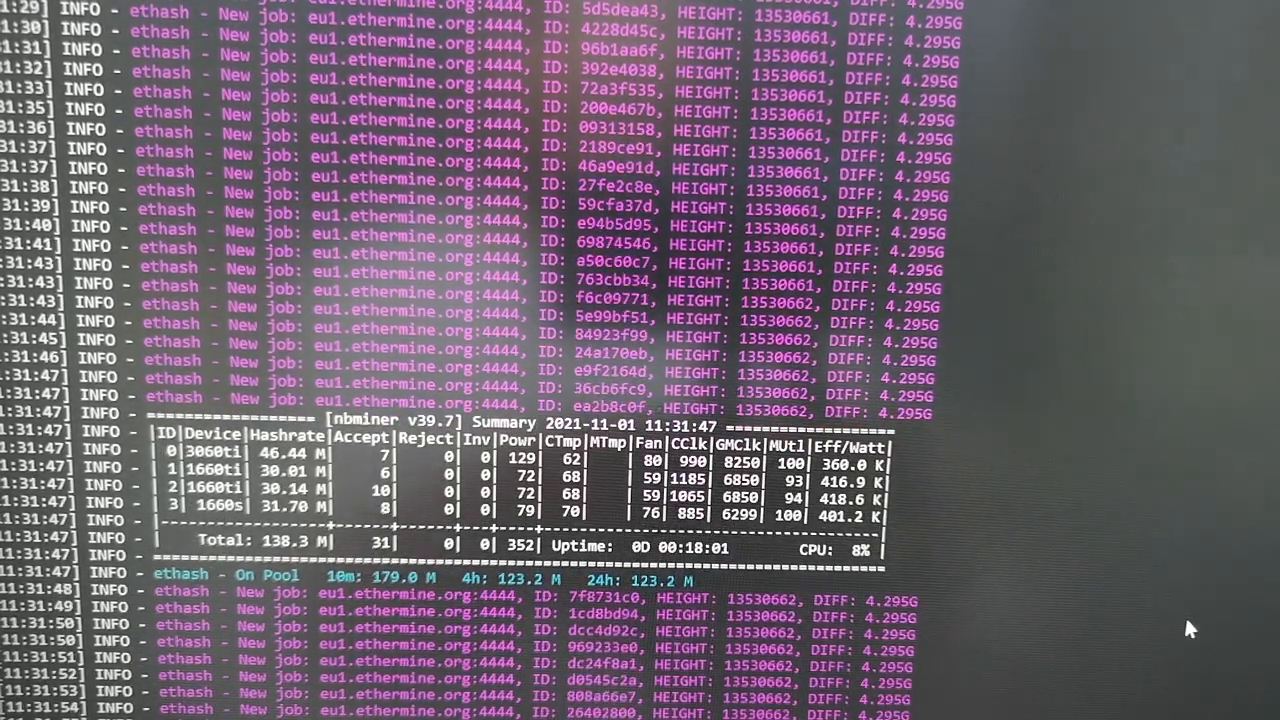
{"action": "scroll", "scroll_direction": "down", "scroll_amount": 3}
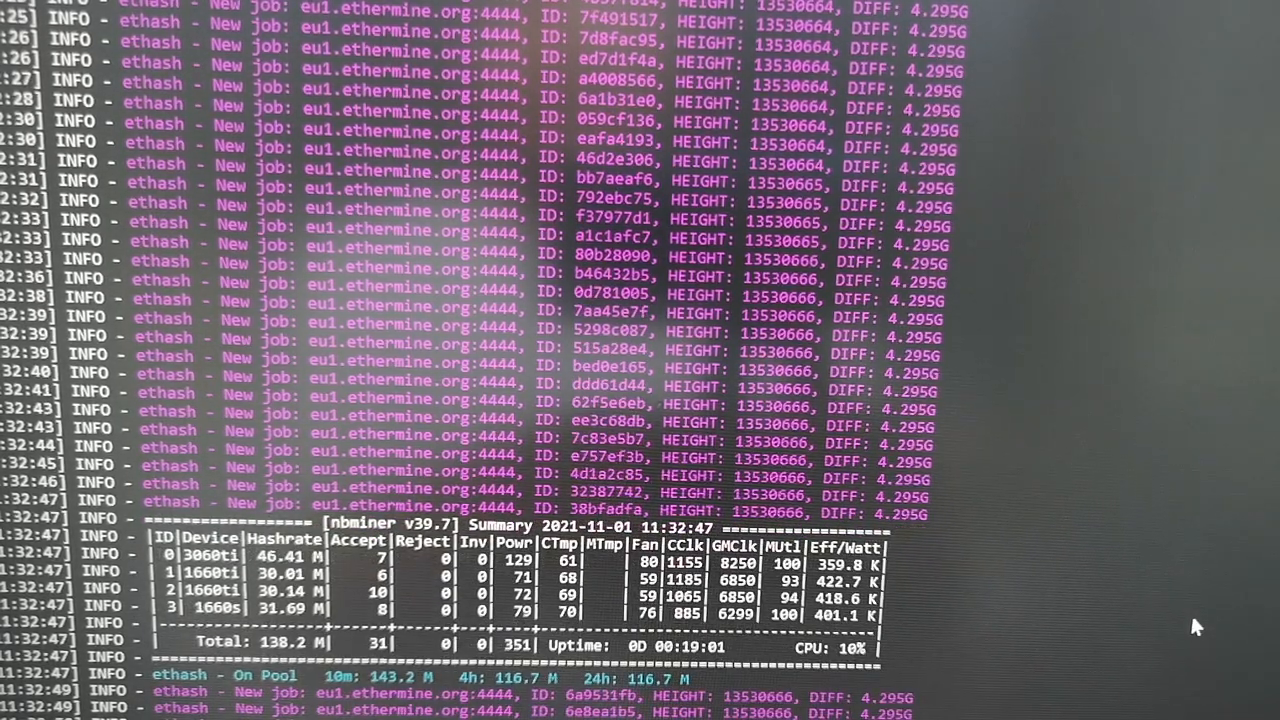
{"action": "scroll", "scroll_direction": "down", "scroll_amount": 3}
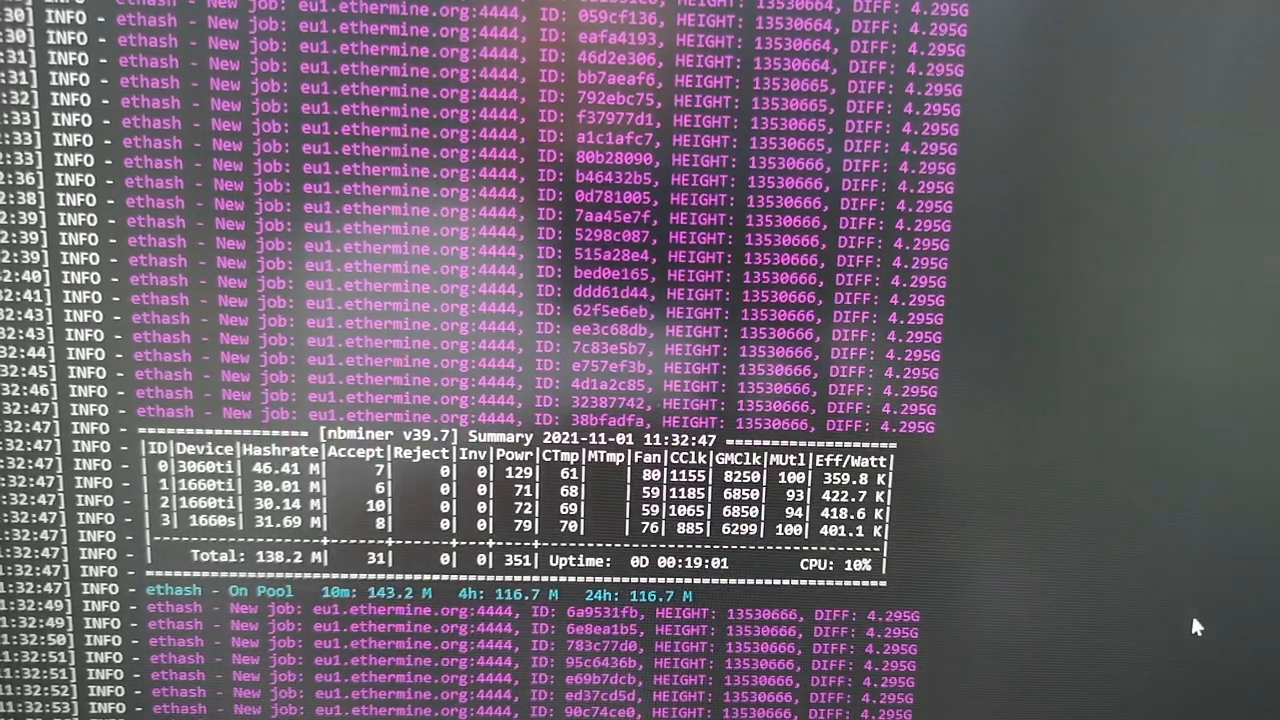
{"action": "scroll", "scroll_direction": "down", "scroll_amount": 3}
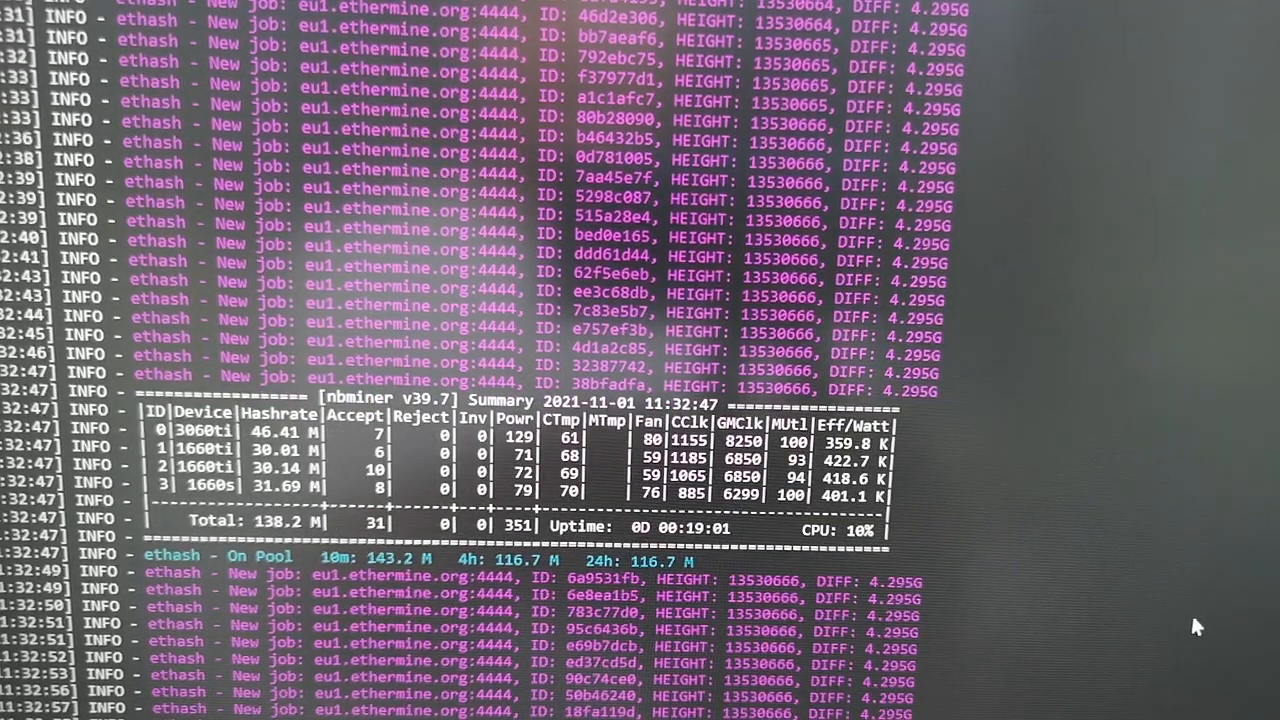
{"action": "scroll", "scroll_direction": "down", "scroll_amount": 3}
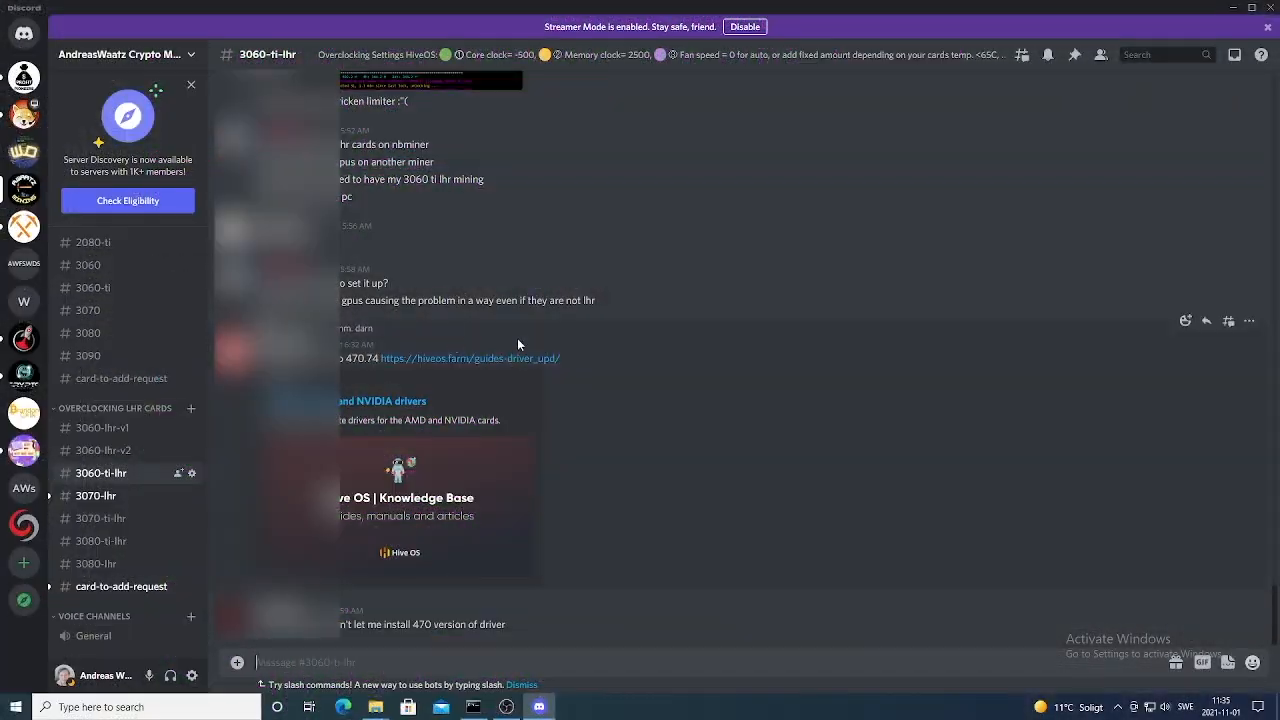
{"action": "mouse_move", "coordinate": [504, 358]}
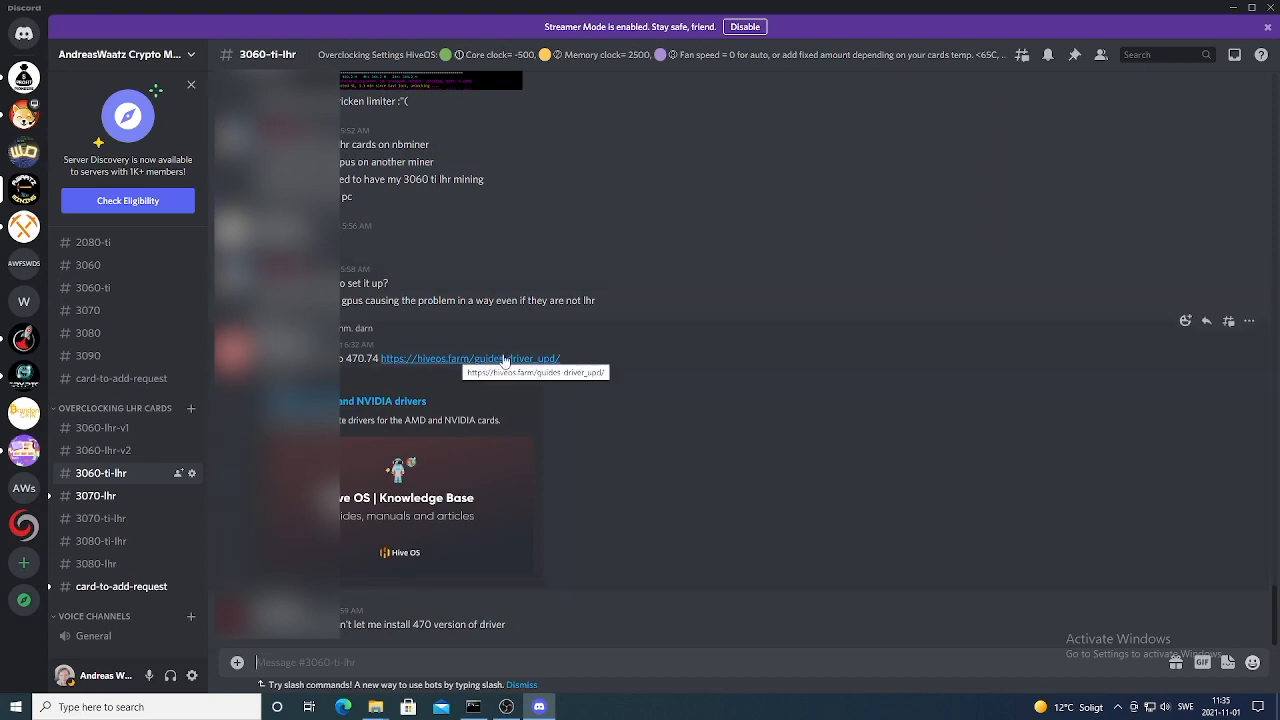
{"action": "mouse_move", "coordinate": [518, 370]}
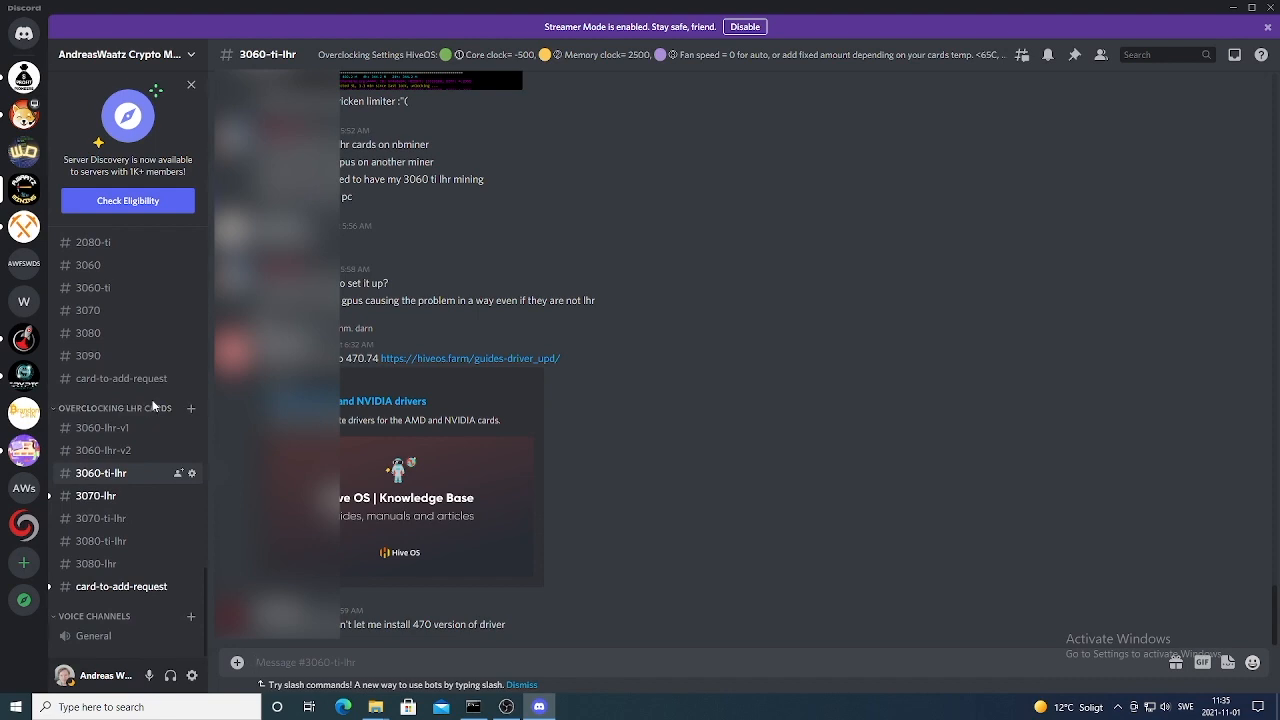
{"action": "mouse_move", "coordinate": [118, 414]}
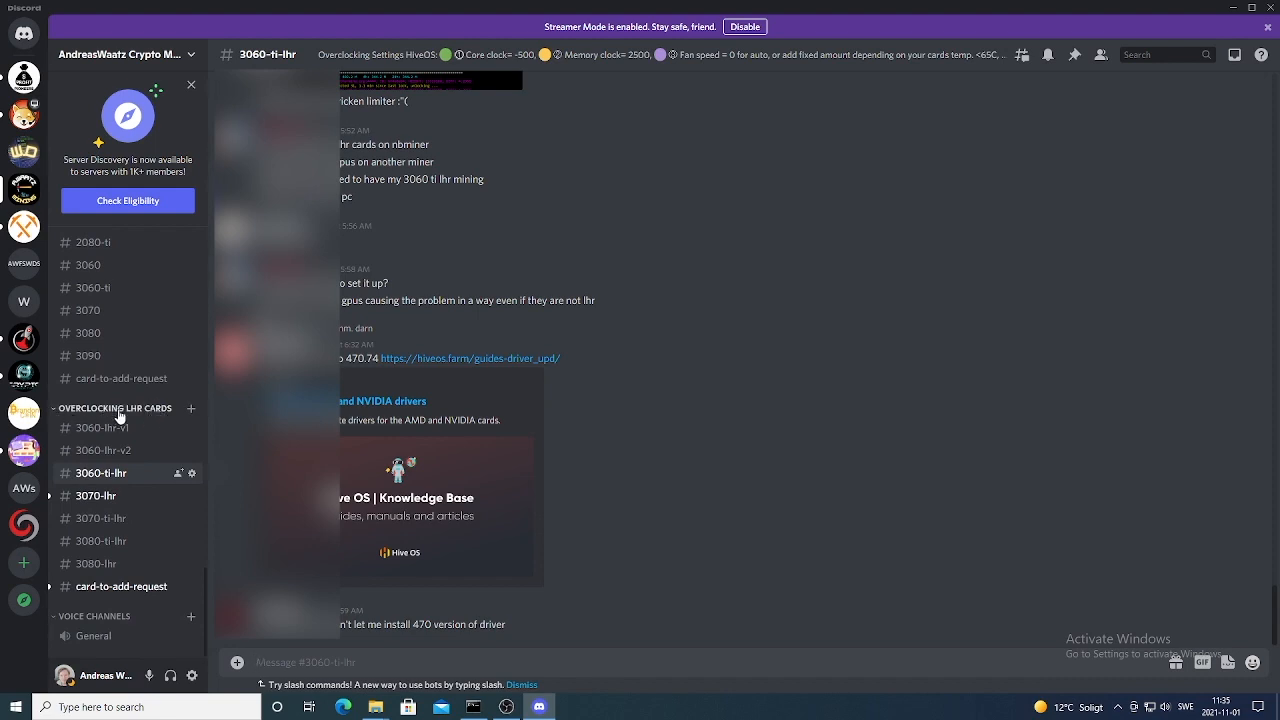
{"action": "mouse_move", "coordinate": [92, 480]}
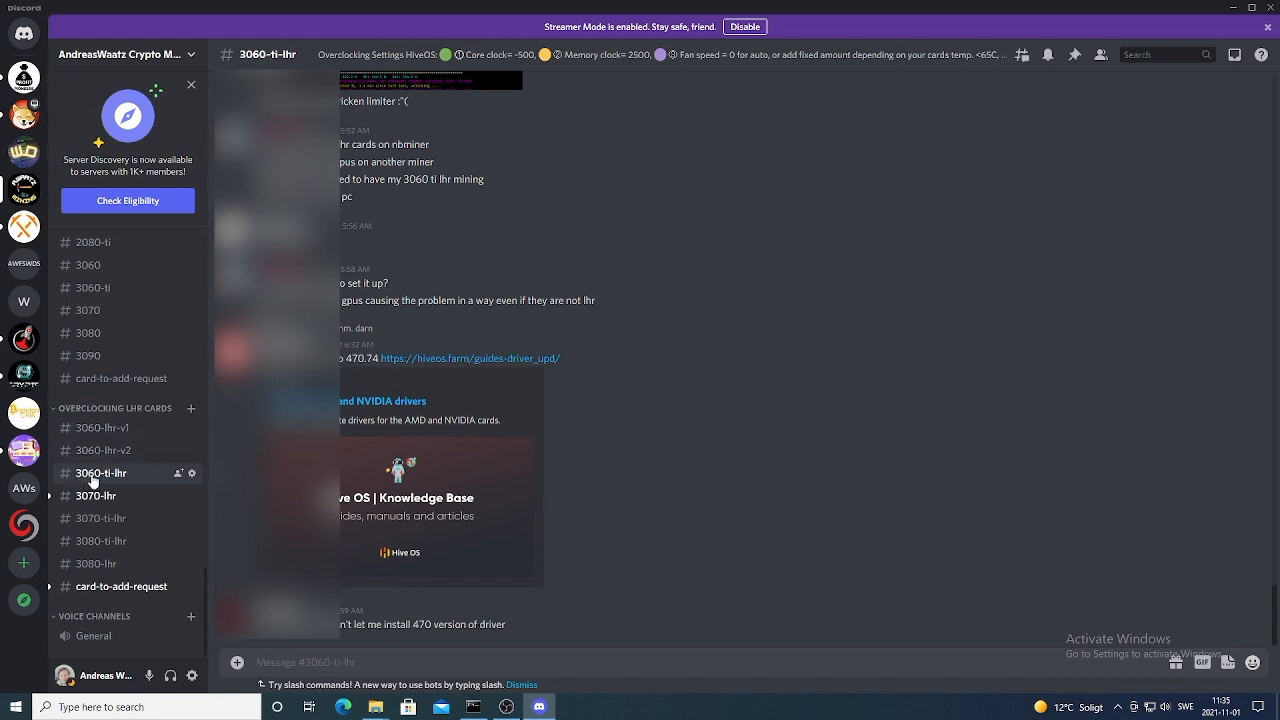
{"action": "mouse_move", "coordinate": [414, 274]}
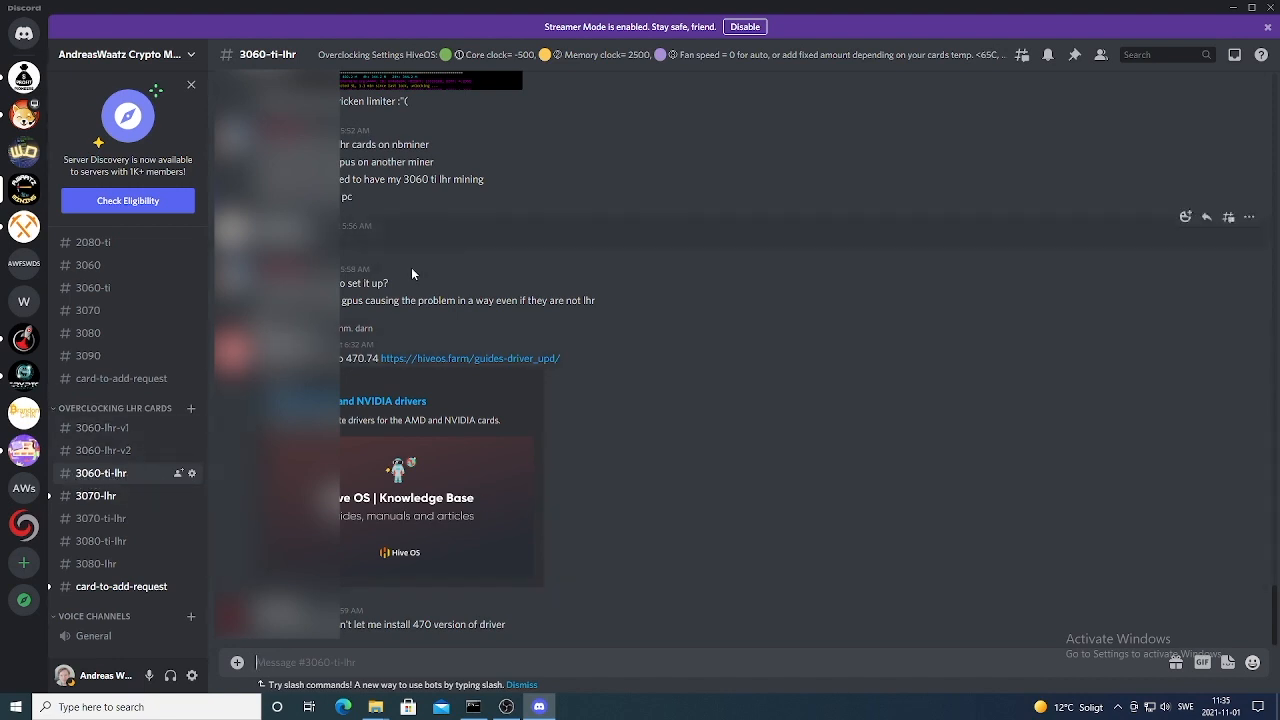
{"action": "mouse_move", "coordinate": [566, 486]}
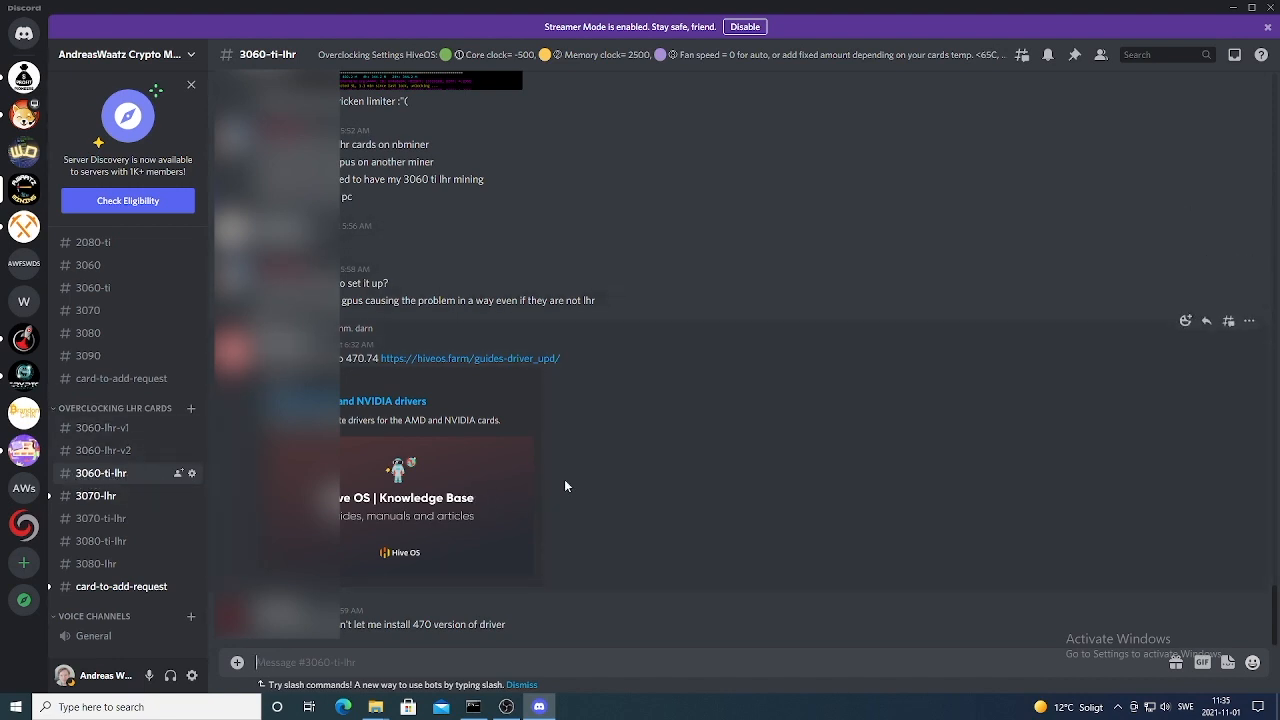
{"action": "mouse_move", "coordinate": [712, 504]}
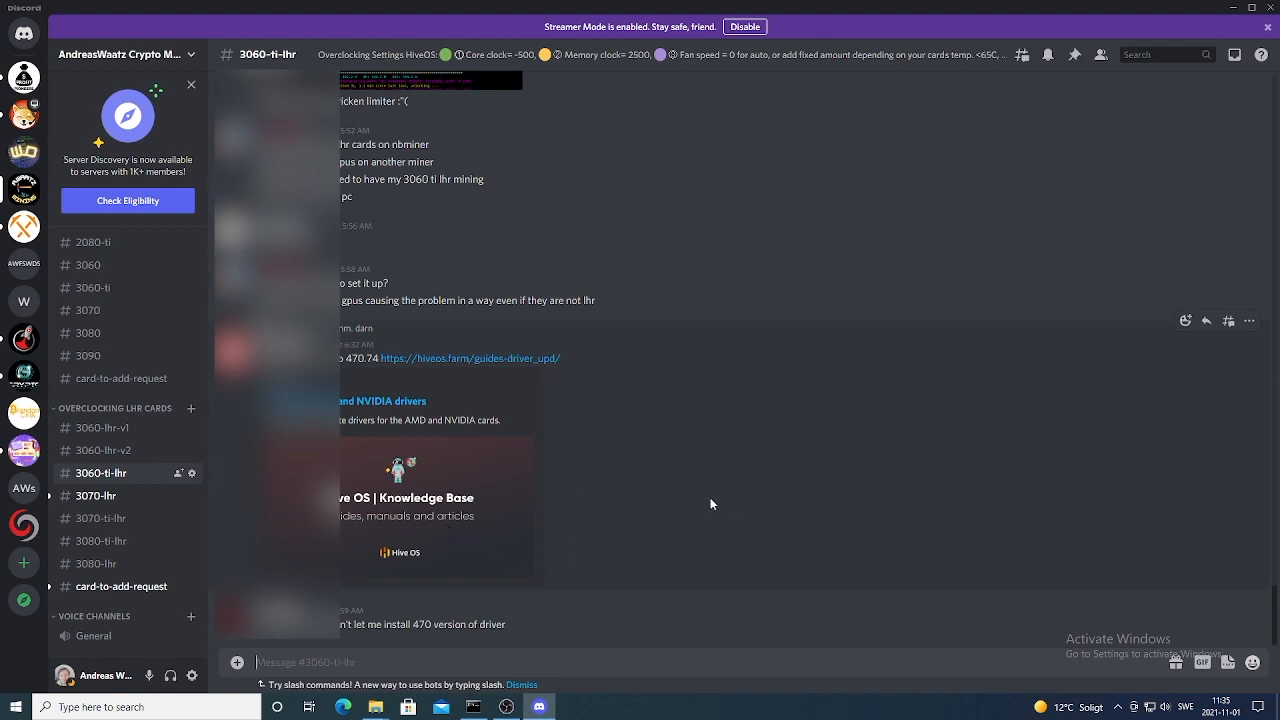
{"action": "mouse_move", "coordinate": [716, 496]}
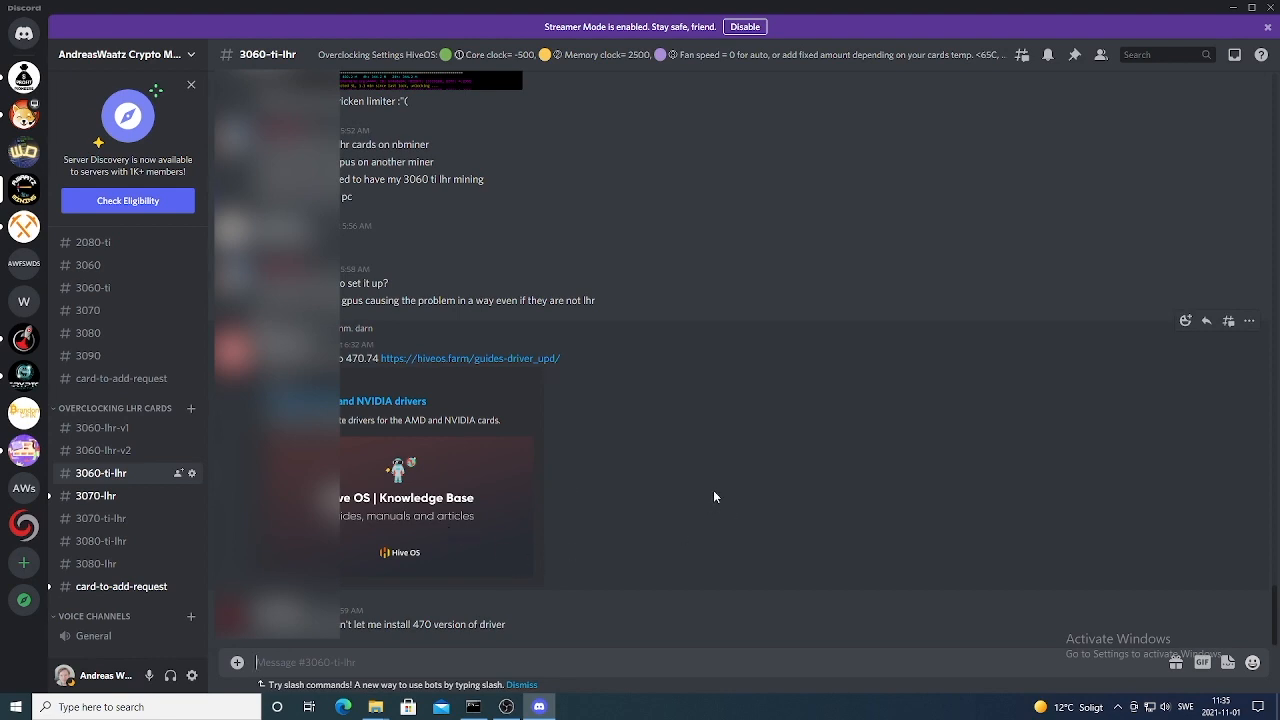